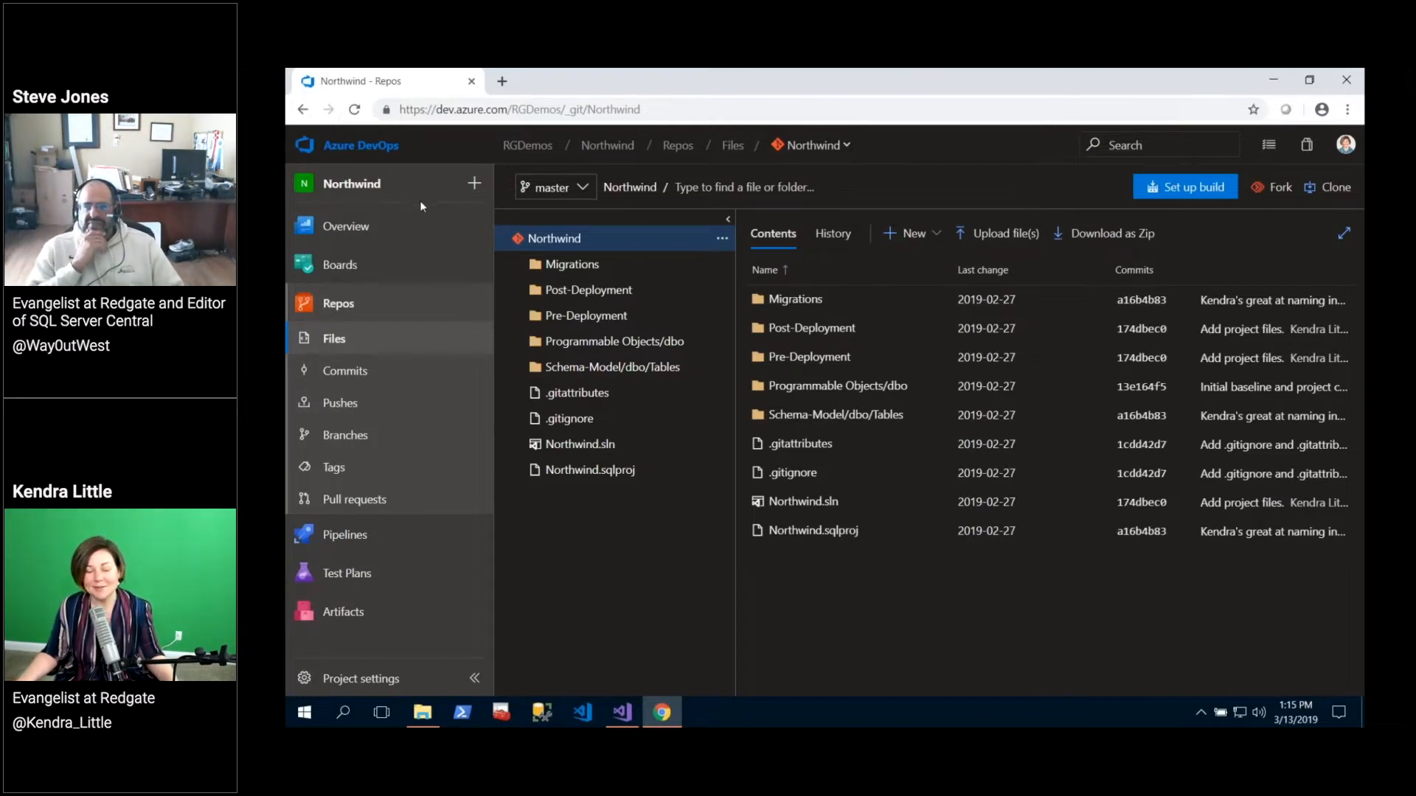
# Open Northwind's pull requests page and select the 'no pull requests' message on Mine.
pyautogui.click(584, 314)
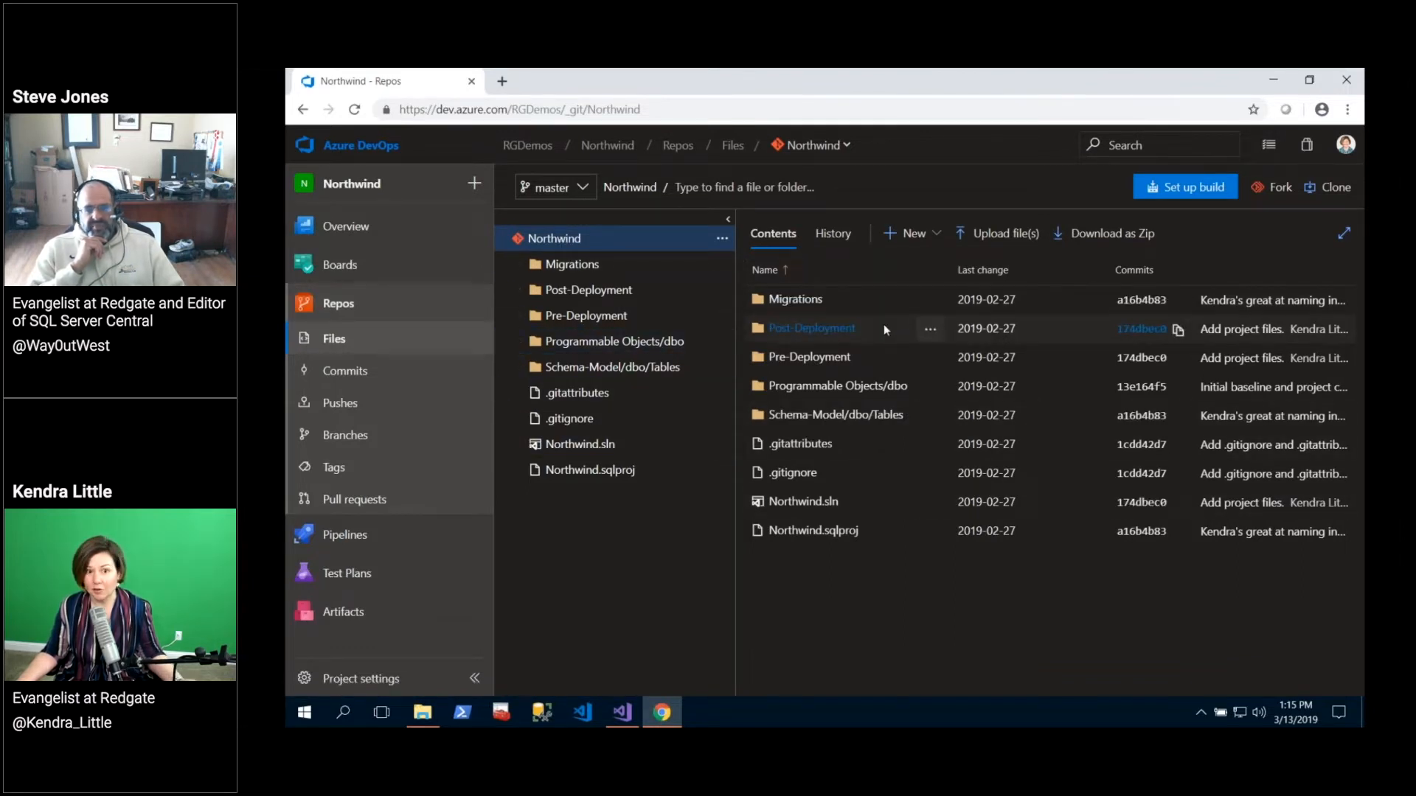
pyautogui.moveTo(354, 498)
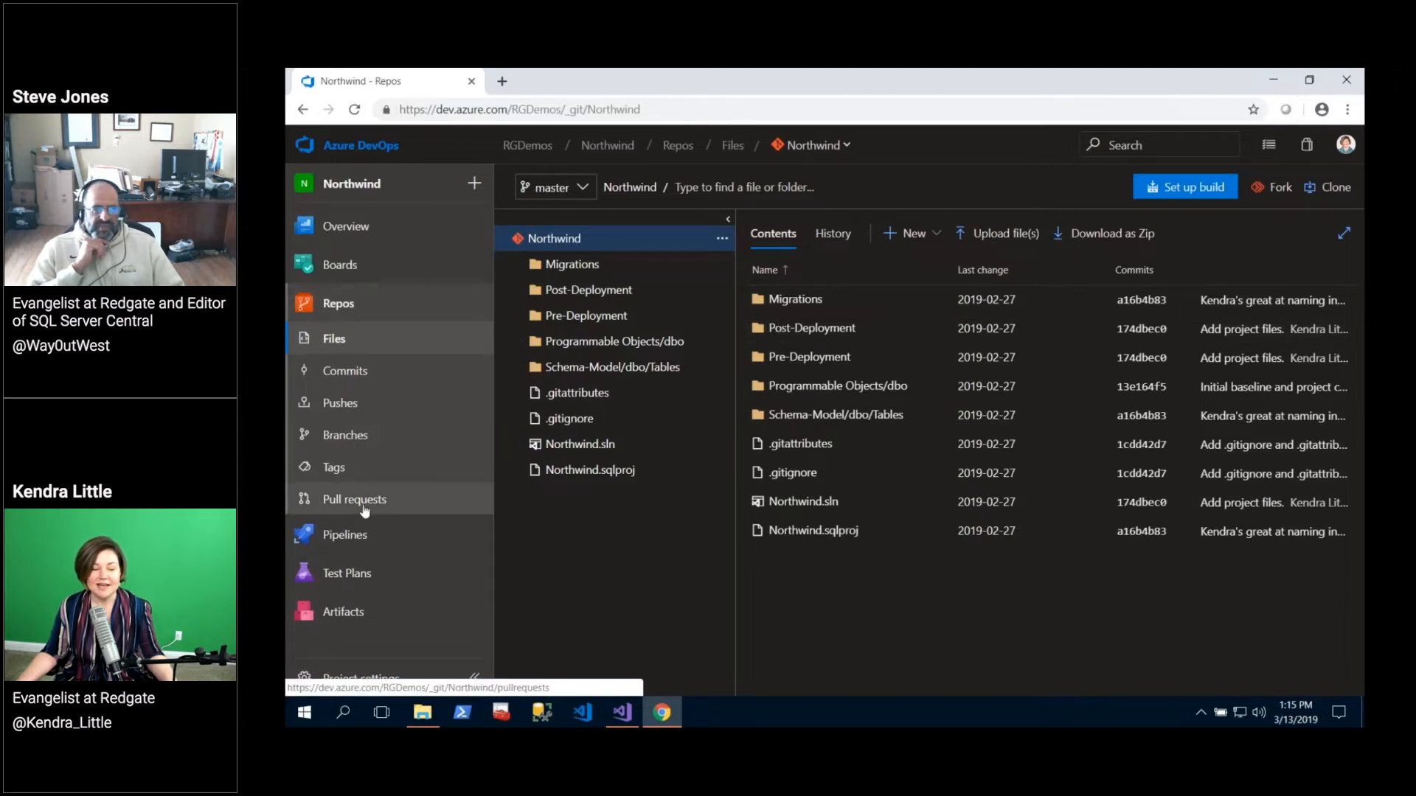
pyautogui.click(354, 499)
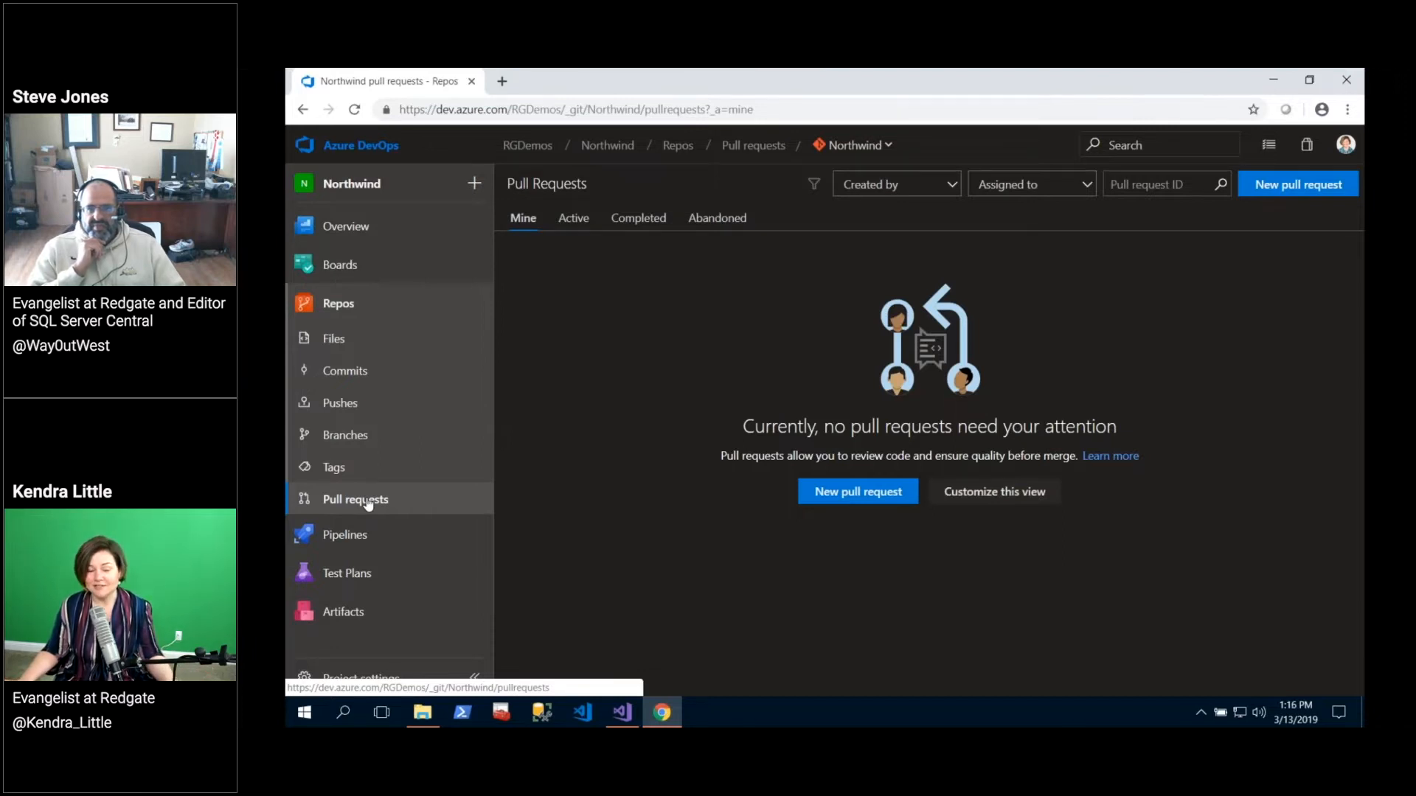
pyautogui.moveTo(431, 494)
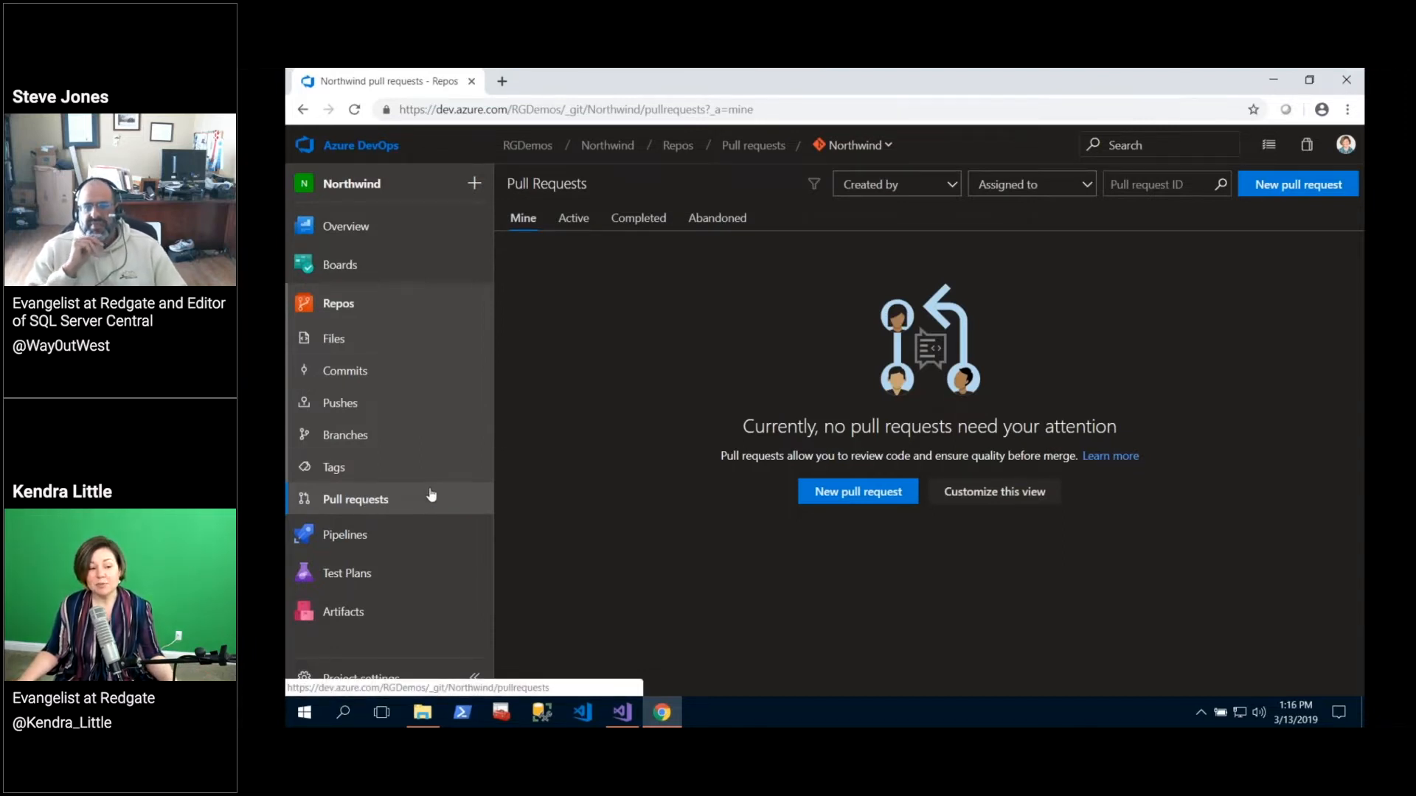
pyautogui.moveTo(767, 406)
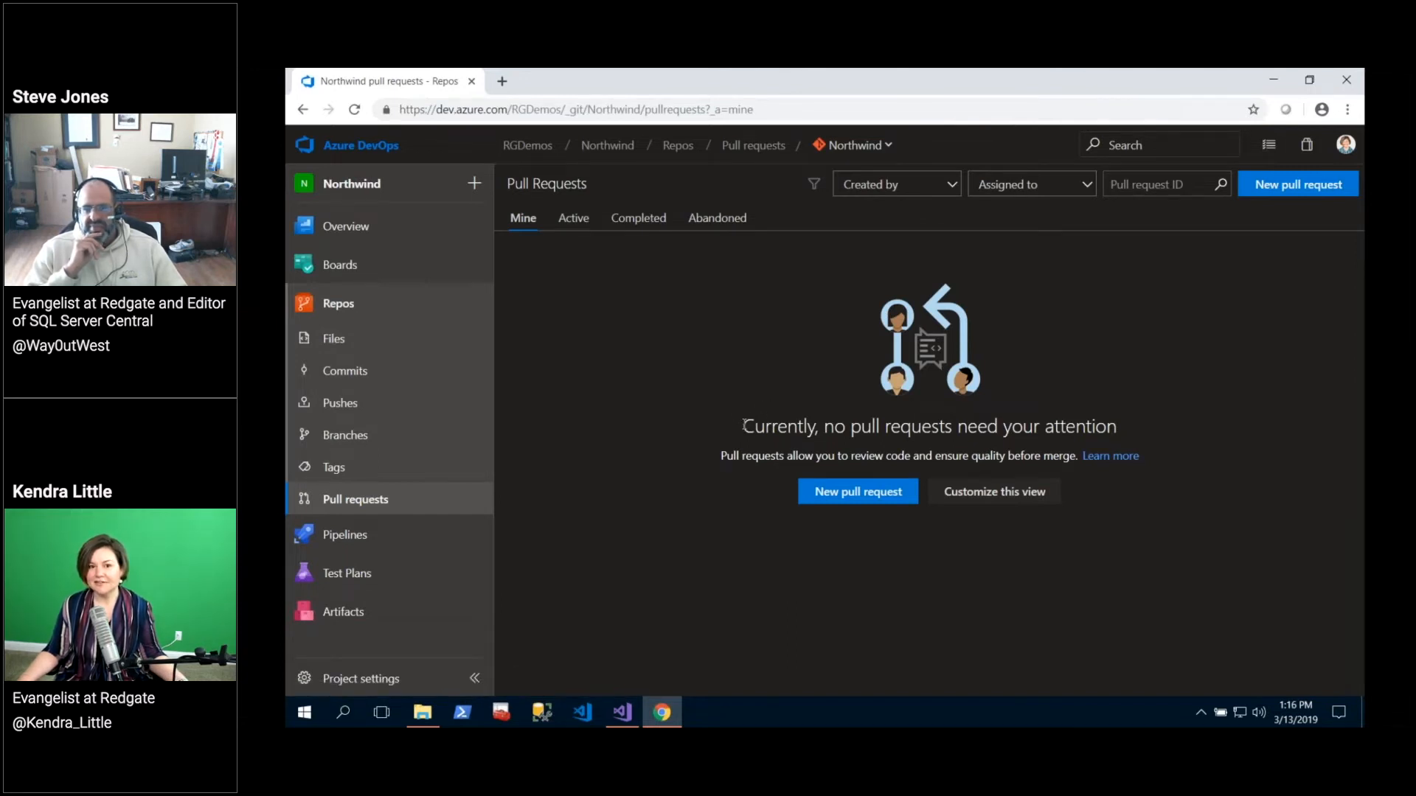
pyautogui.tripleClick(929, 427)
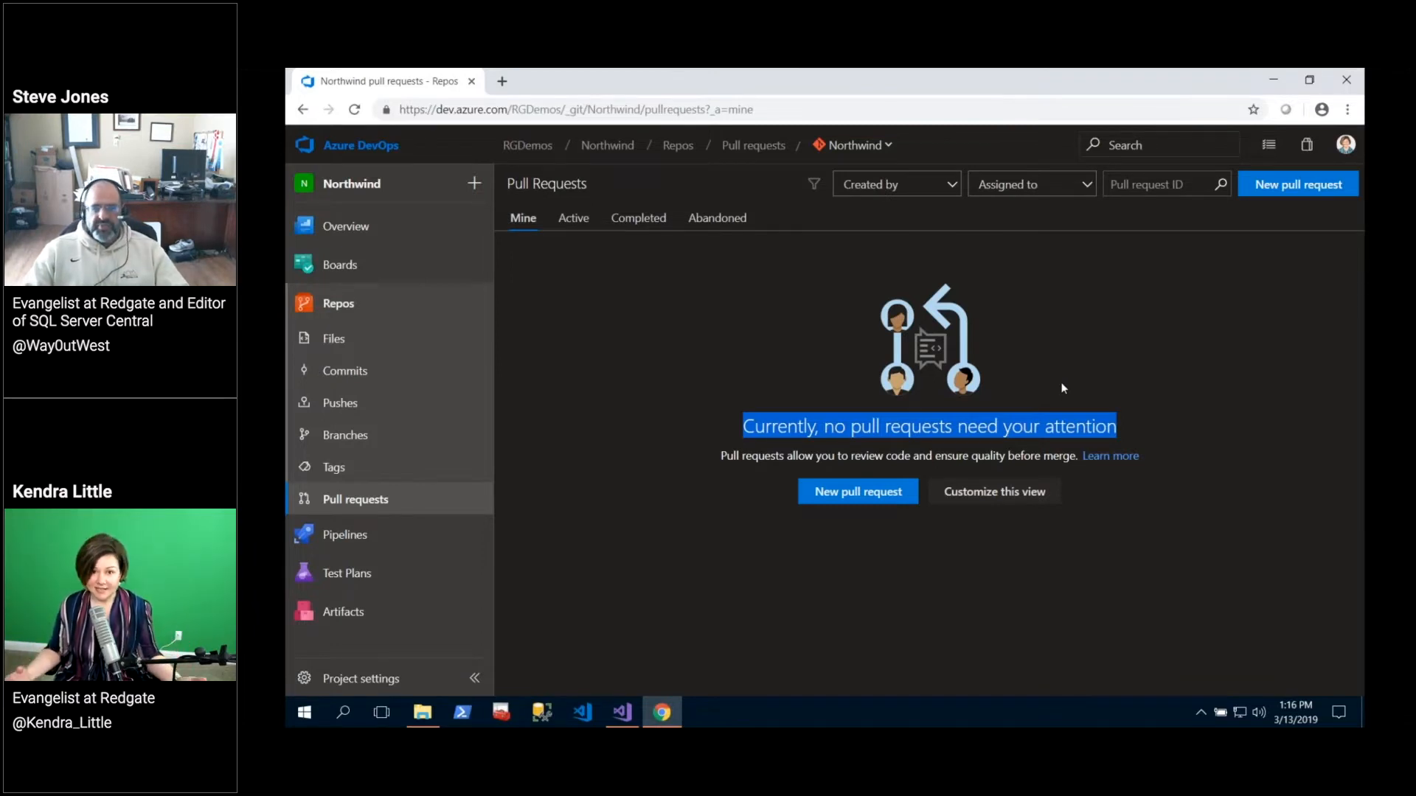
pyautogui.moveTo(755, 285)
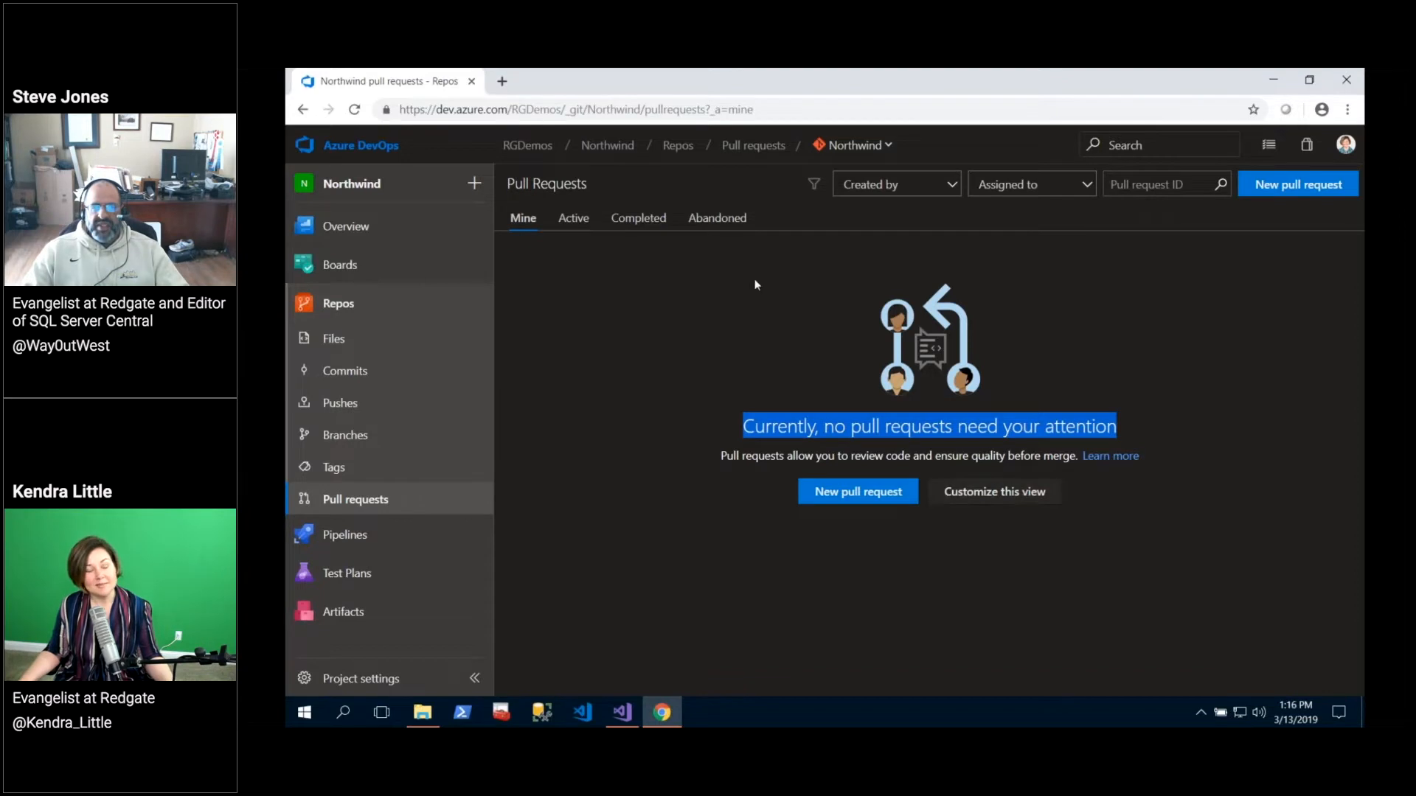
pyautogui.moveTo(574, 217)
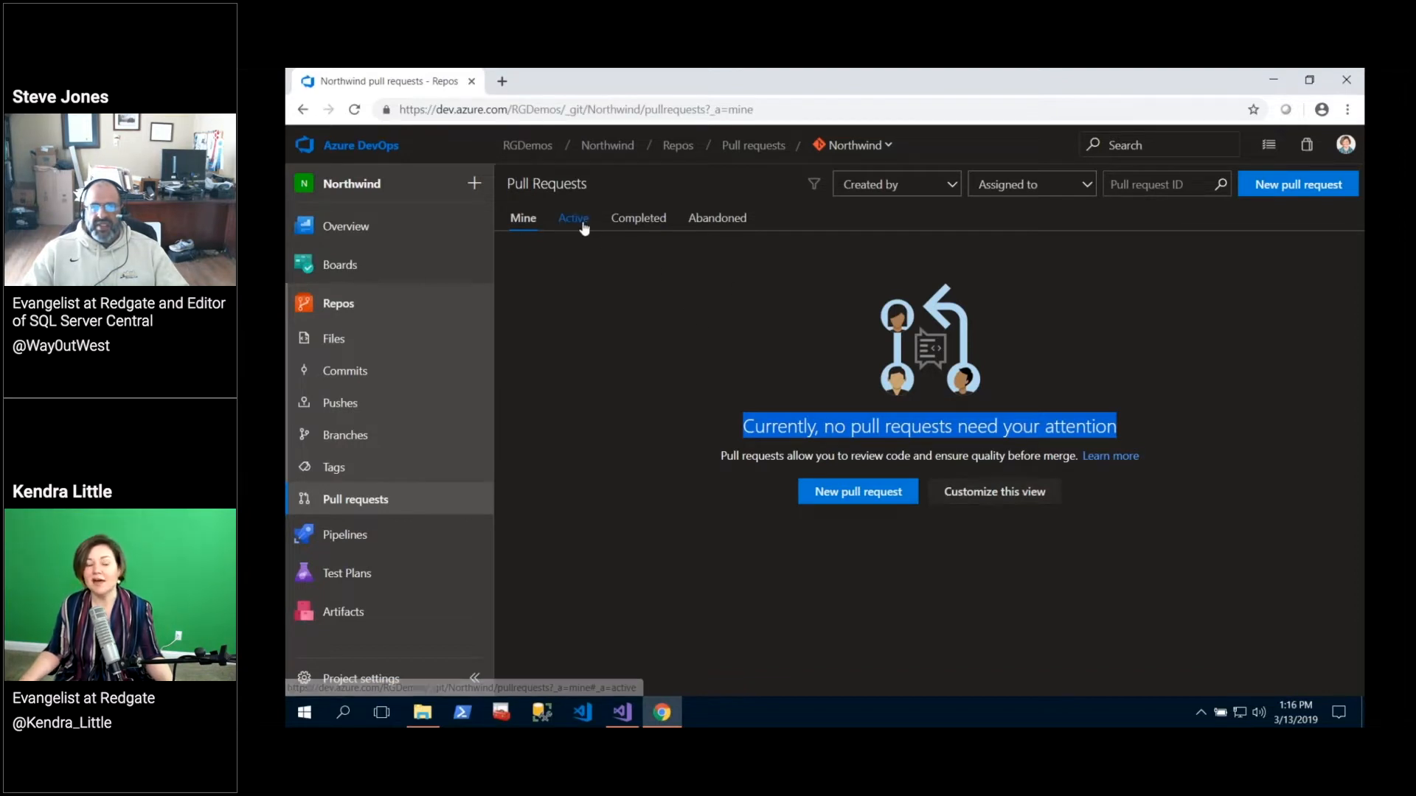
# List active pull requests to reveal #4, 'Lookup Table added', into master.
pyautogui.click(572, 217)
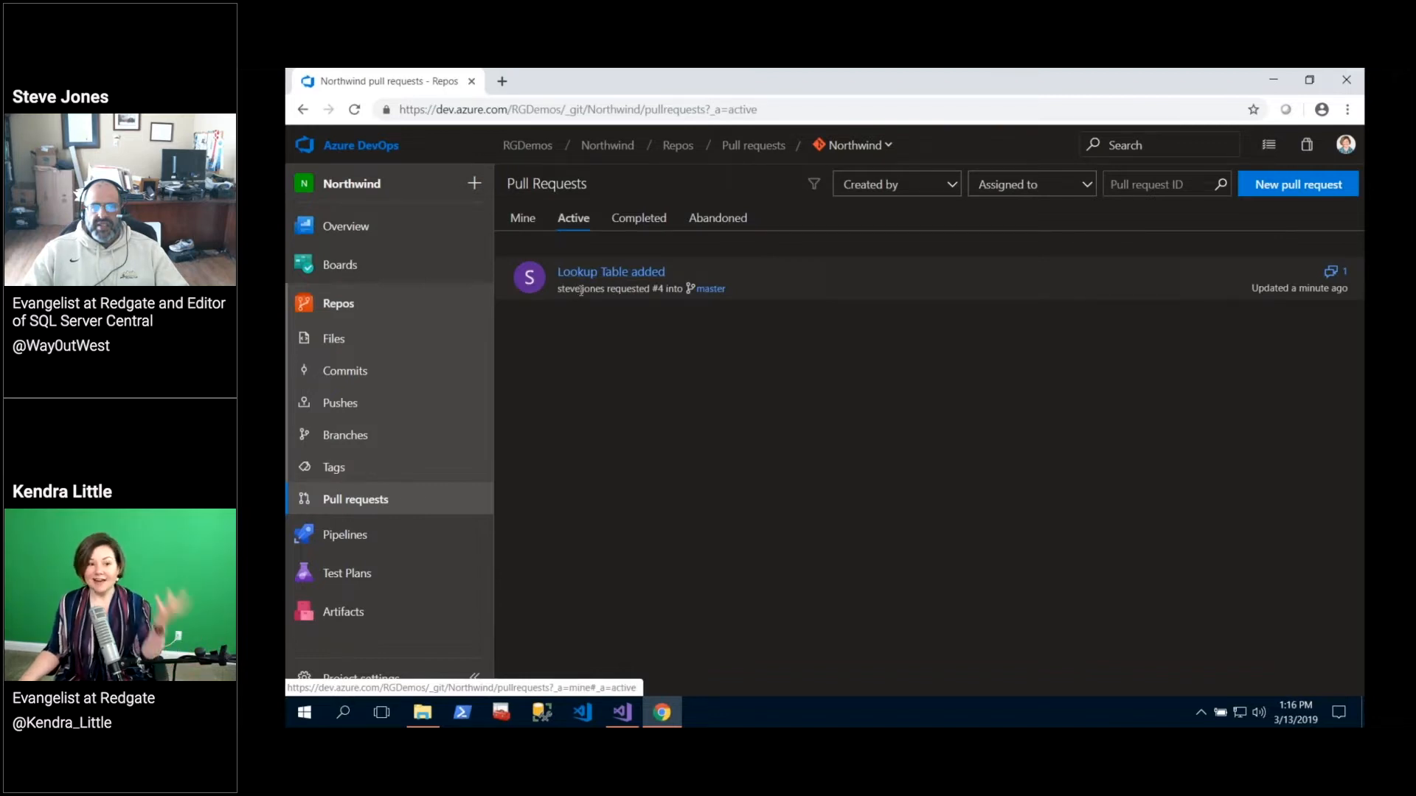
pyautogui.moveTo(611, 272)
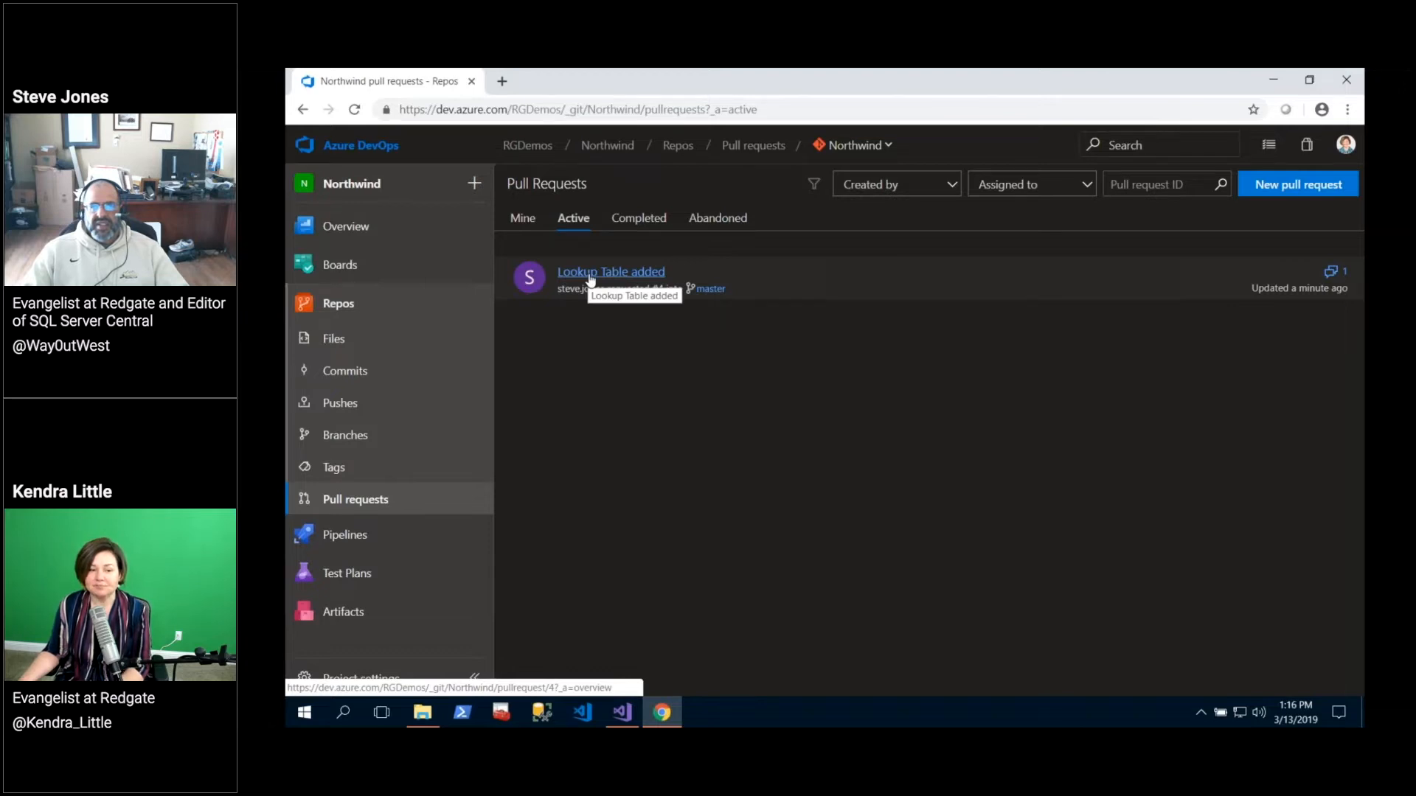
# Open pull request #4 'Lookup Table added' to read its description and comments.
pyautogui.click(611, 272)
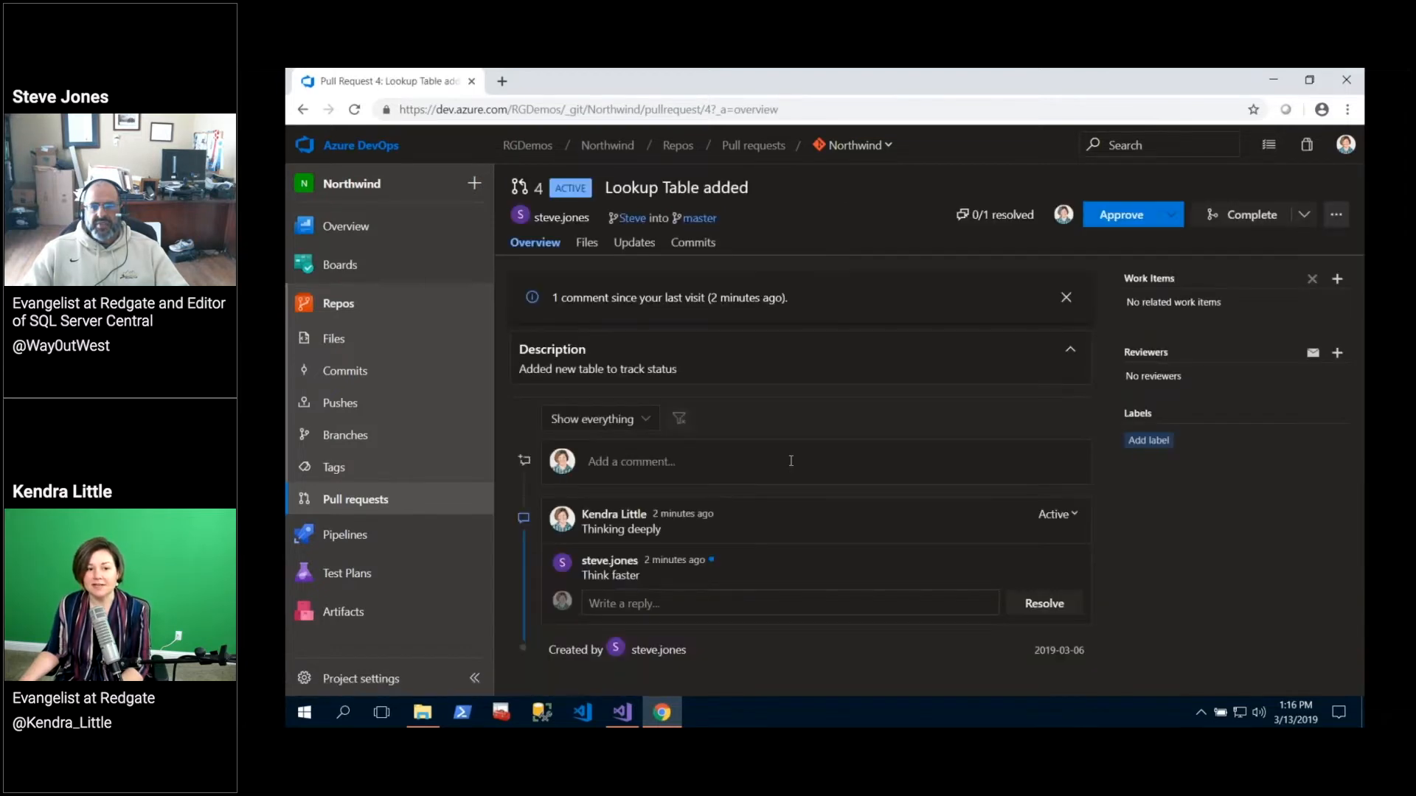
pyautogui.moveTo(664, 575)
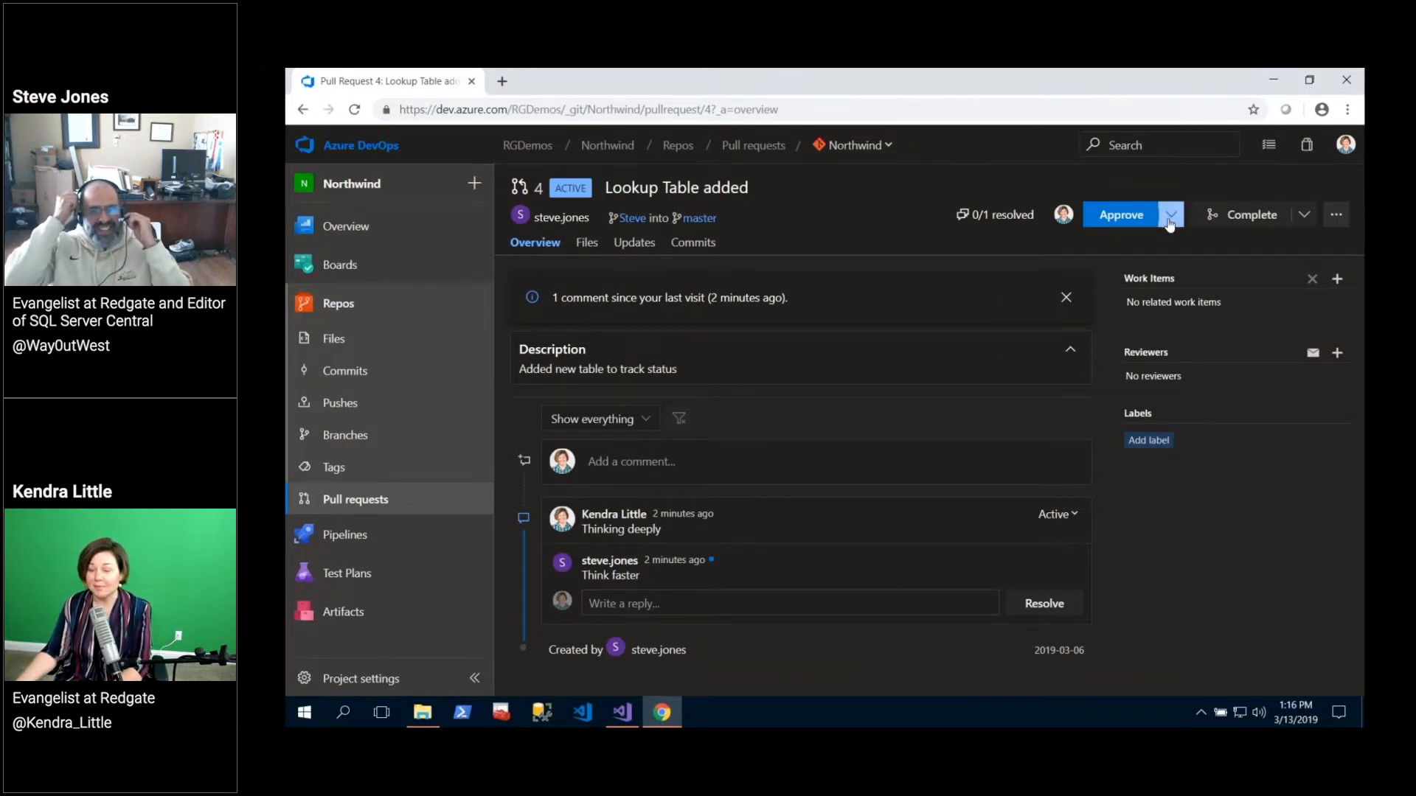
pyautogui.click(1170, 215)
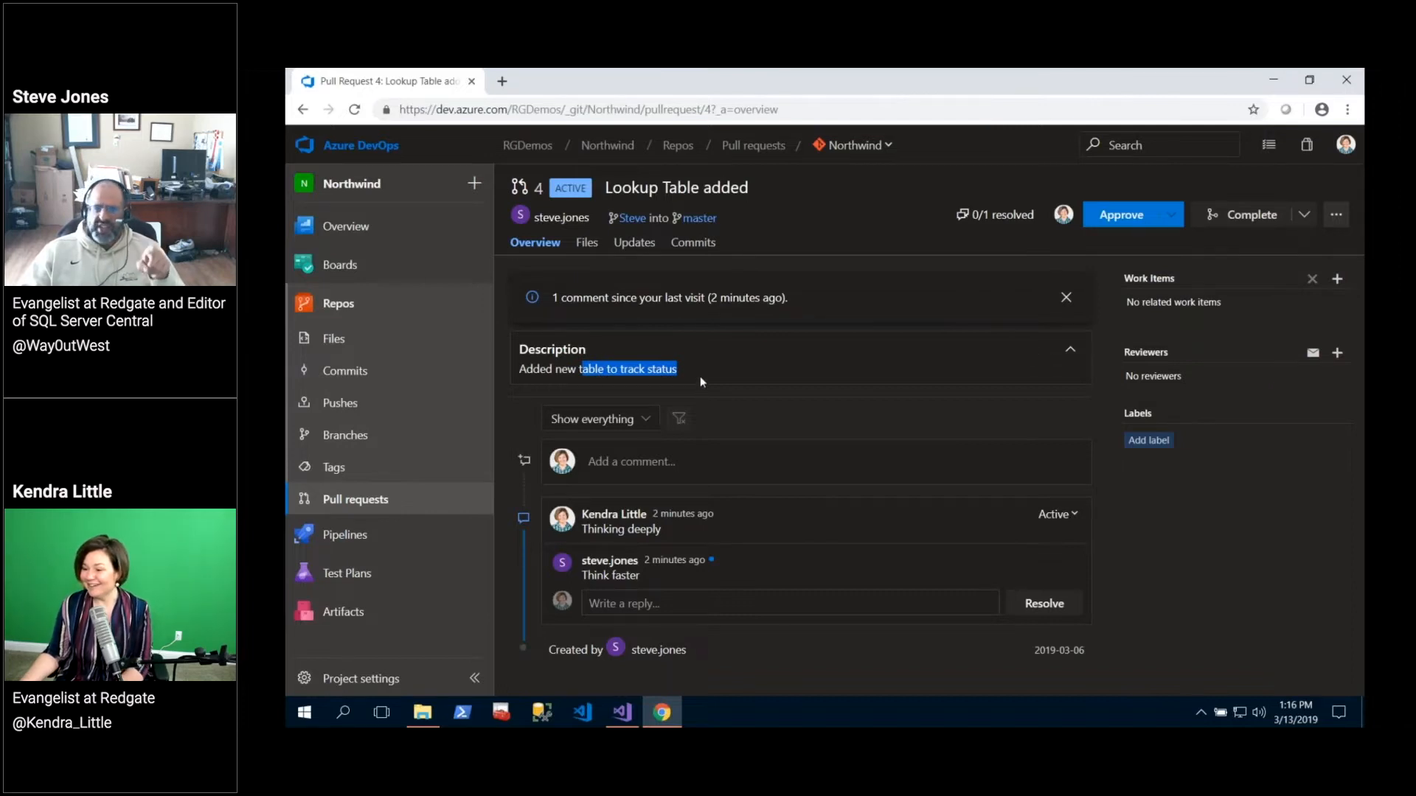
pyautogui.moveTo(699, 382)
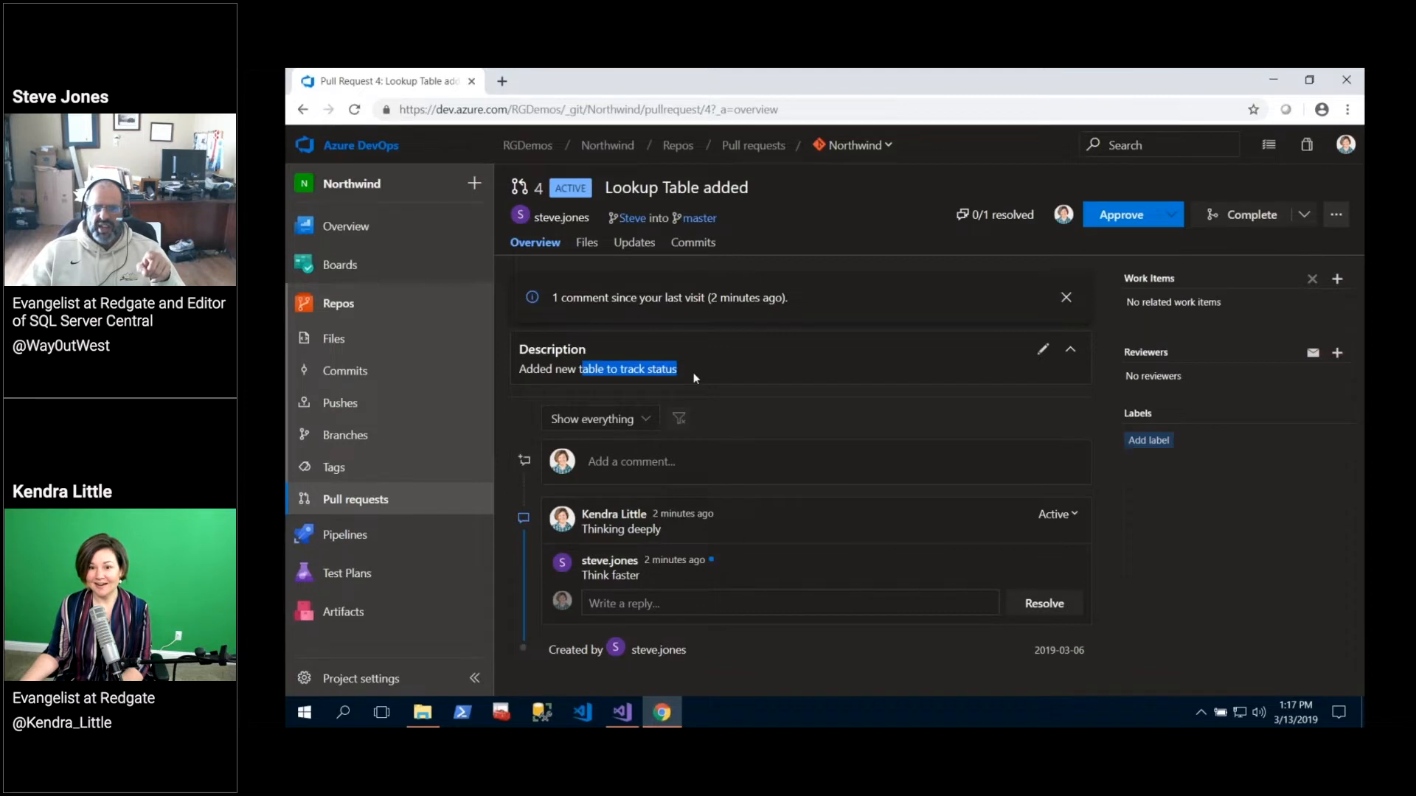
pyautogui.moveTo(575, 546)
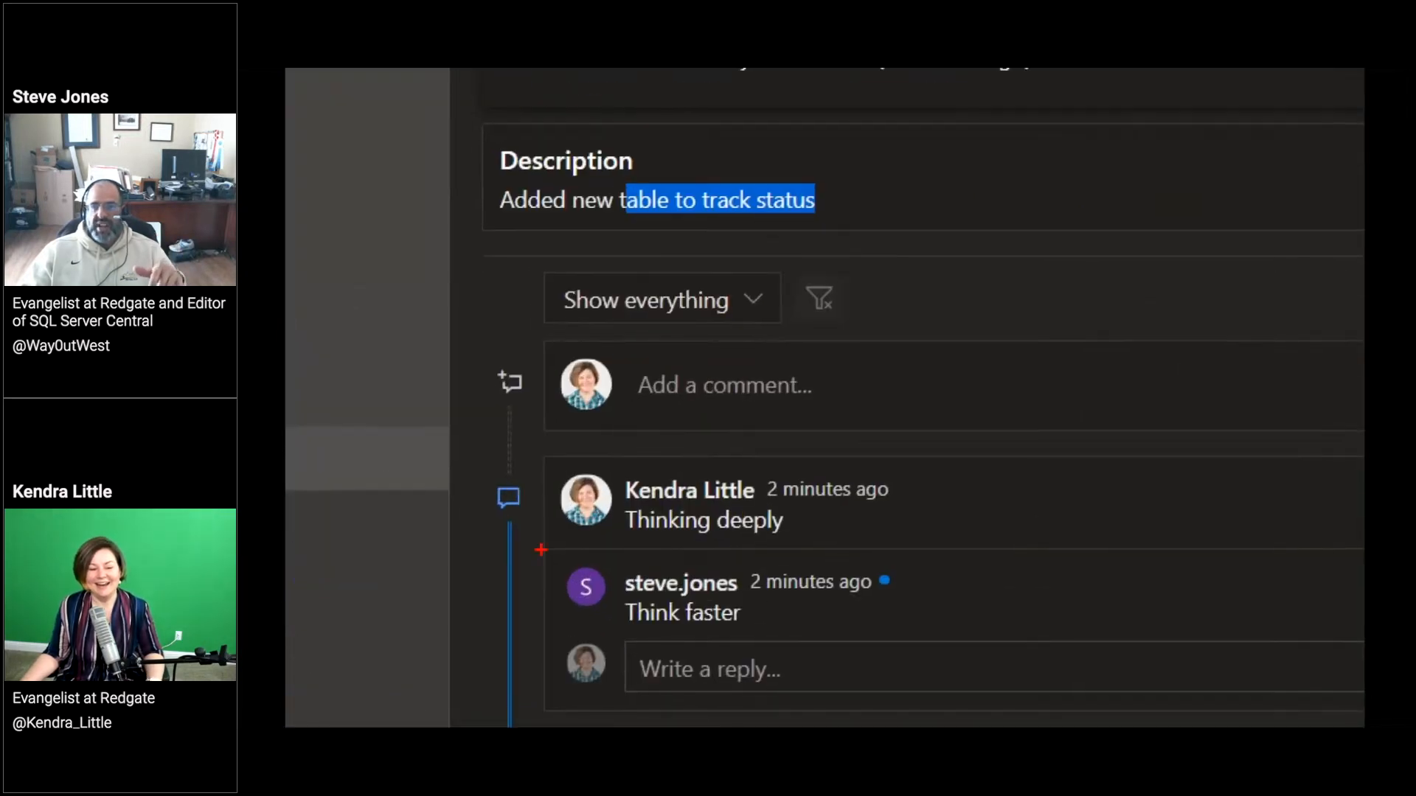
# Reply 'TRYING' under the Think faster comment and view the three changed files.
pyautogui.click(709, 669)
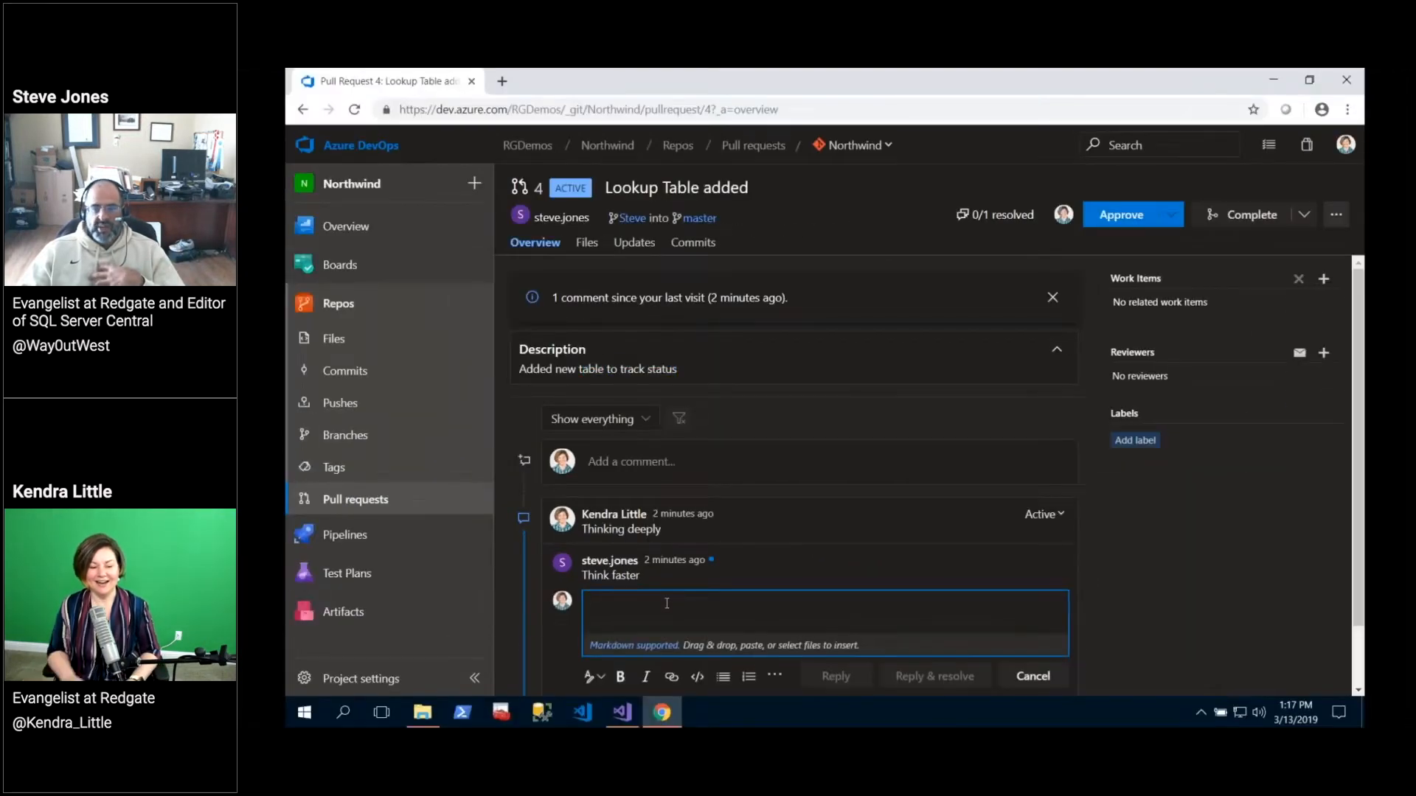
pyautogui.write('TR')
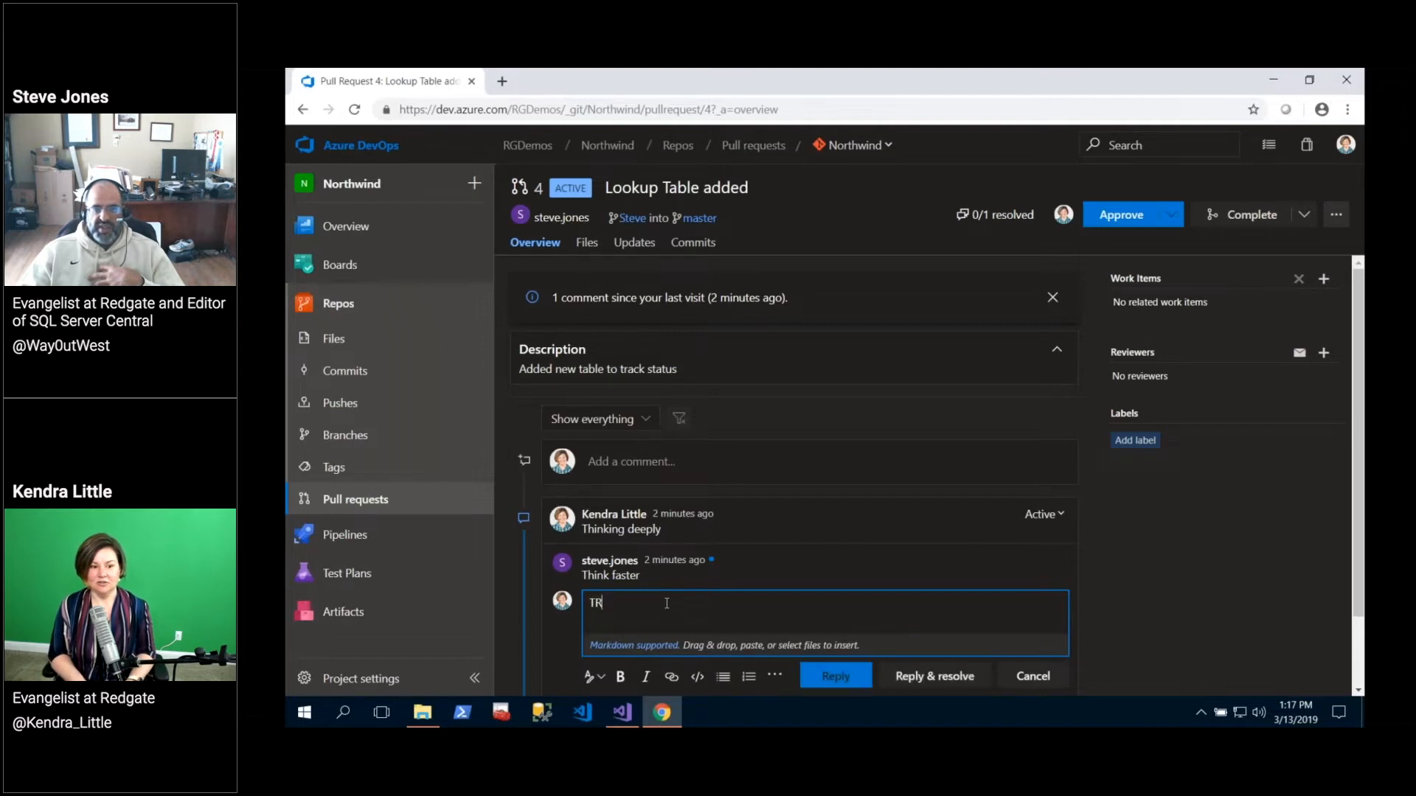
pyautogui.write('YING')
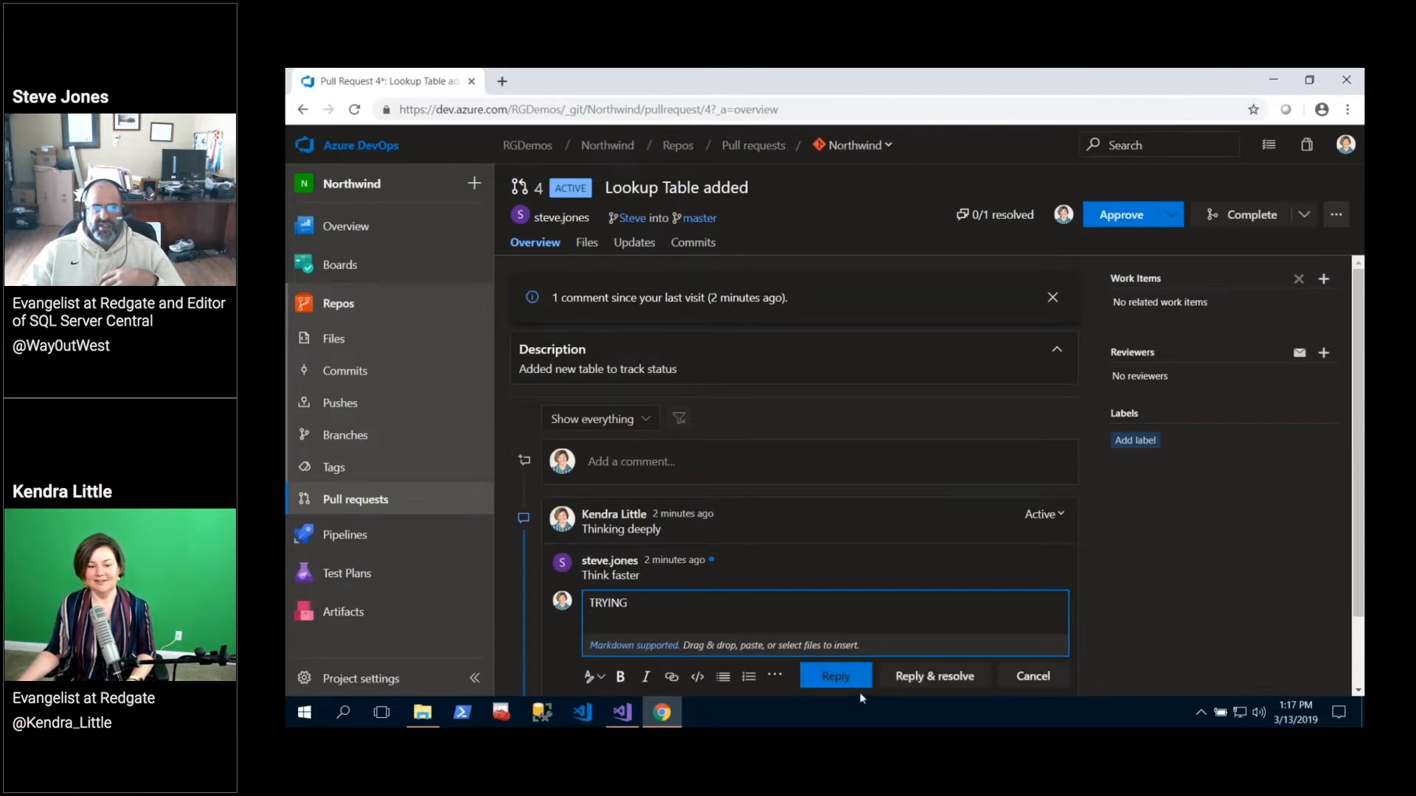
pyautogui.click(833, 677)
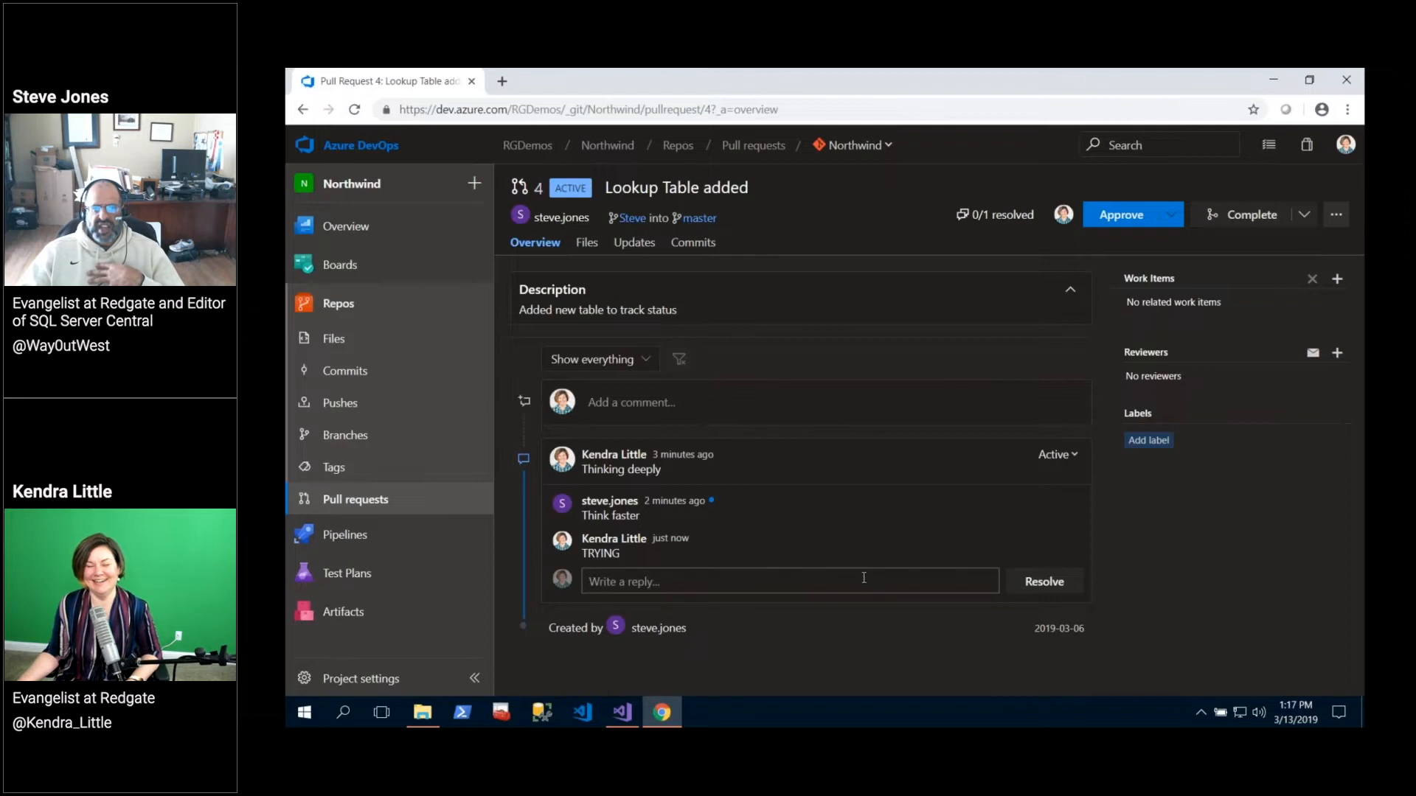
pyautogui.moveTo(872, 539)
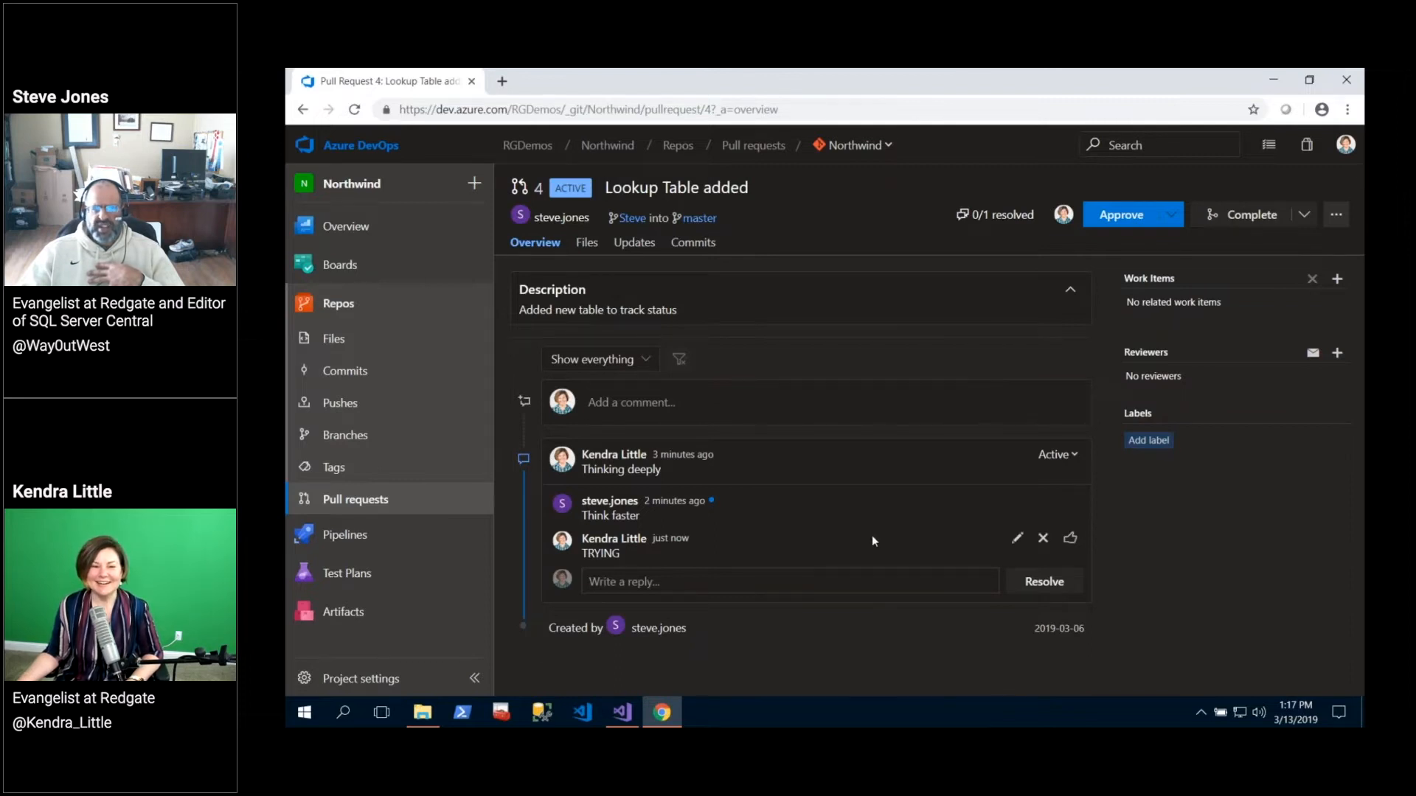
pyautogui.moveTo(878, 527)
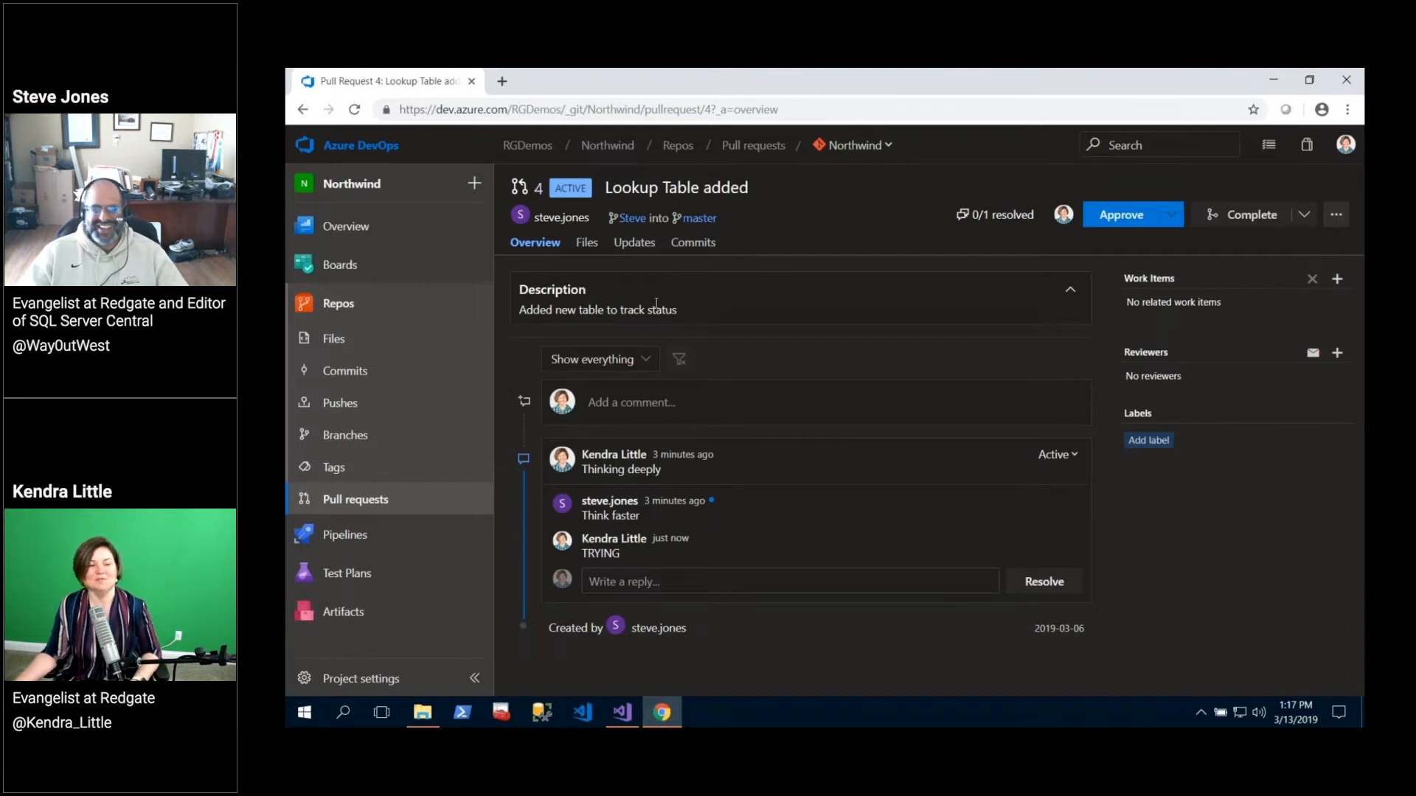
pyautogui.click(584, 242)
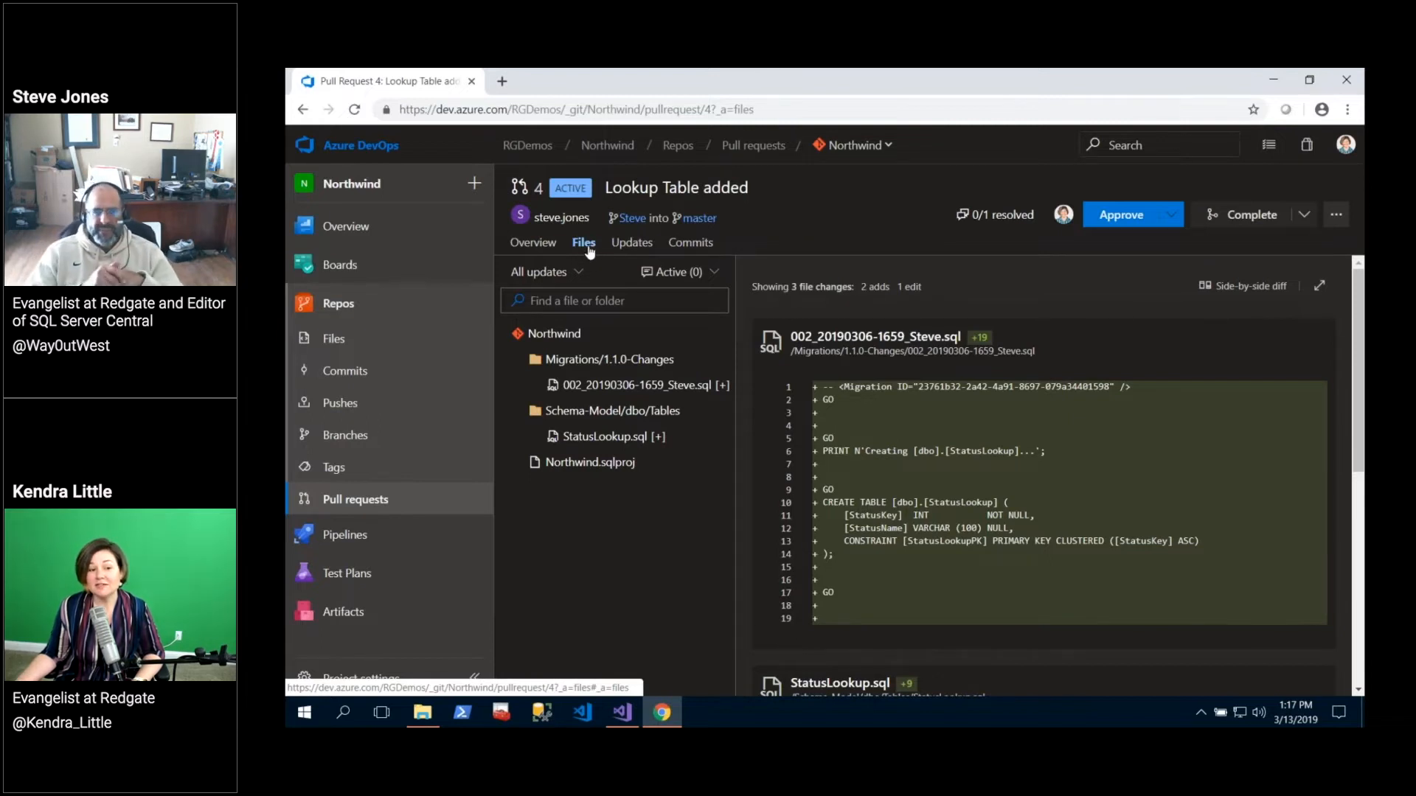
pyautogui.moveTo(691, 241)
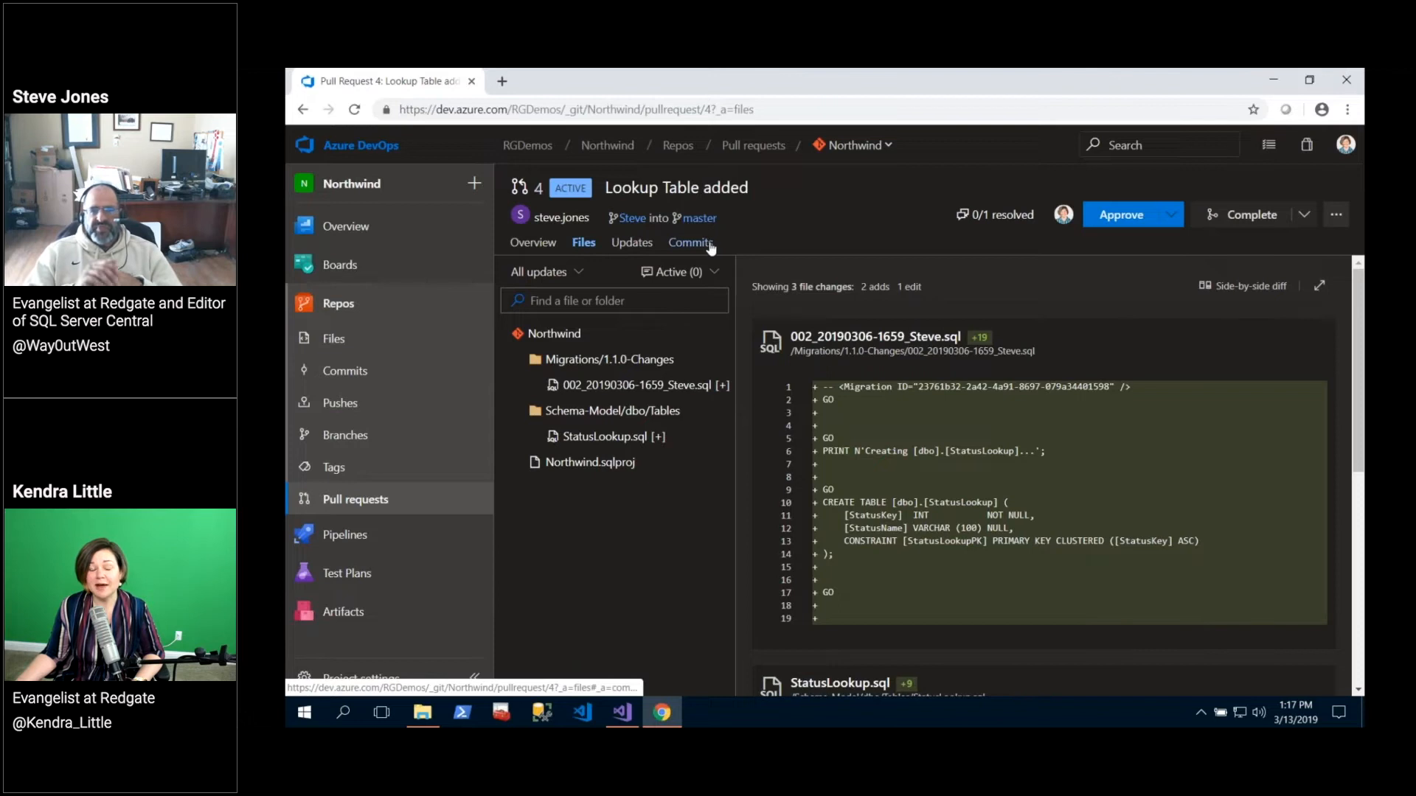
# Show the pull request's single commit, 'Added new table to track status', by Steve Jones.
pyautogui.click(691, 242)
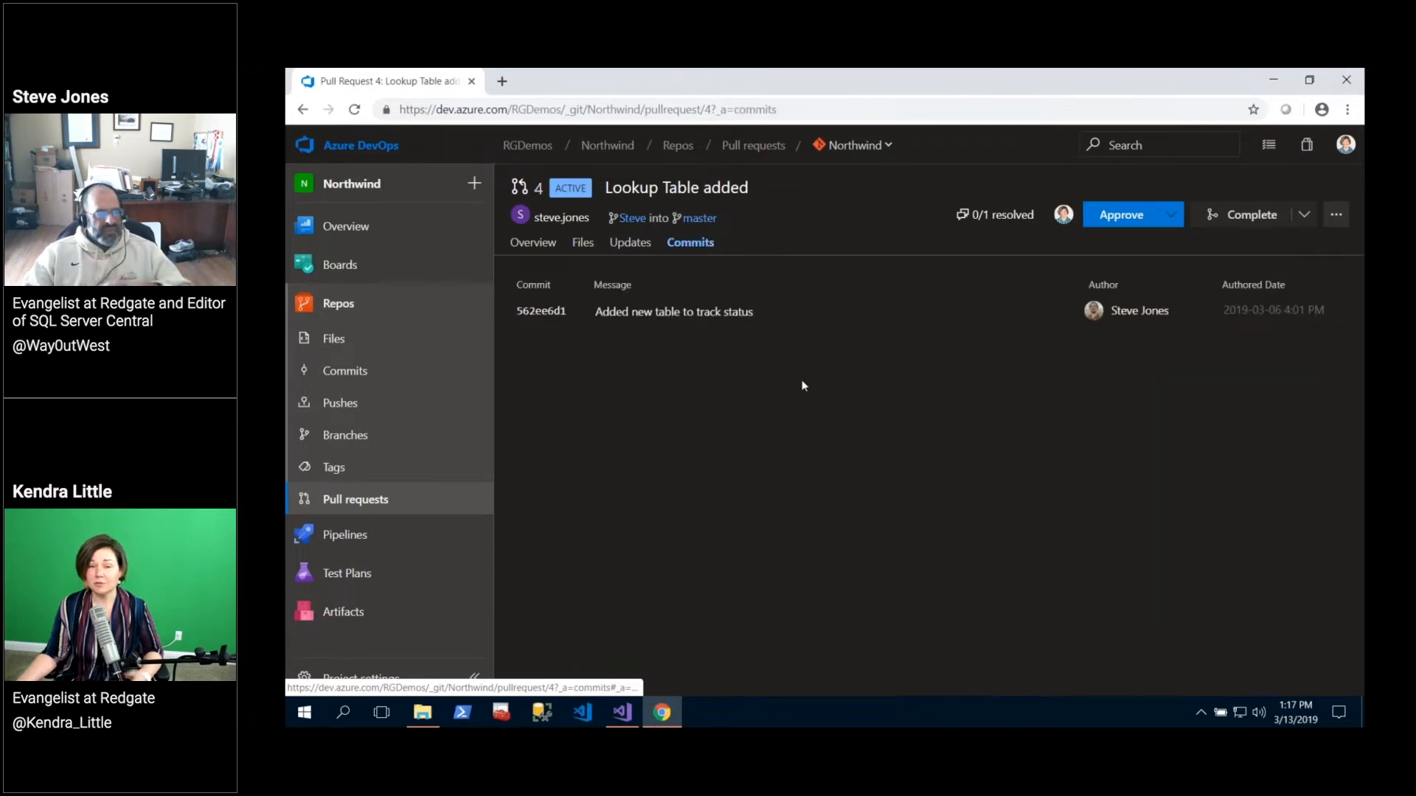
pyautogui.moveTo(729, 346)
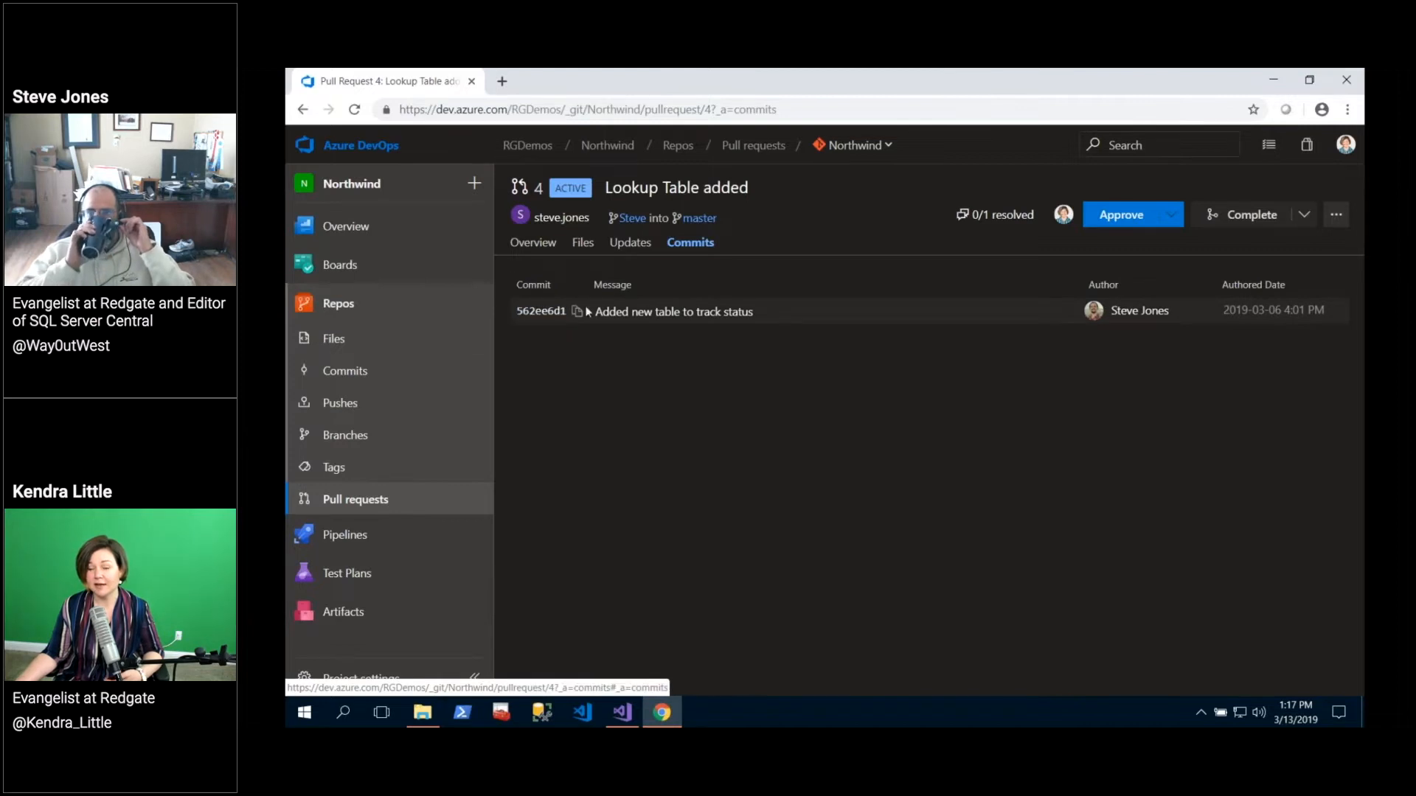
pyautogui.moveTo(682, 434)
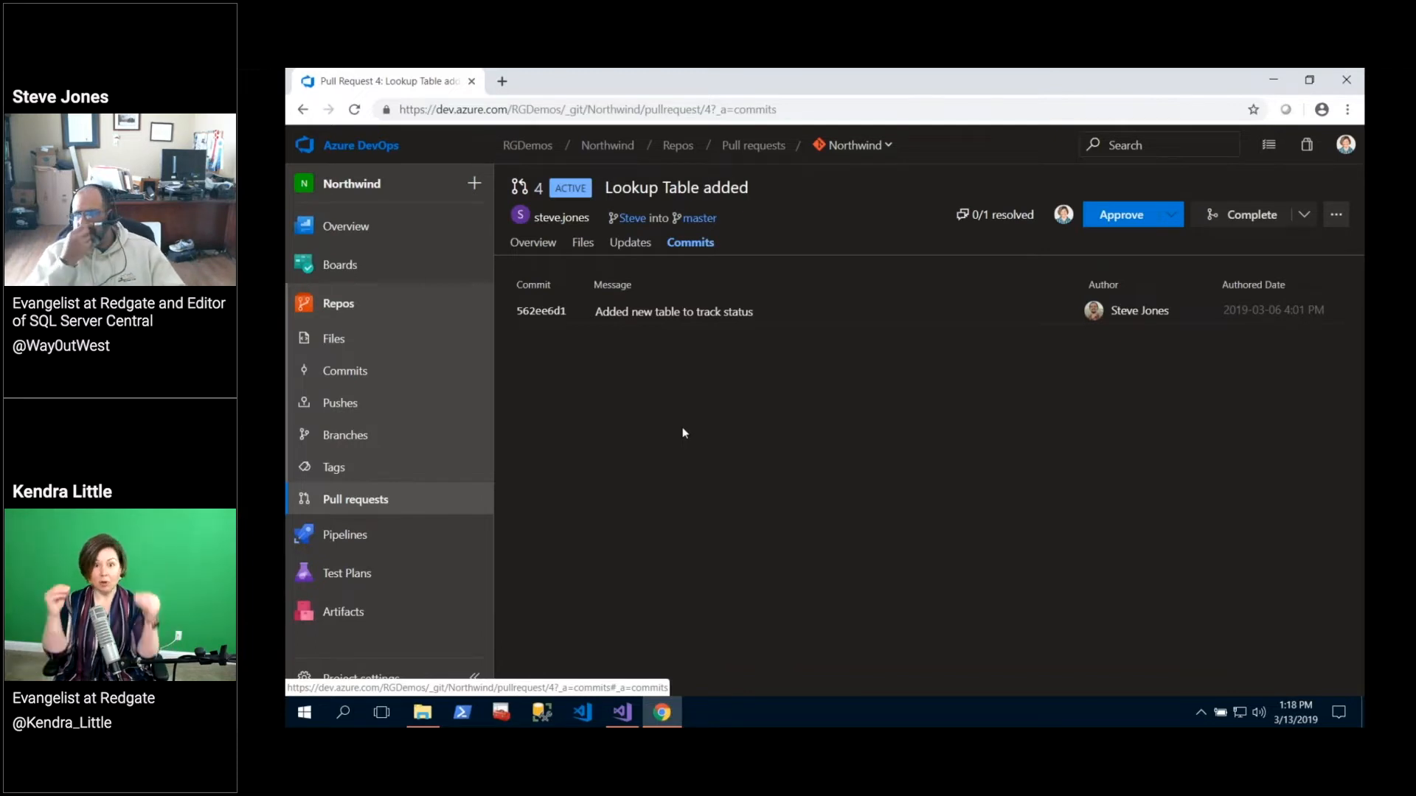
pyautogui.moveTo(655, 370)
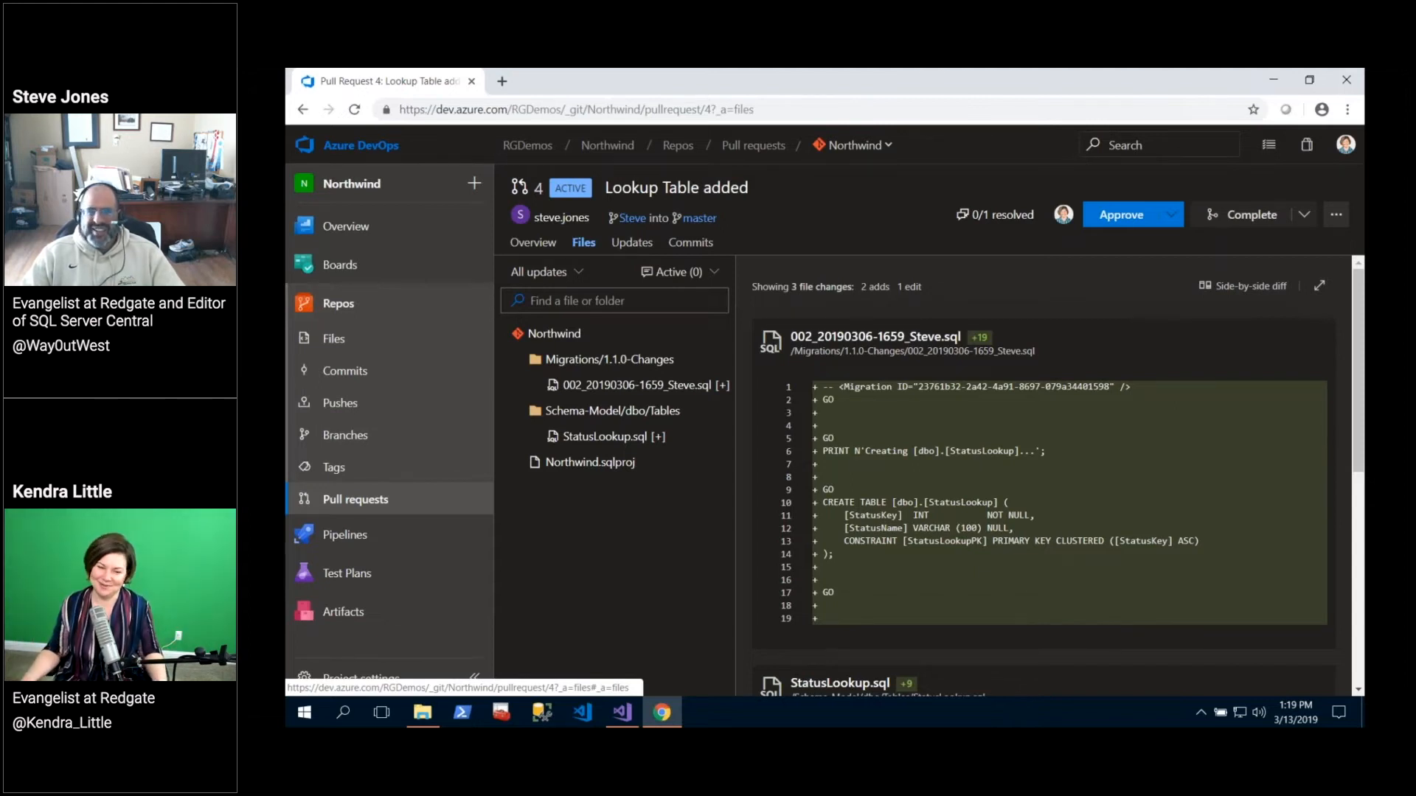
pyautogui.moveTo(1147, 280)
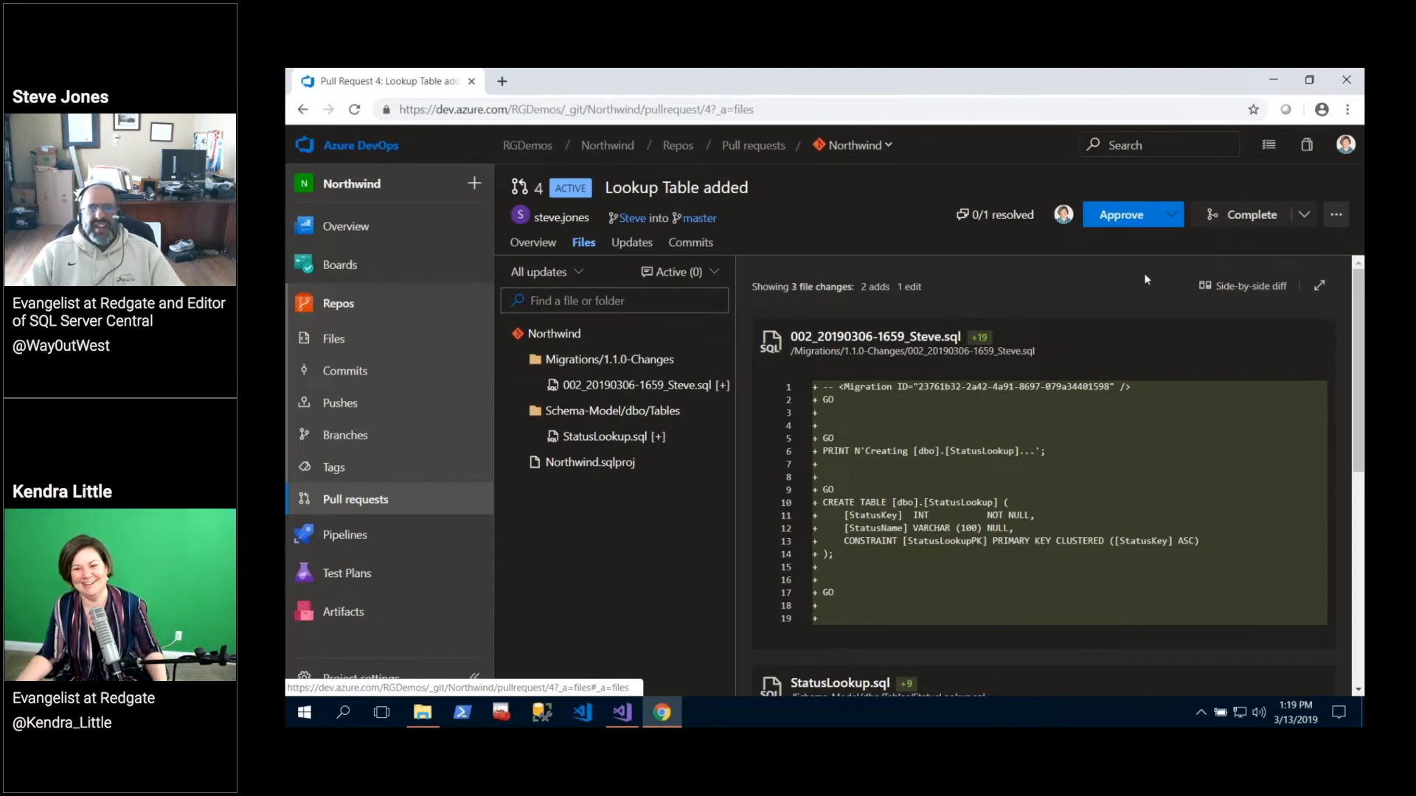
# View diffs side by side and scroll through the migration script, StatusLookup.sql and Northwind.sqlproj.
pyautogui.click(1258, 285)
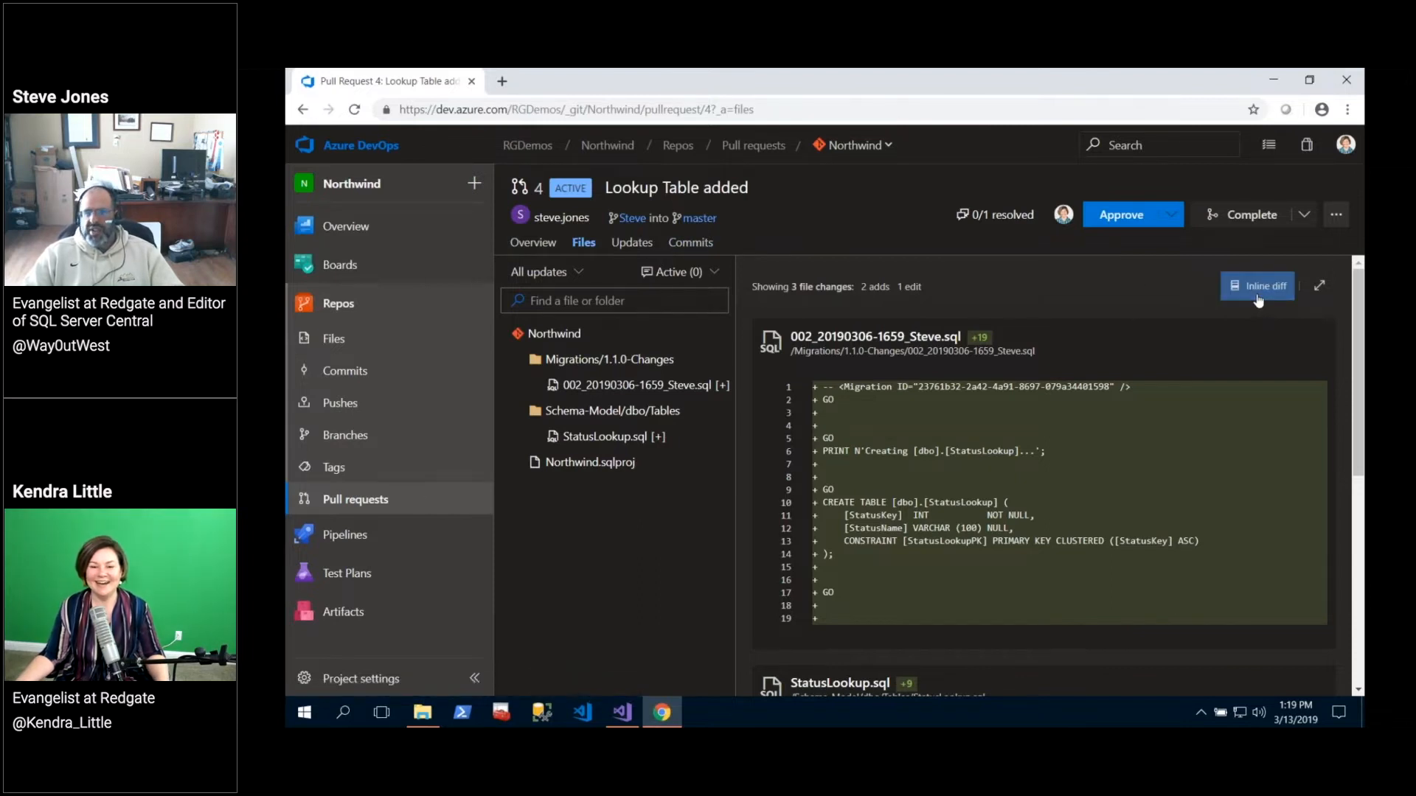
pyautogui.moveTo(1258, 285)
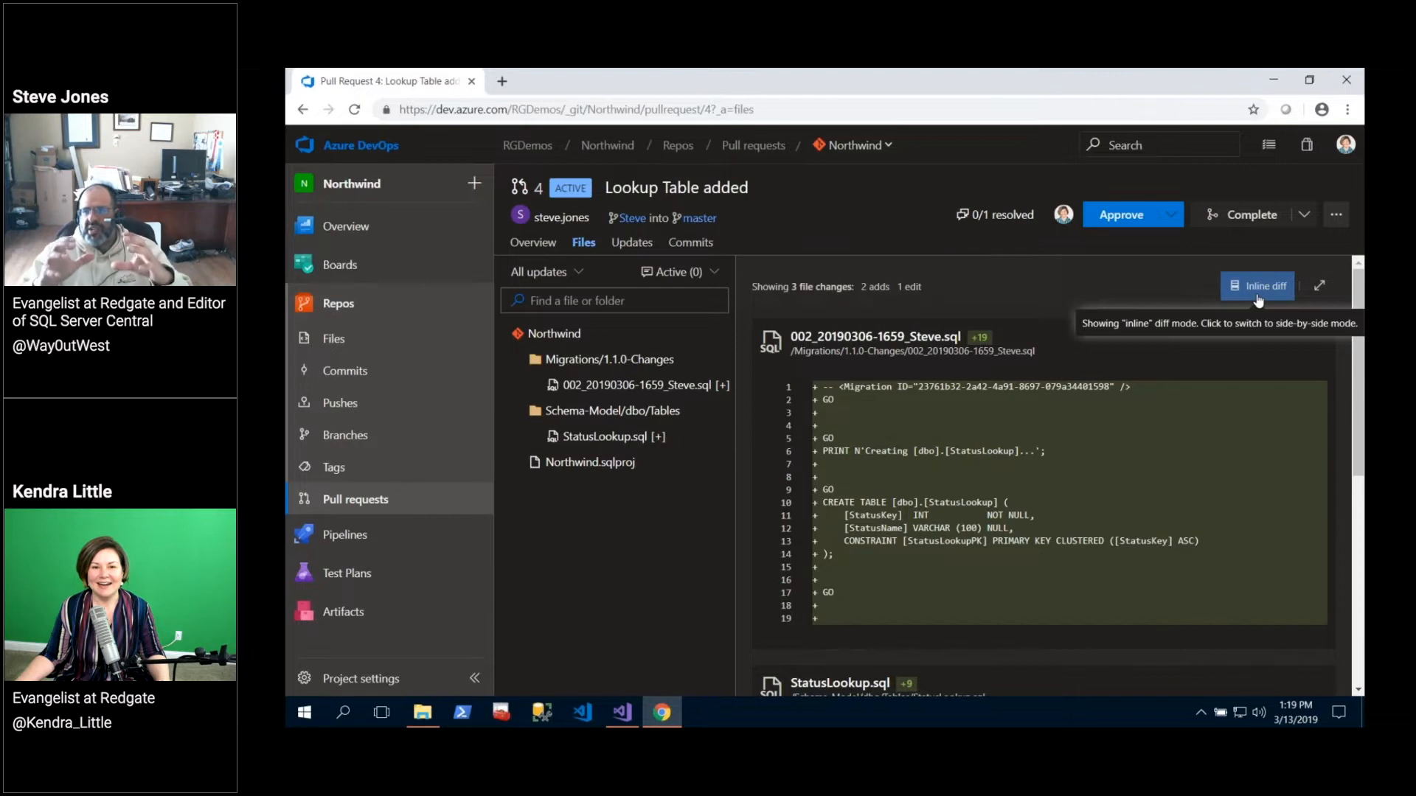
pyautogui.moveTo(1258, 298)
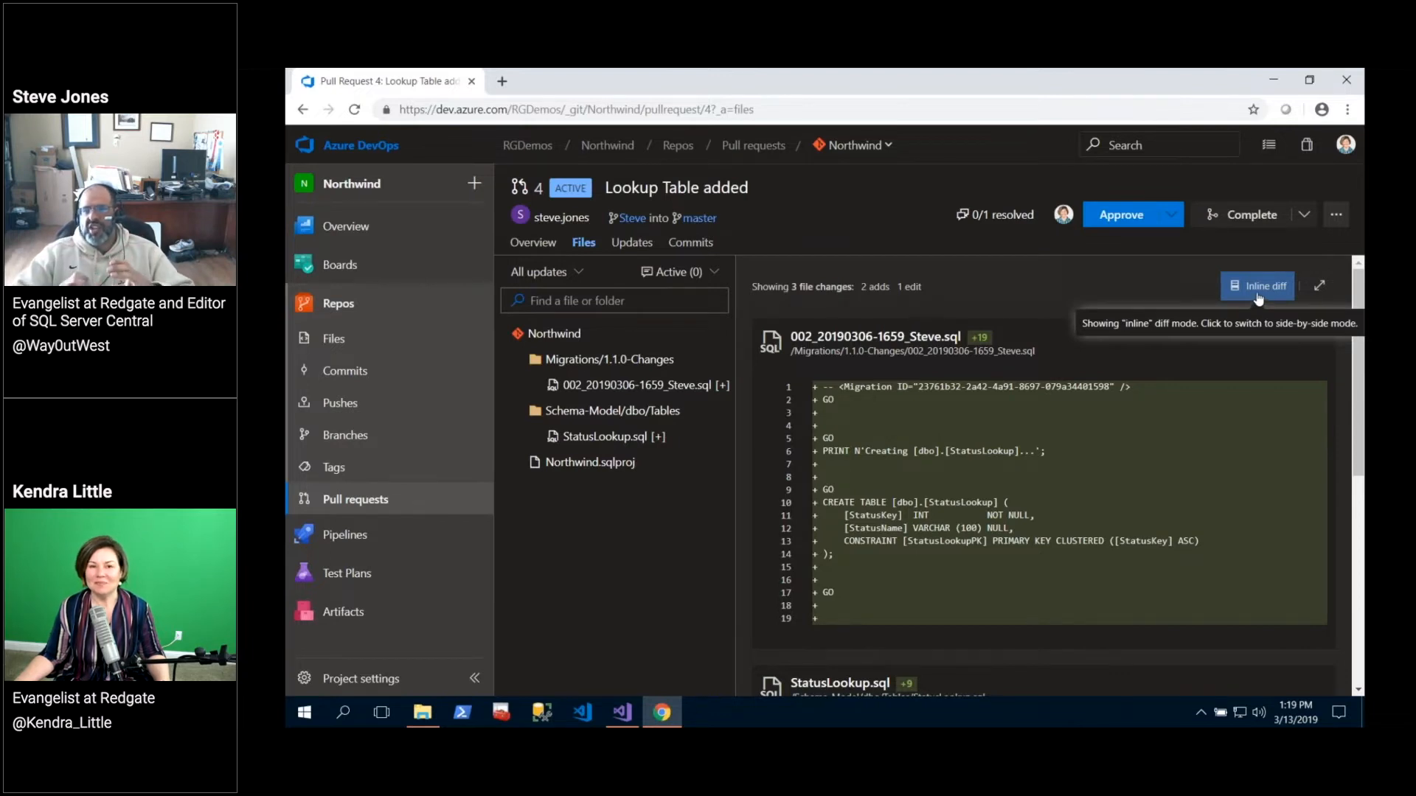
pyautogui.moveTo(1259, 297)
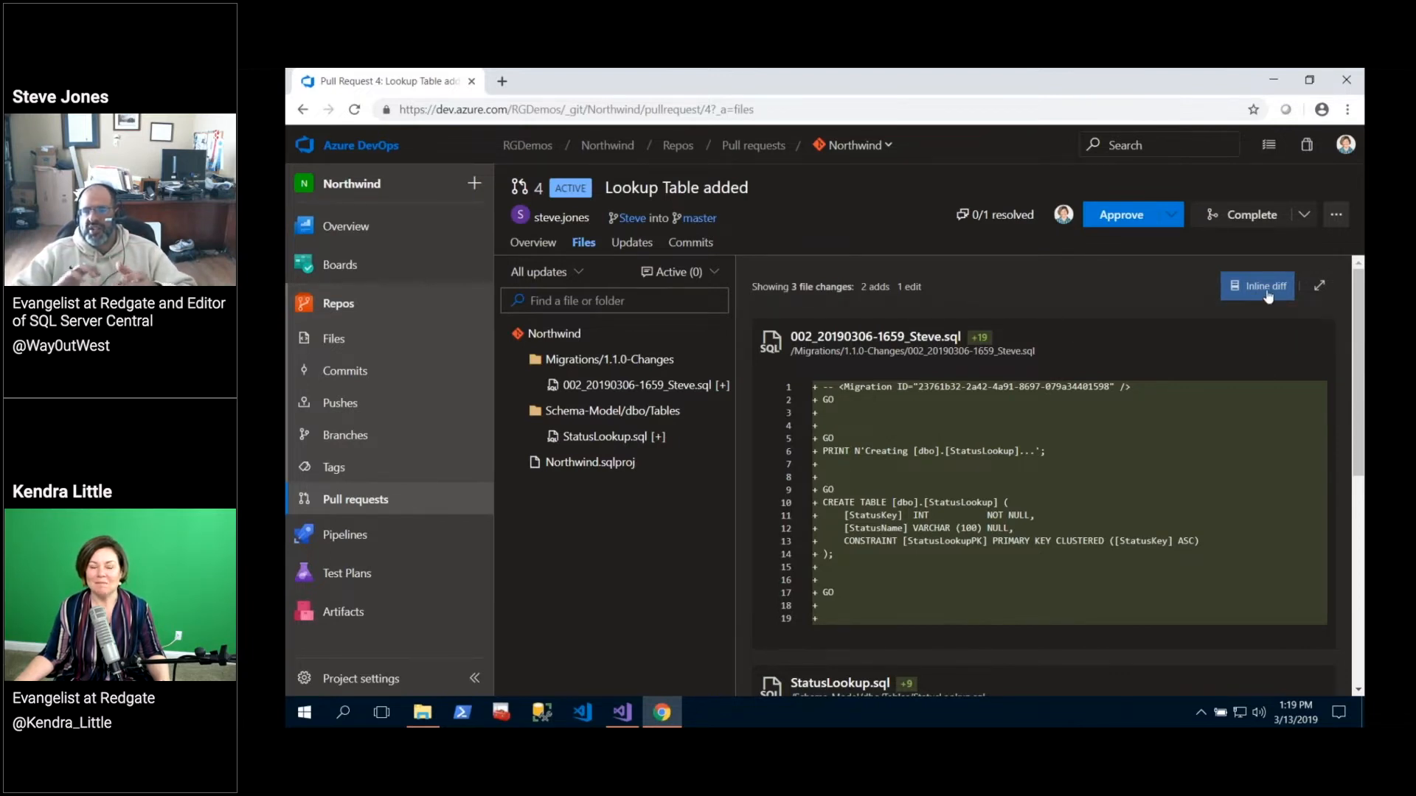
pyautogui.moveTo(1258, 285)
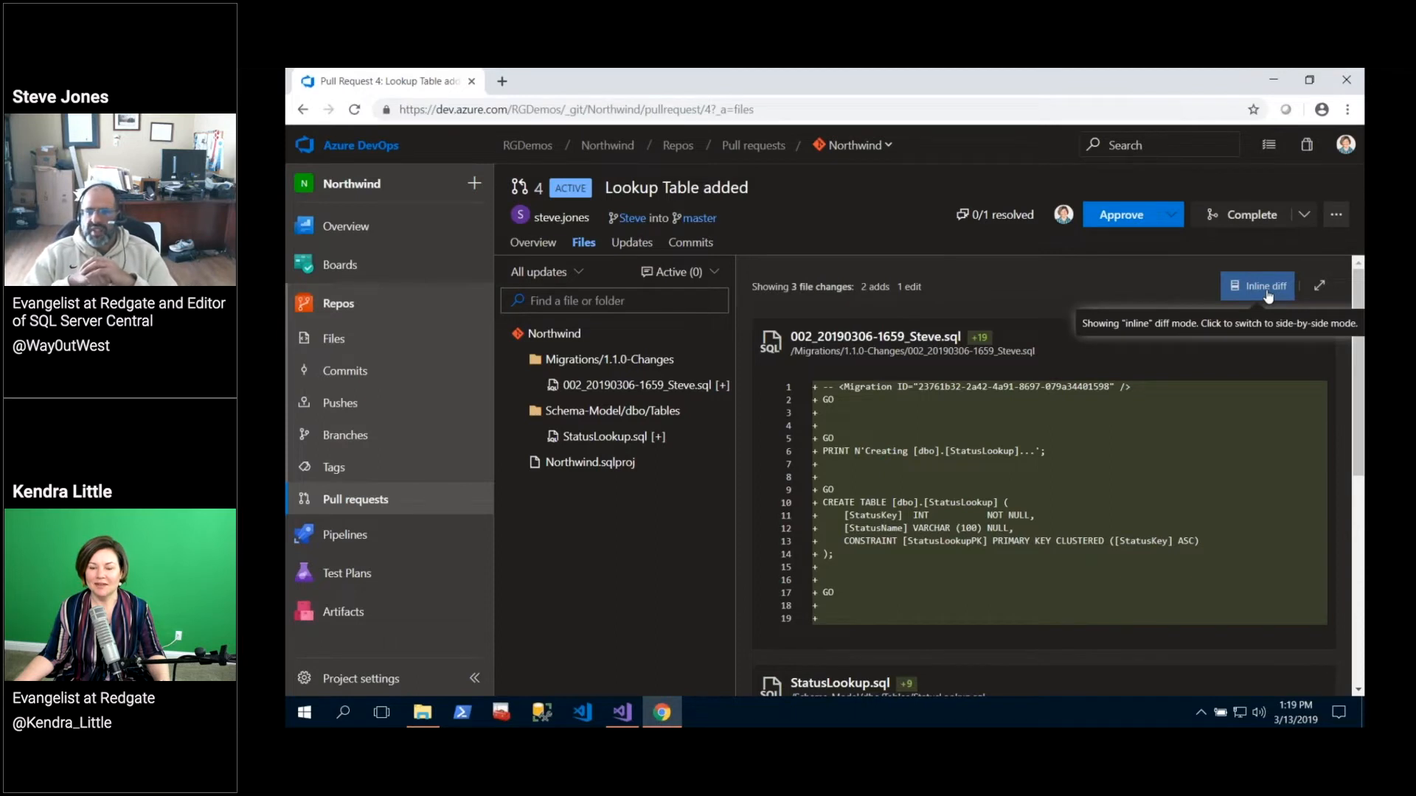
pyautogui.click(1255, 285)
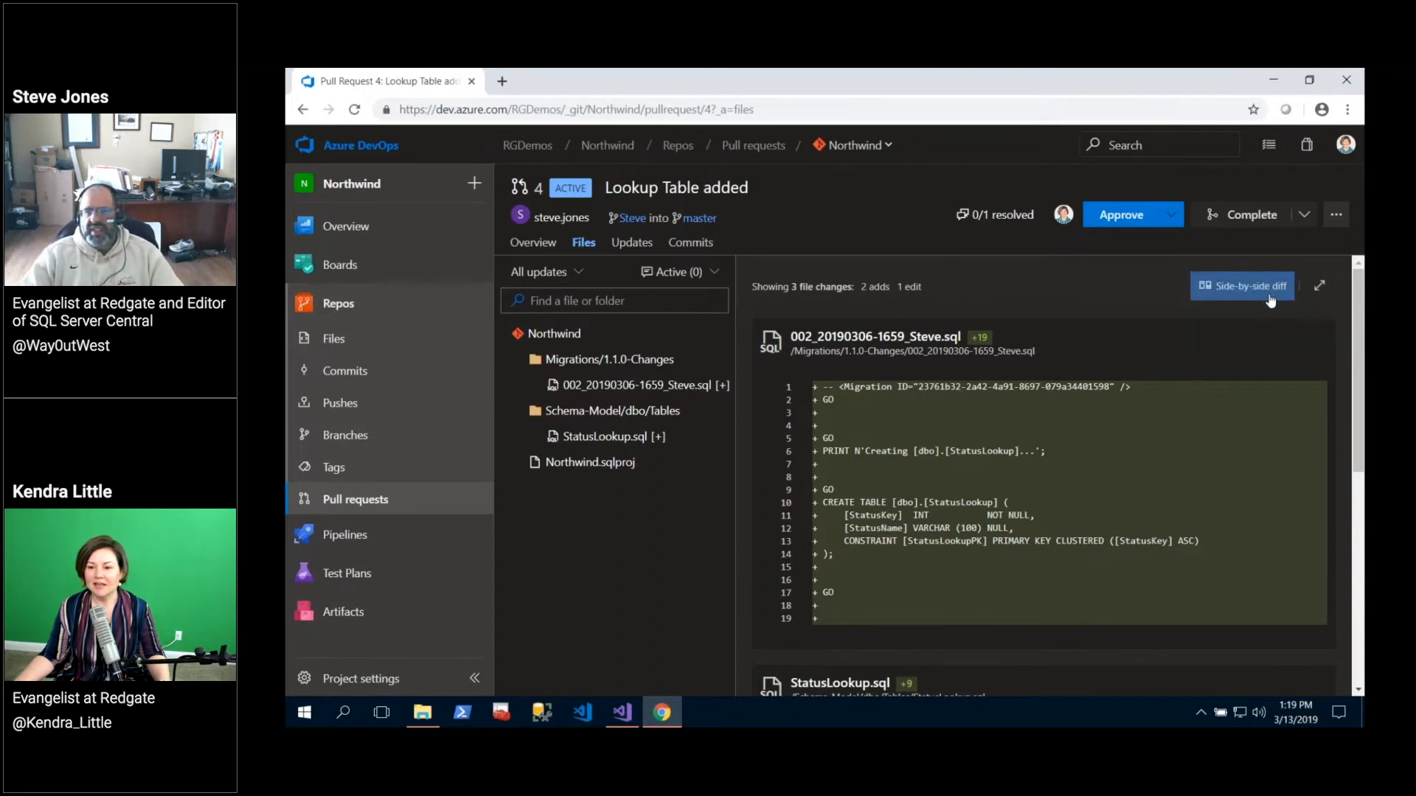
pyautogui.scroll(-3)
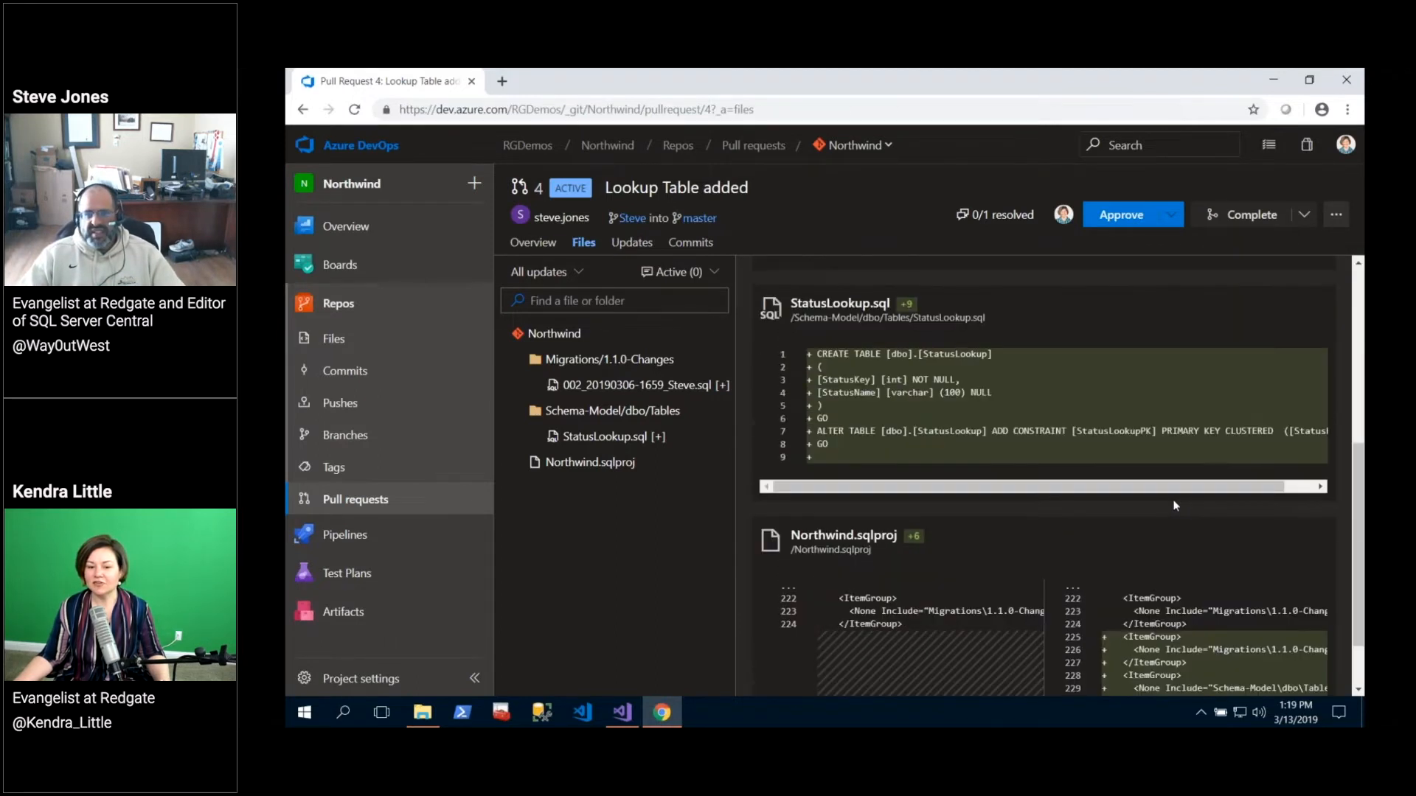
pyautogui.scroll(-3)
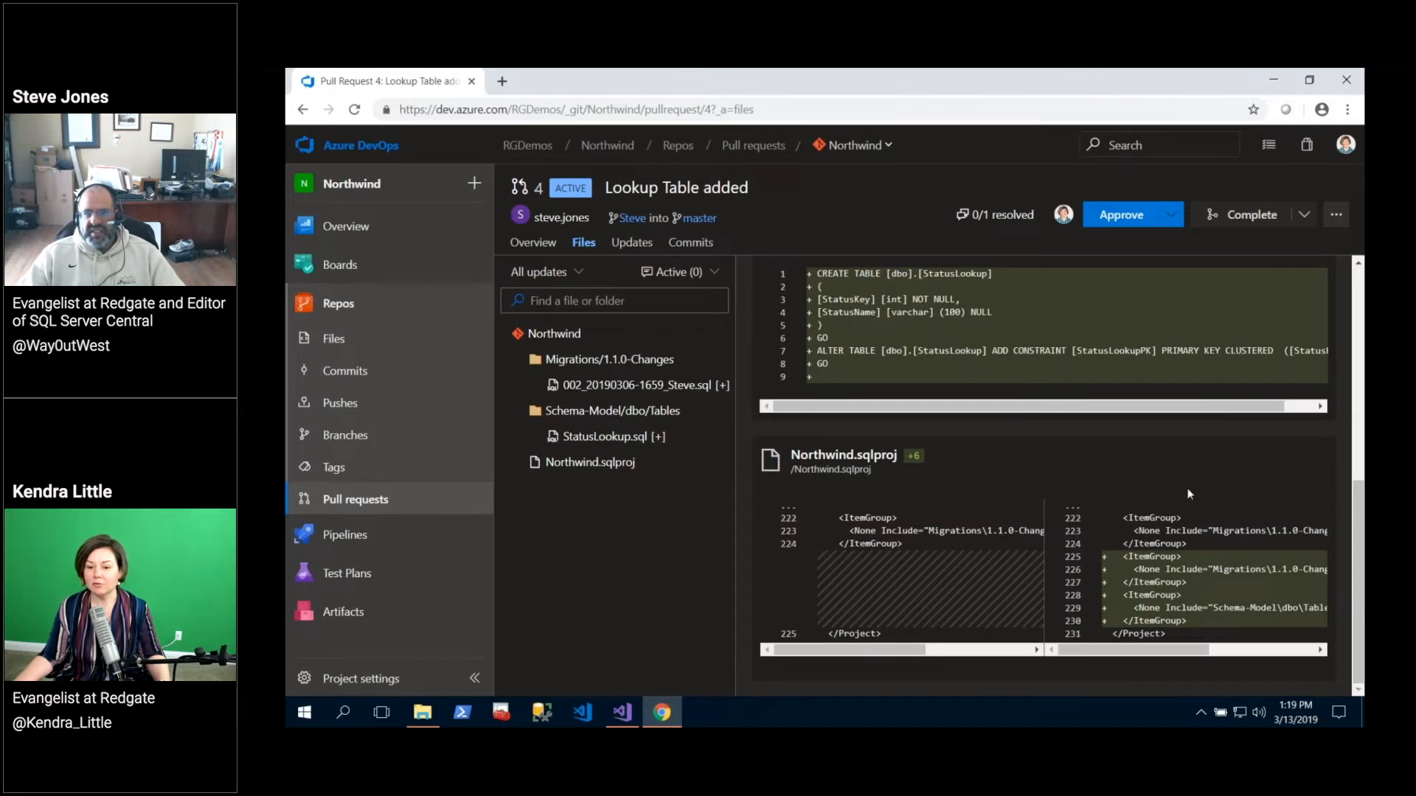
pyautogui.scroll(-3)
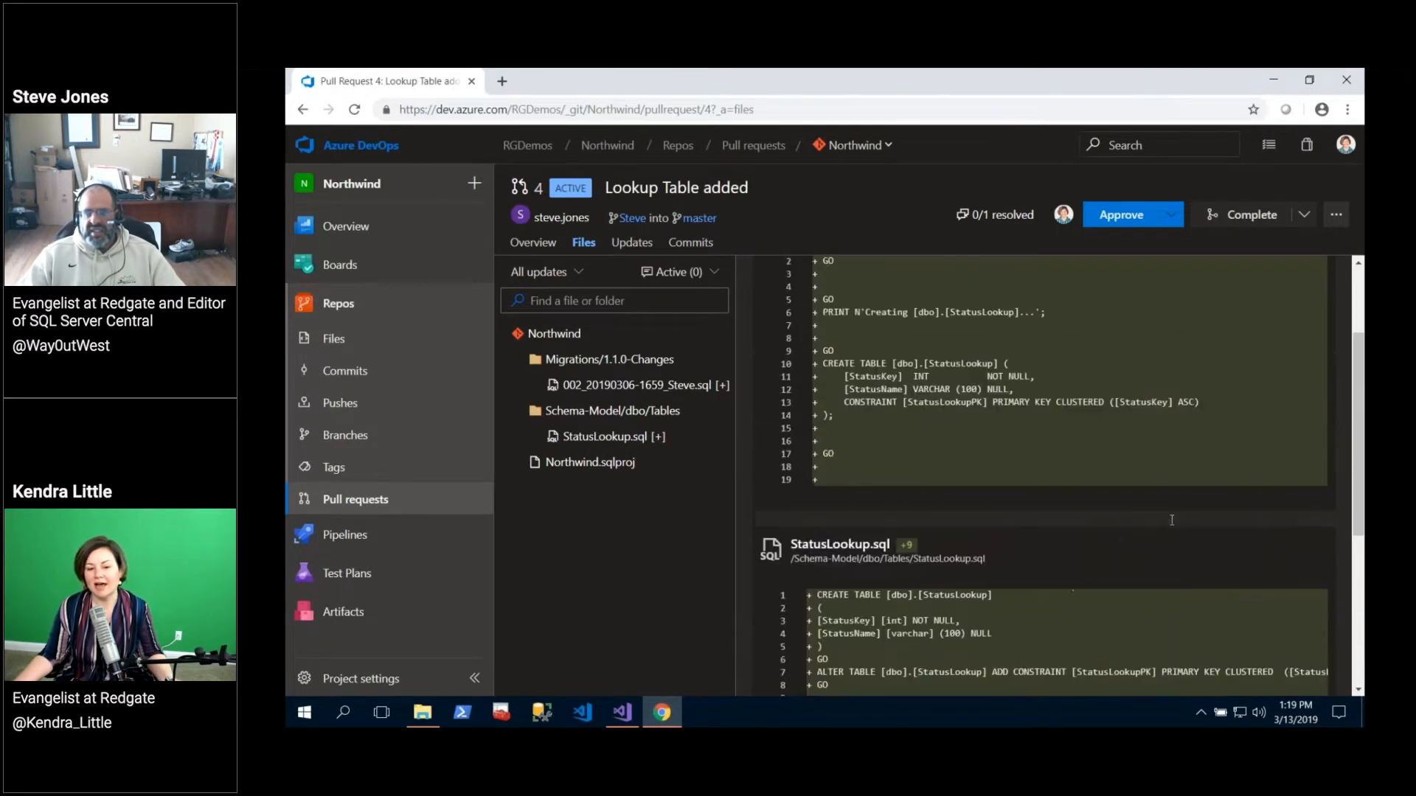
pyautogui.scroll(3)
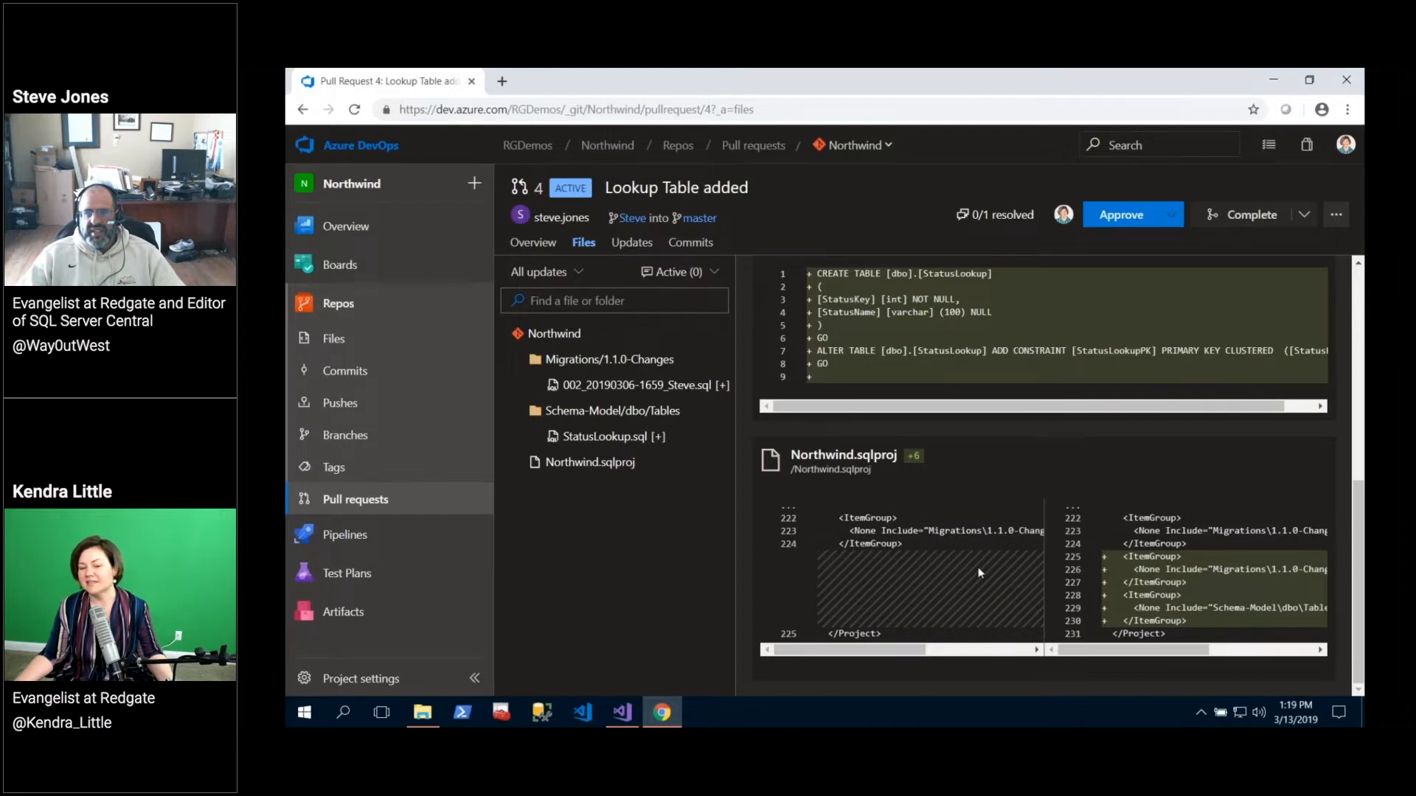
pyautogui.scroll(3)
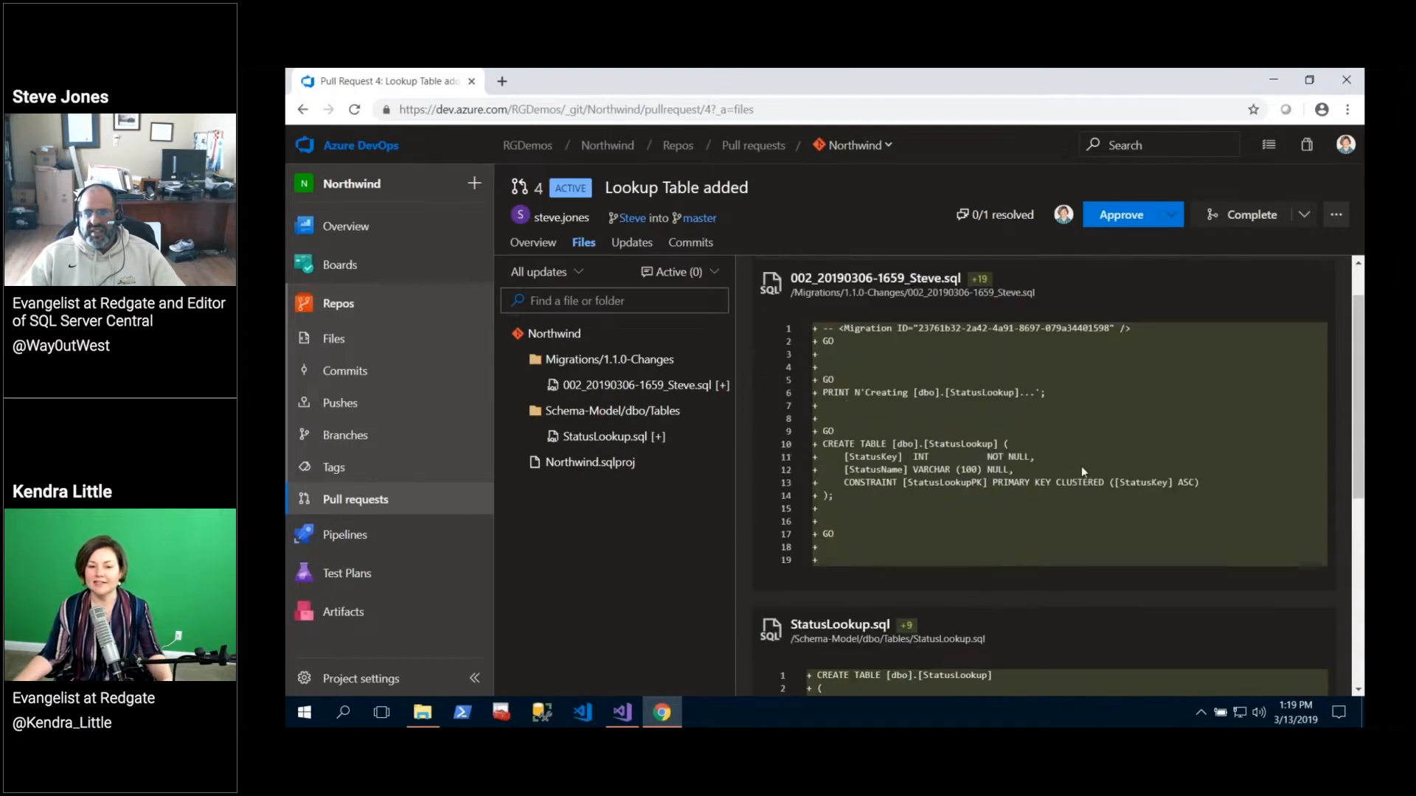
pyautogui.scroll(3)
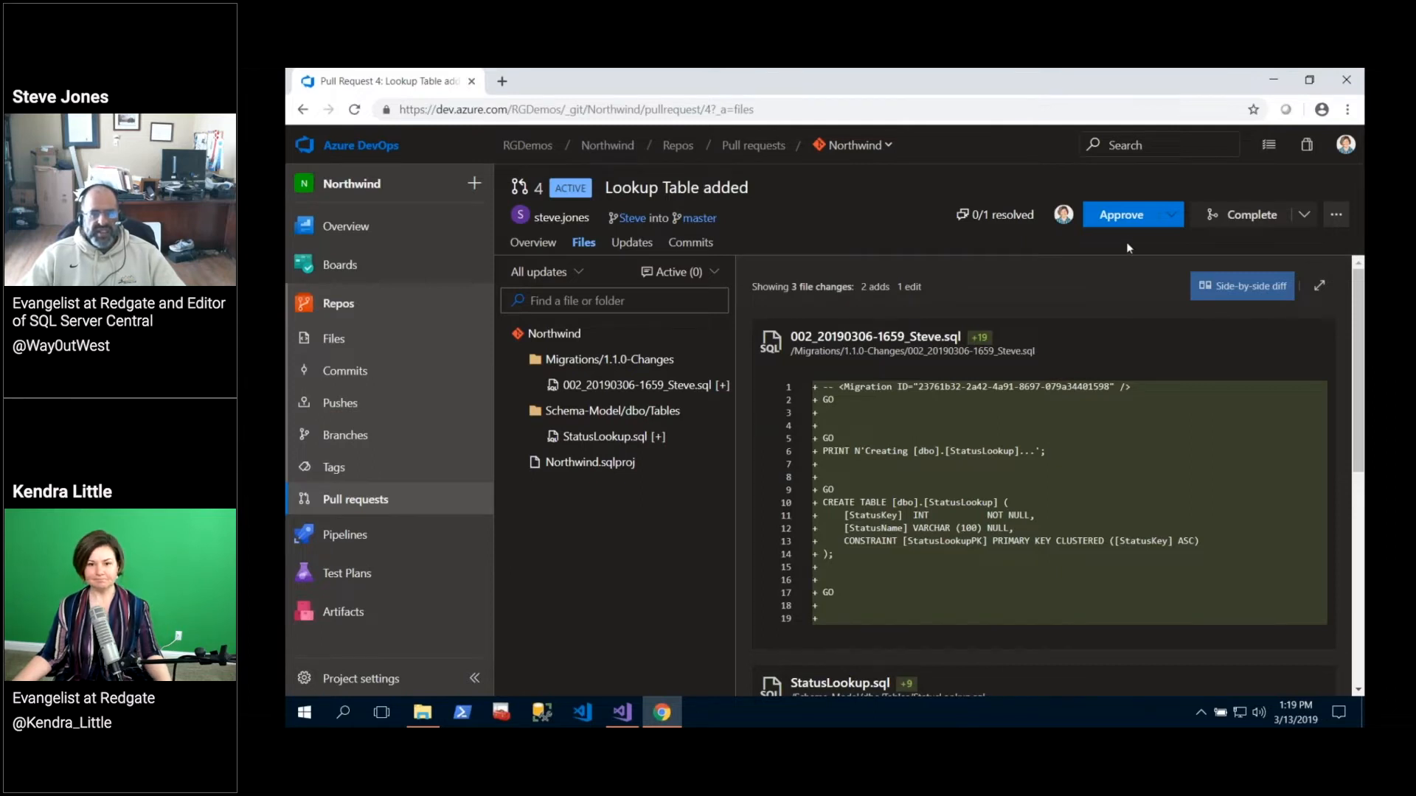
# Approve pull request #4, then reopen its overview from the pull requests list.
pyautogui.click(1120, 214)
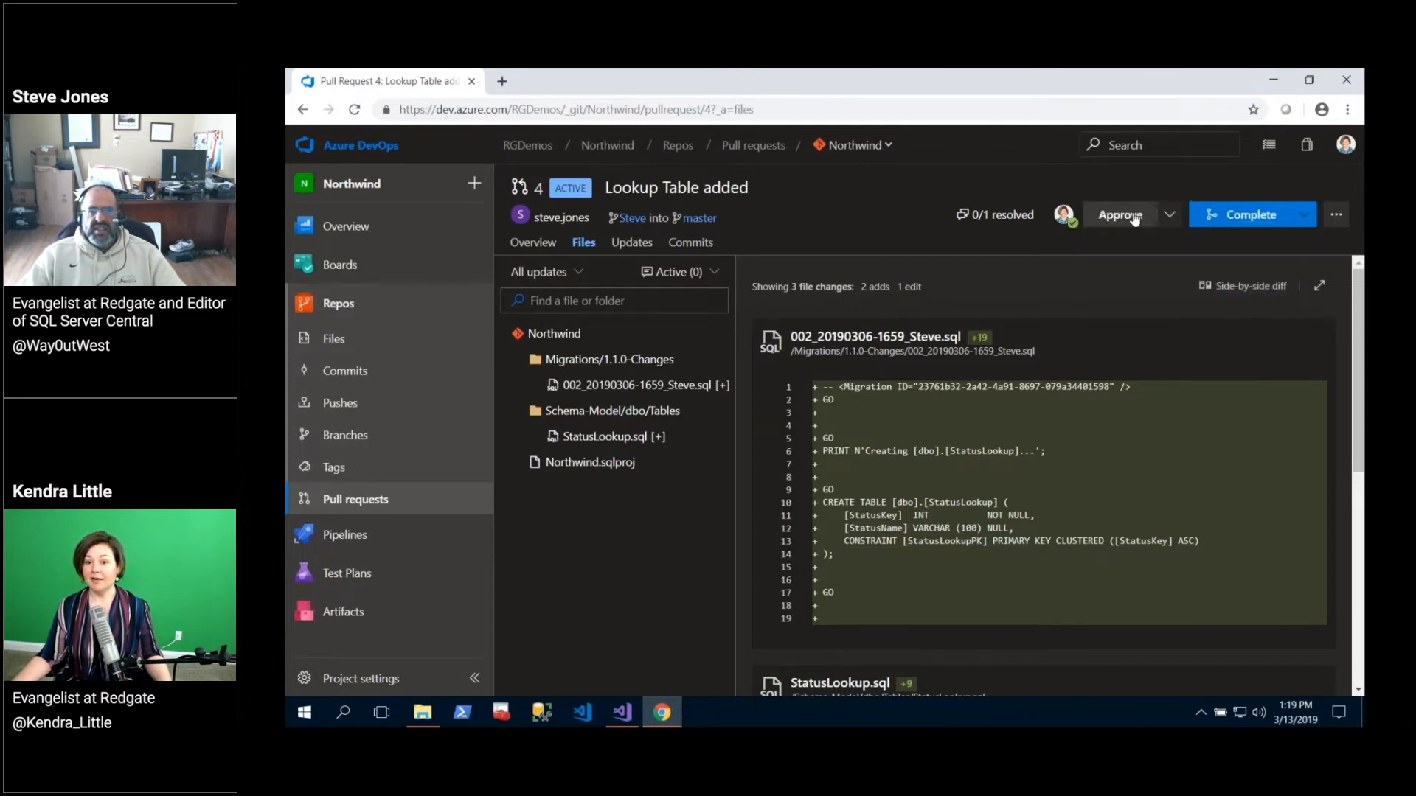
pyautogui.moveTo(1133, 261)
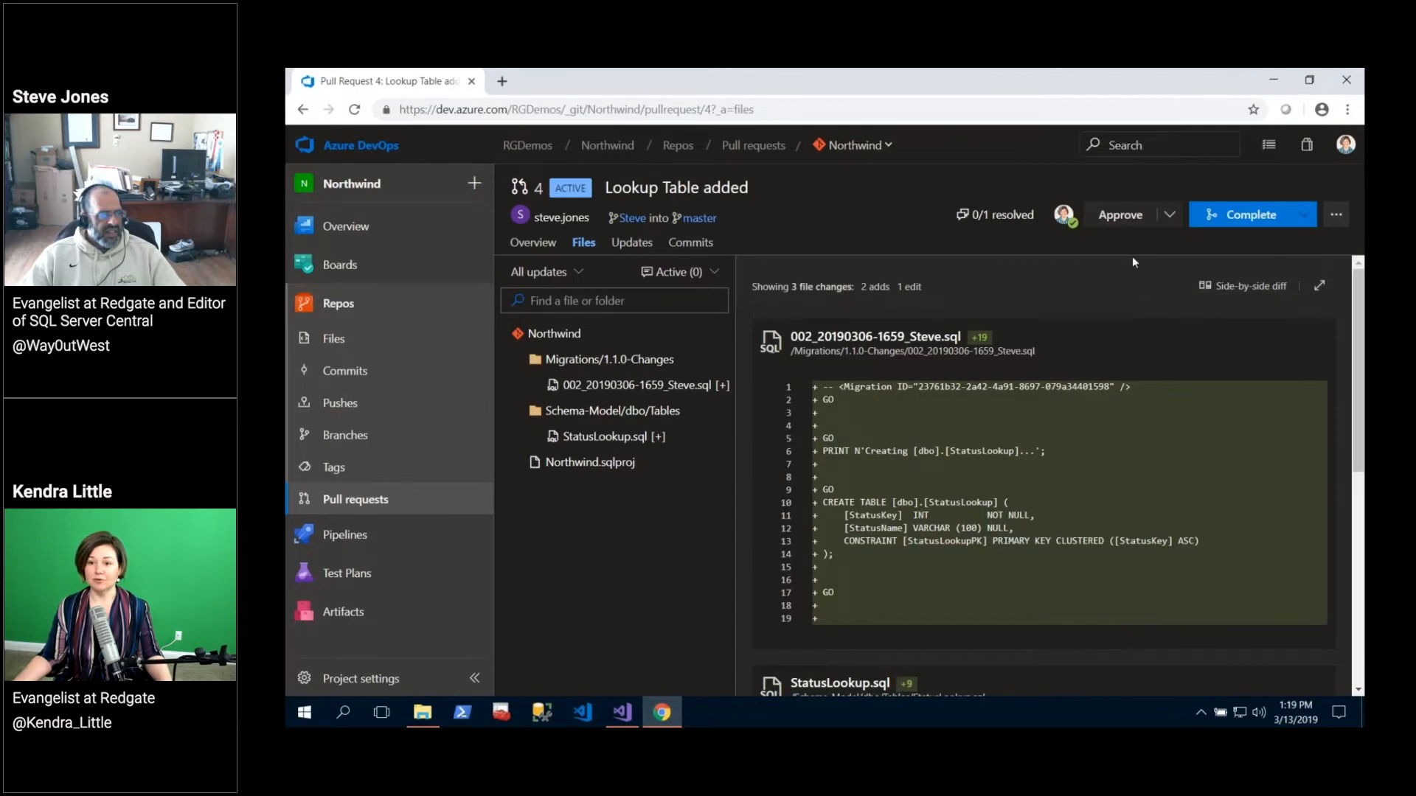
pyautogui.moveTo(1303, 225)
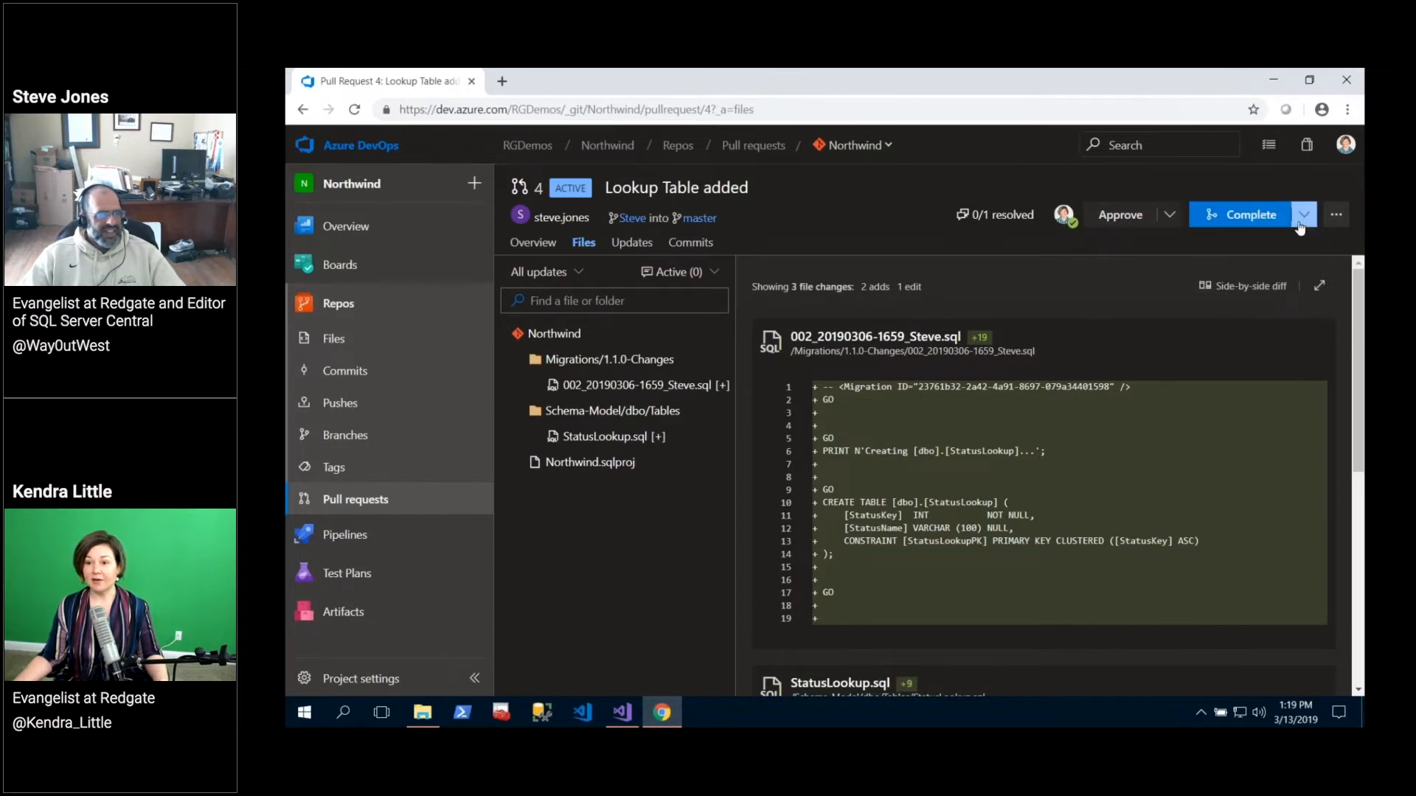
pyautogui.click(1303, 214)
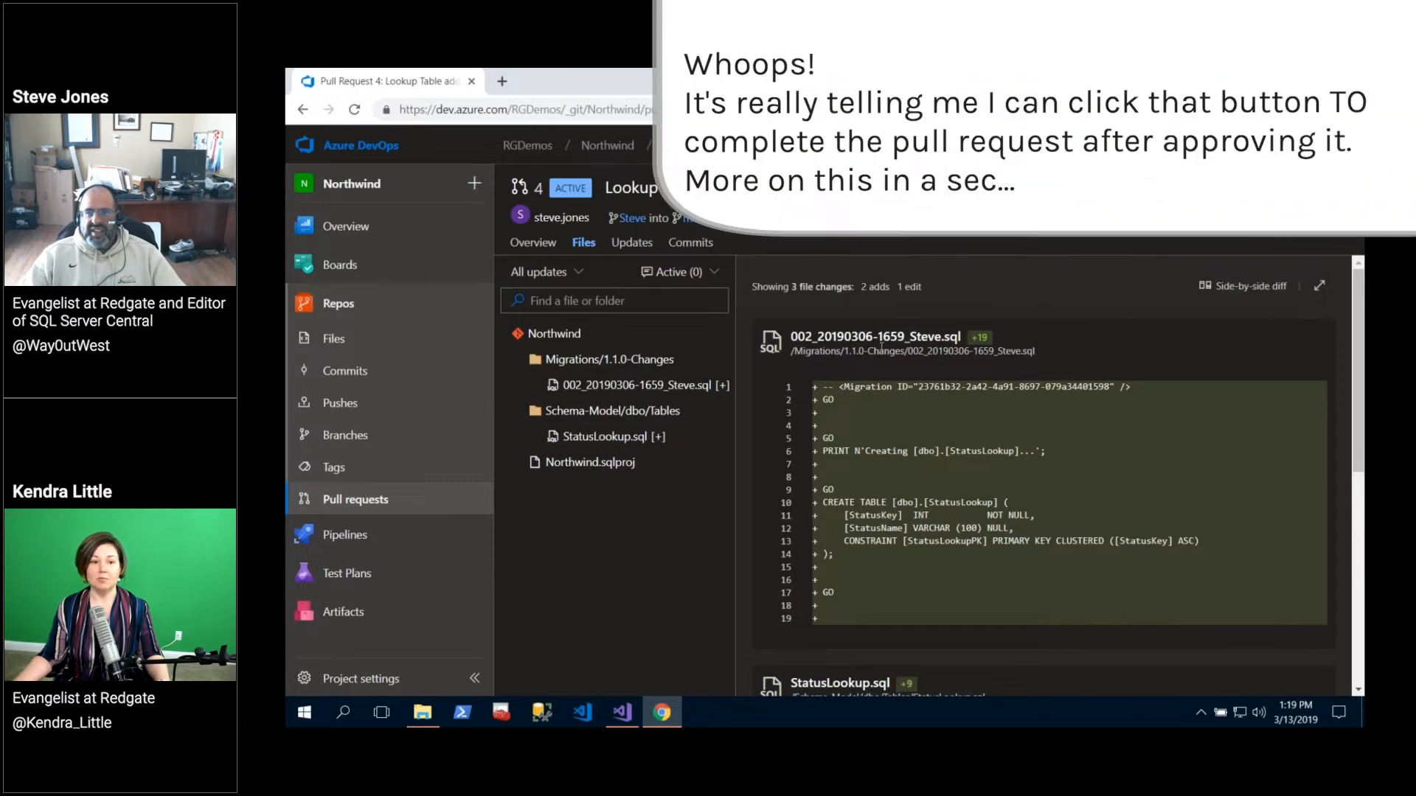
pyautogui.moveTo(354, 498)
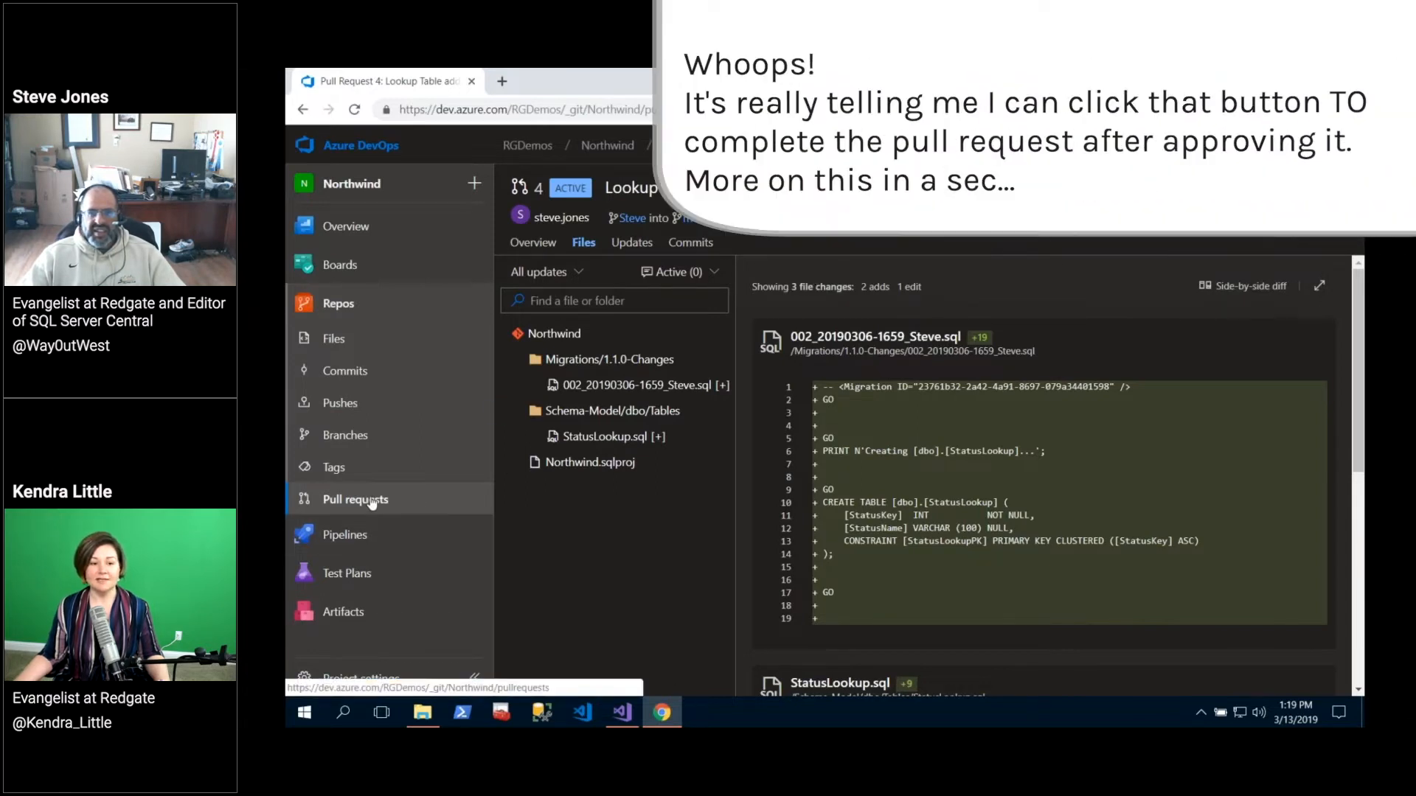
pyautogui.click(355, 499)
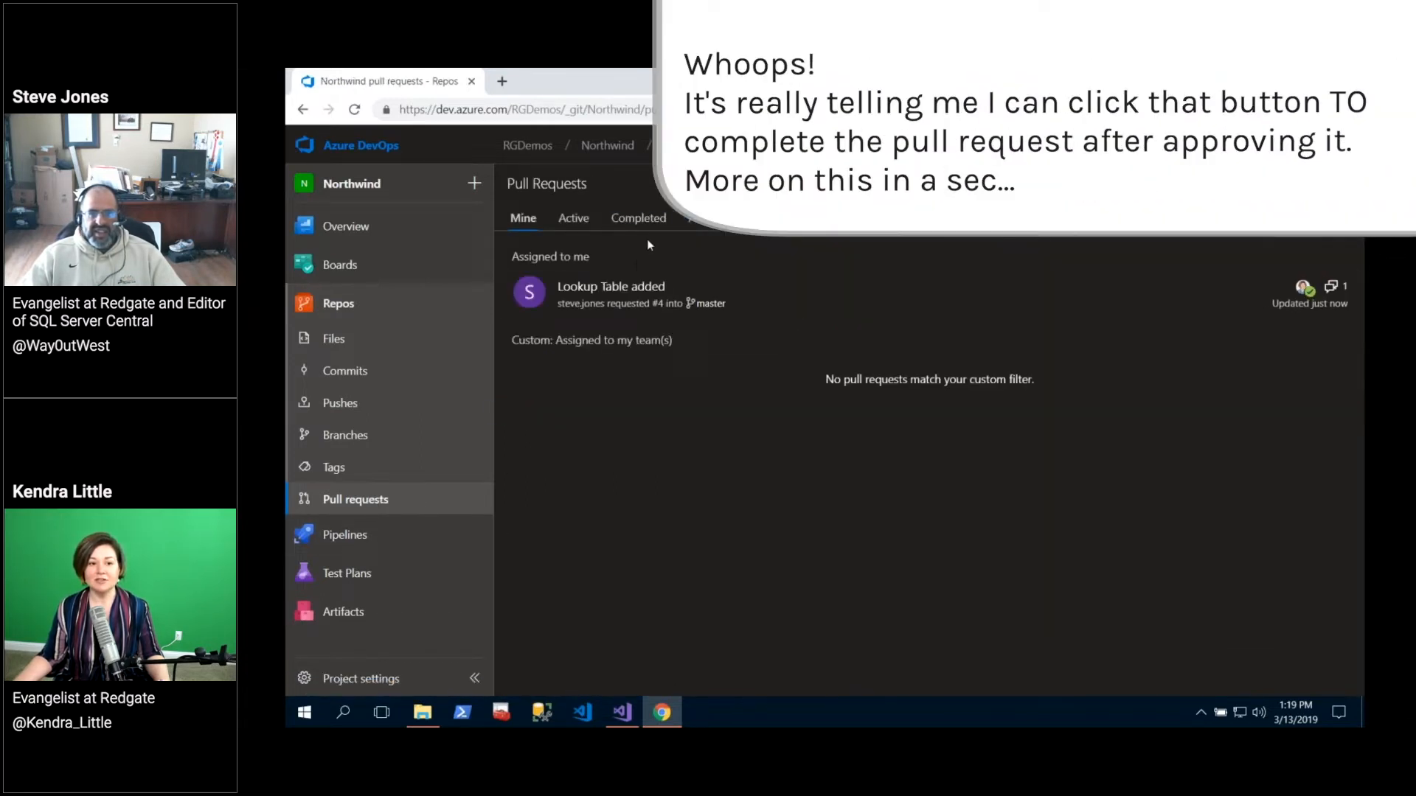
pyautogui.moveTo(803, 406)
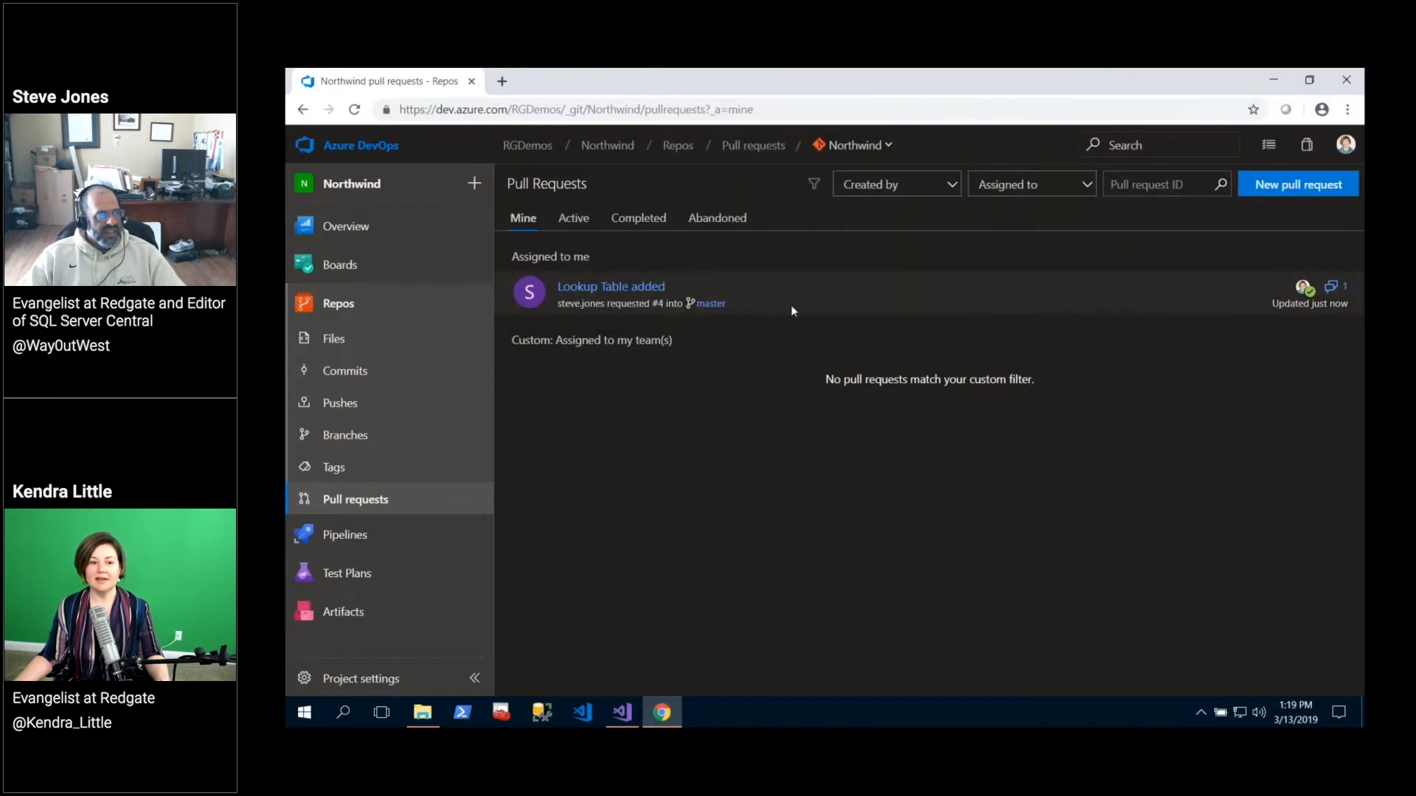
pyautogui.moveTo(1309, 302)
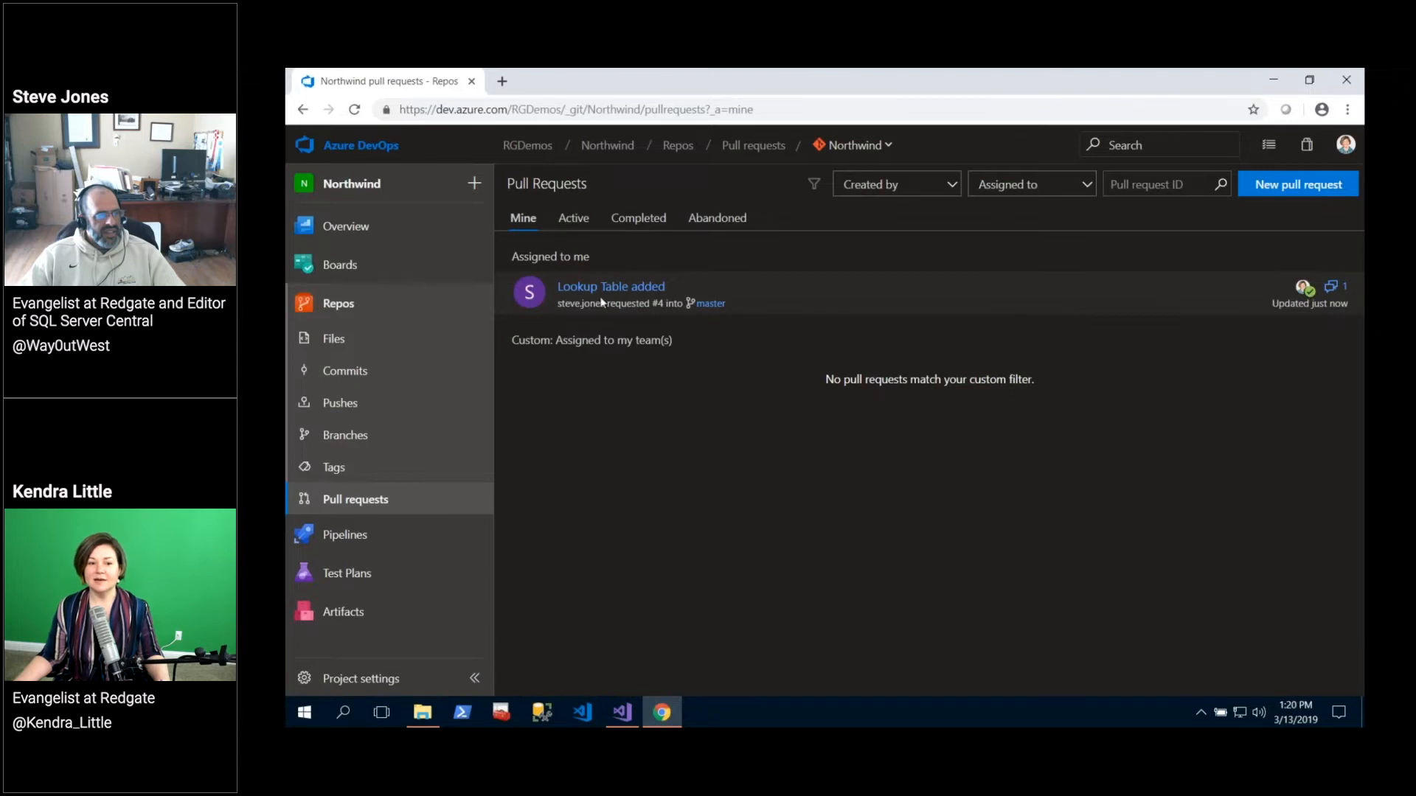
pyautogui.click(610, 286)
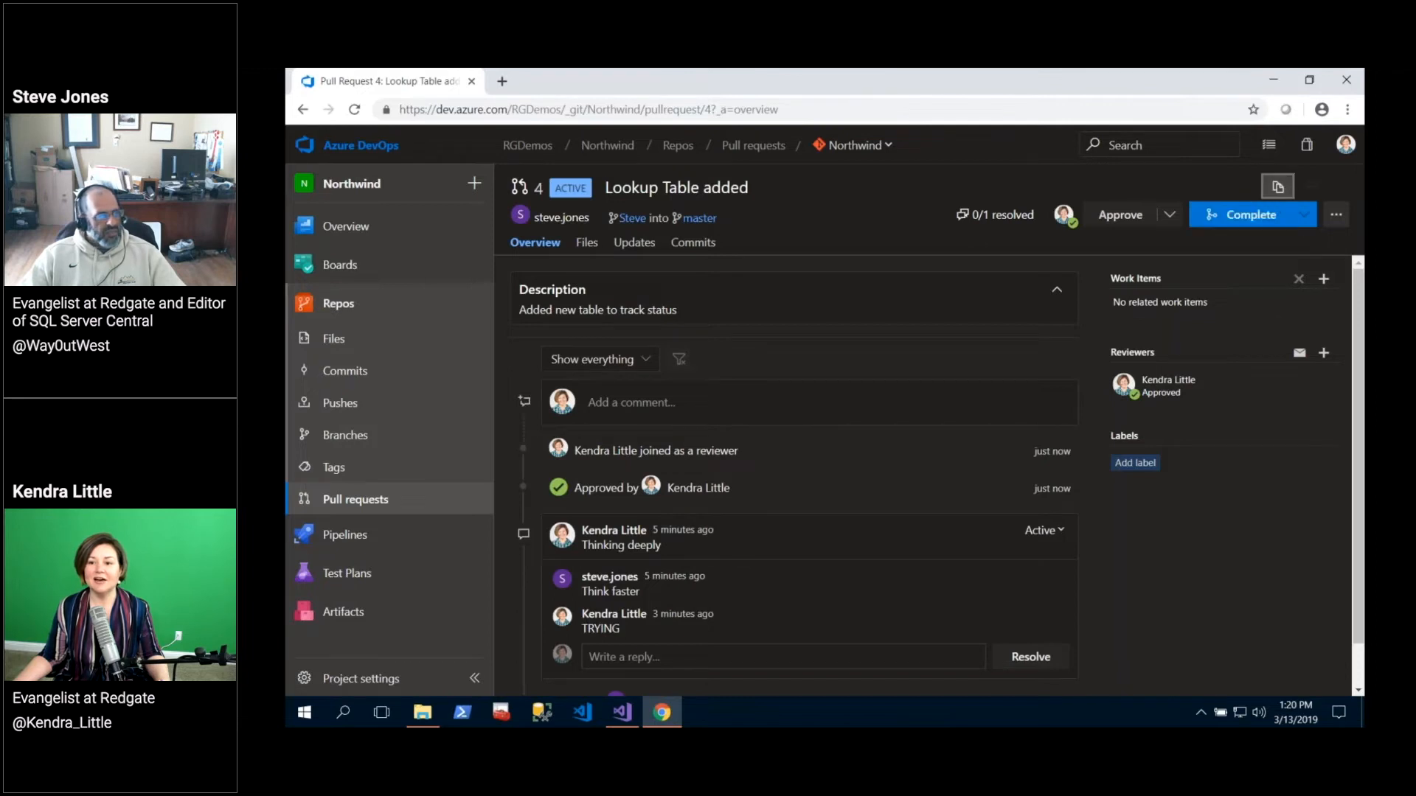
# Begin completing PR #4, leaving 'Delete Steve after merging' unticked and squash off.
pyautogui.click(1304, 215)
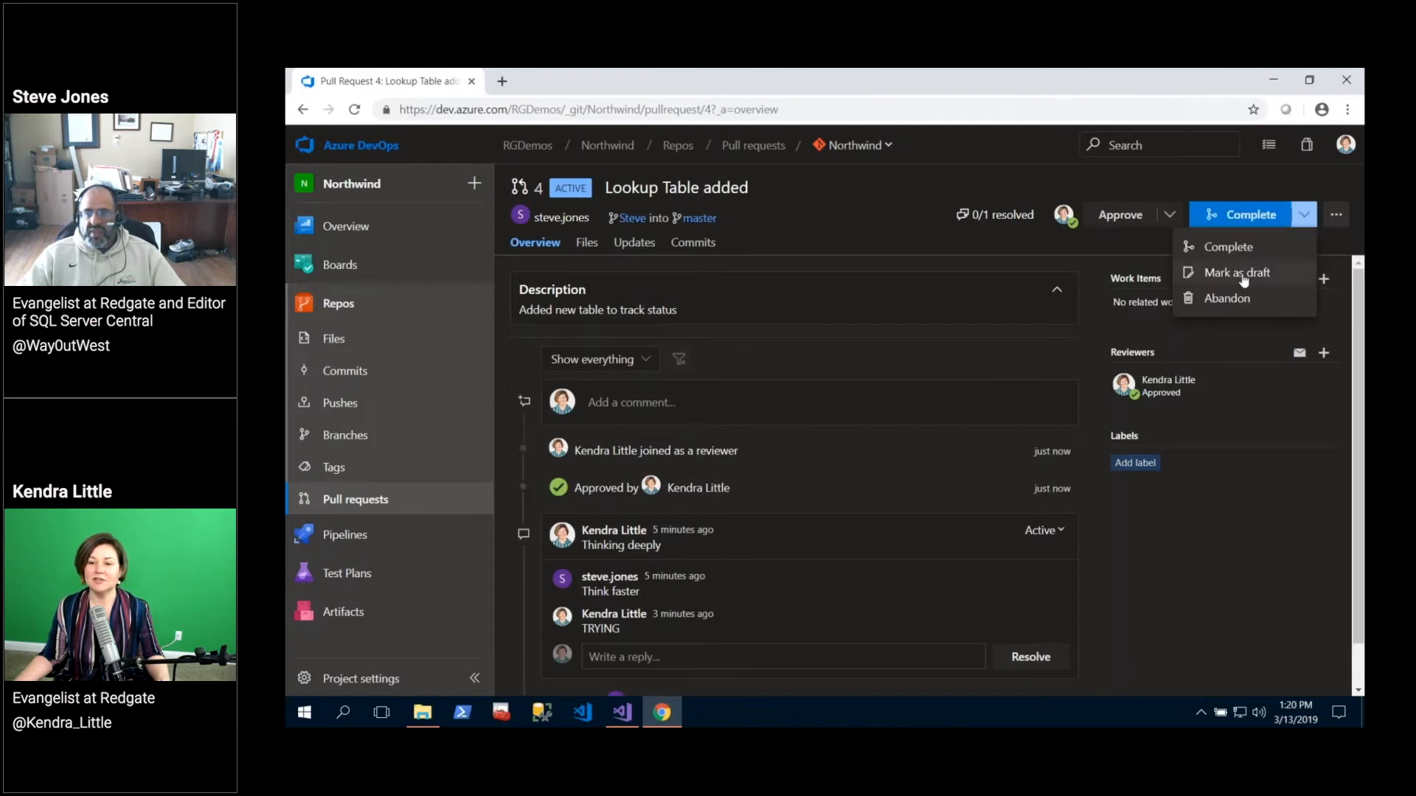
pyautogui.click(1227, 246)
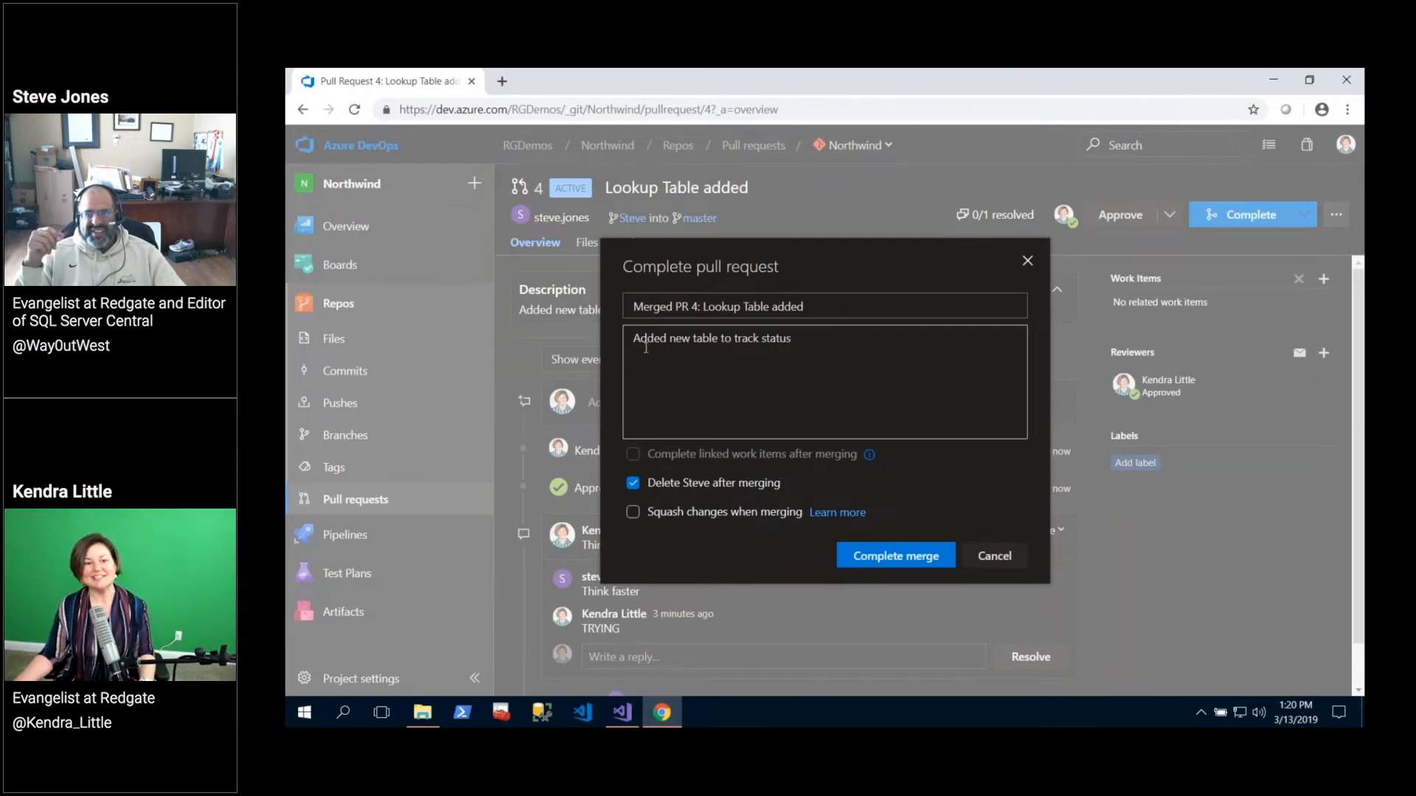
pyautogui.moveTo(921, 465)
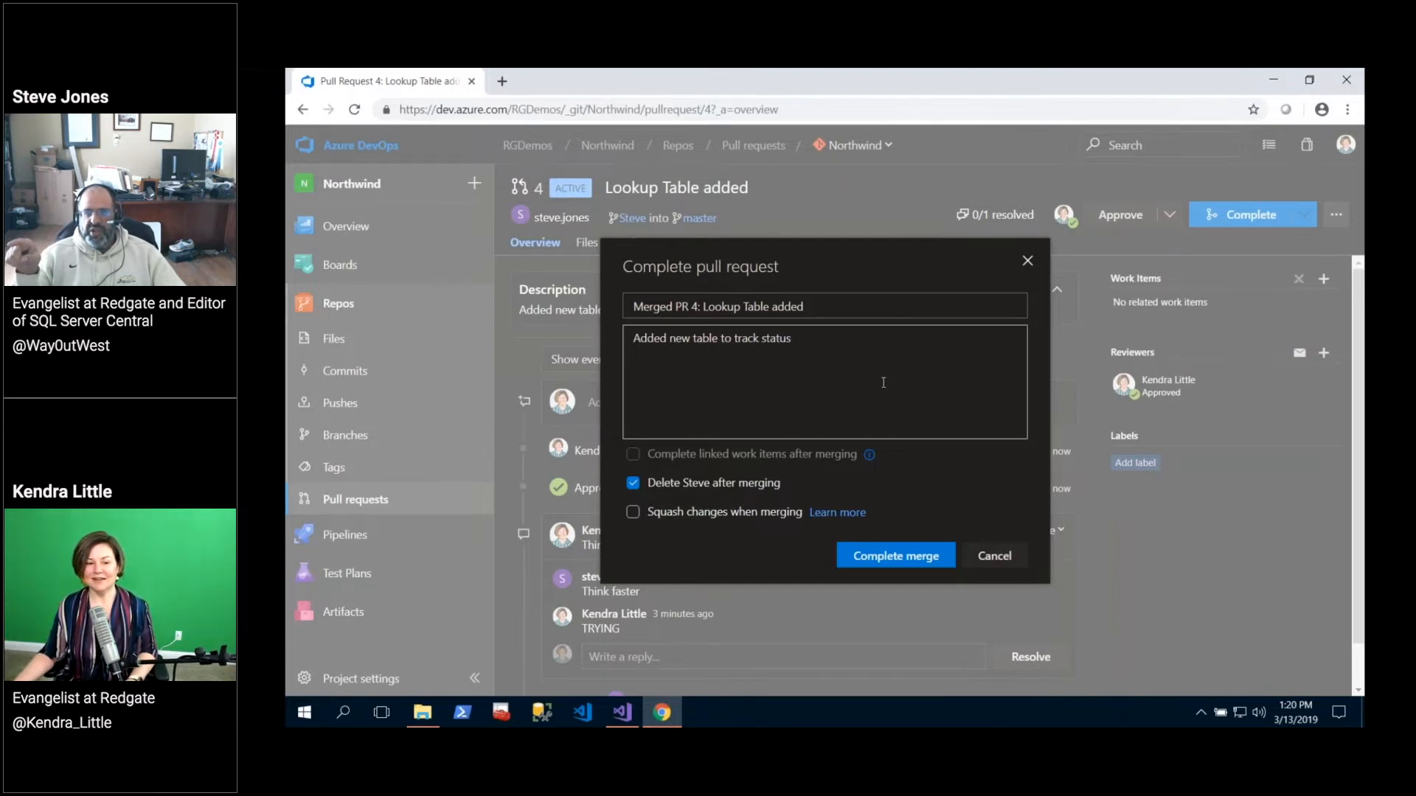
pyautogui.click(633, 483)
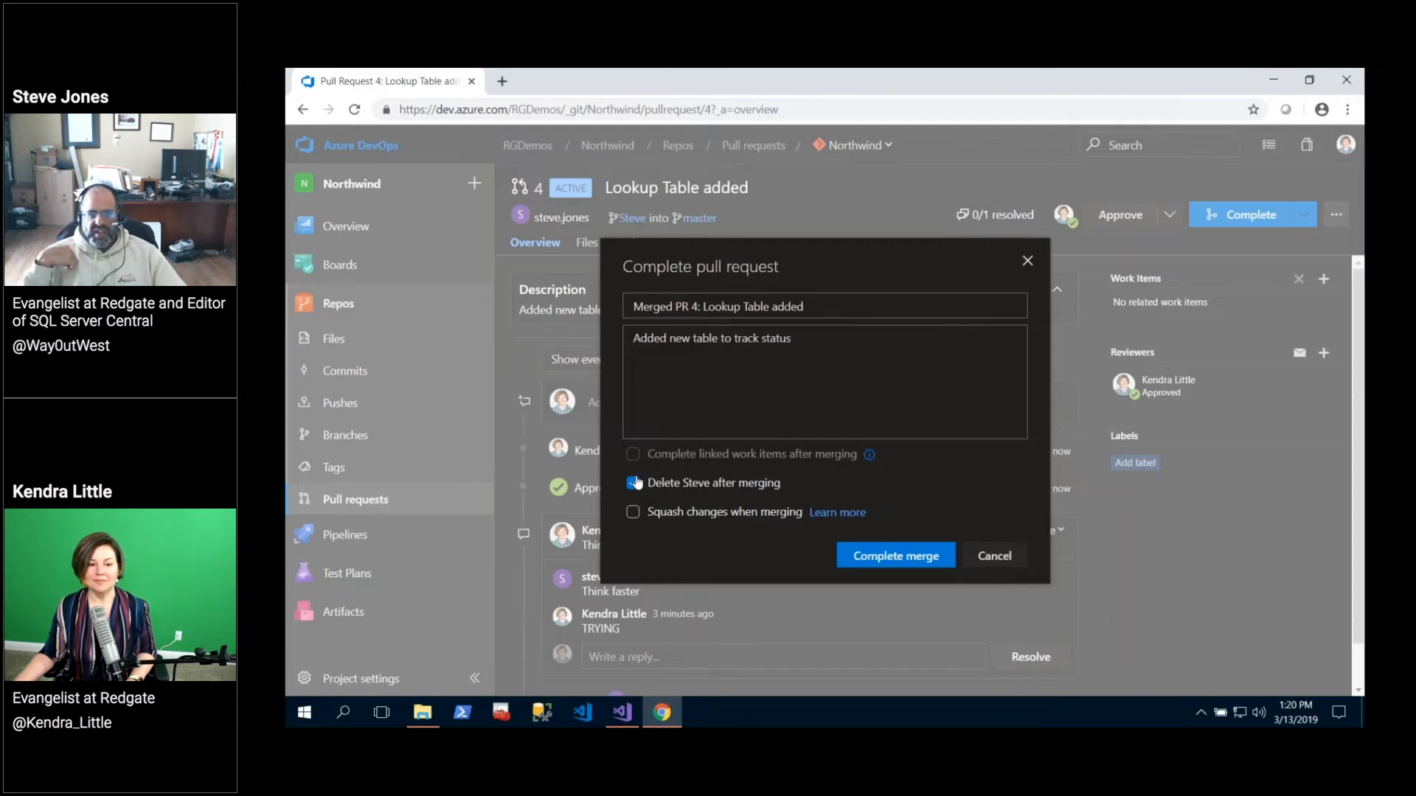
pyautogui.click(633, 483)
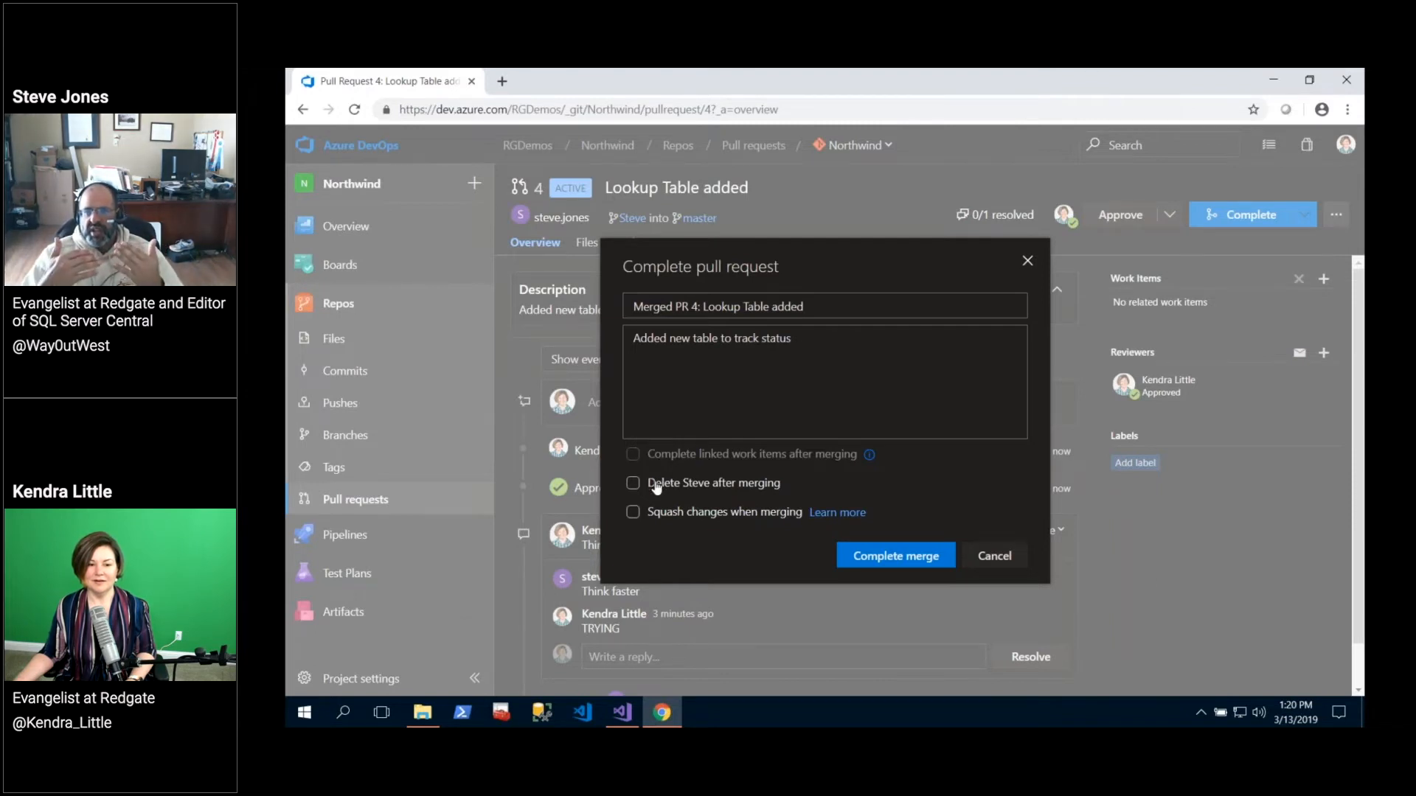
pyautogui.click(633, 482)
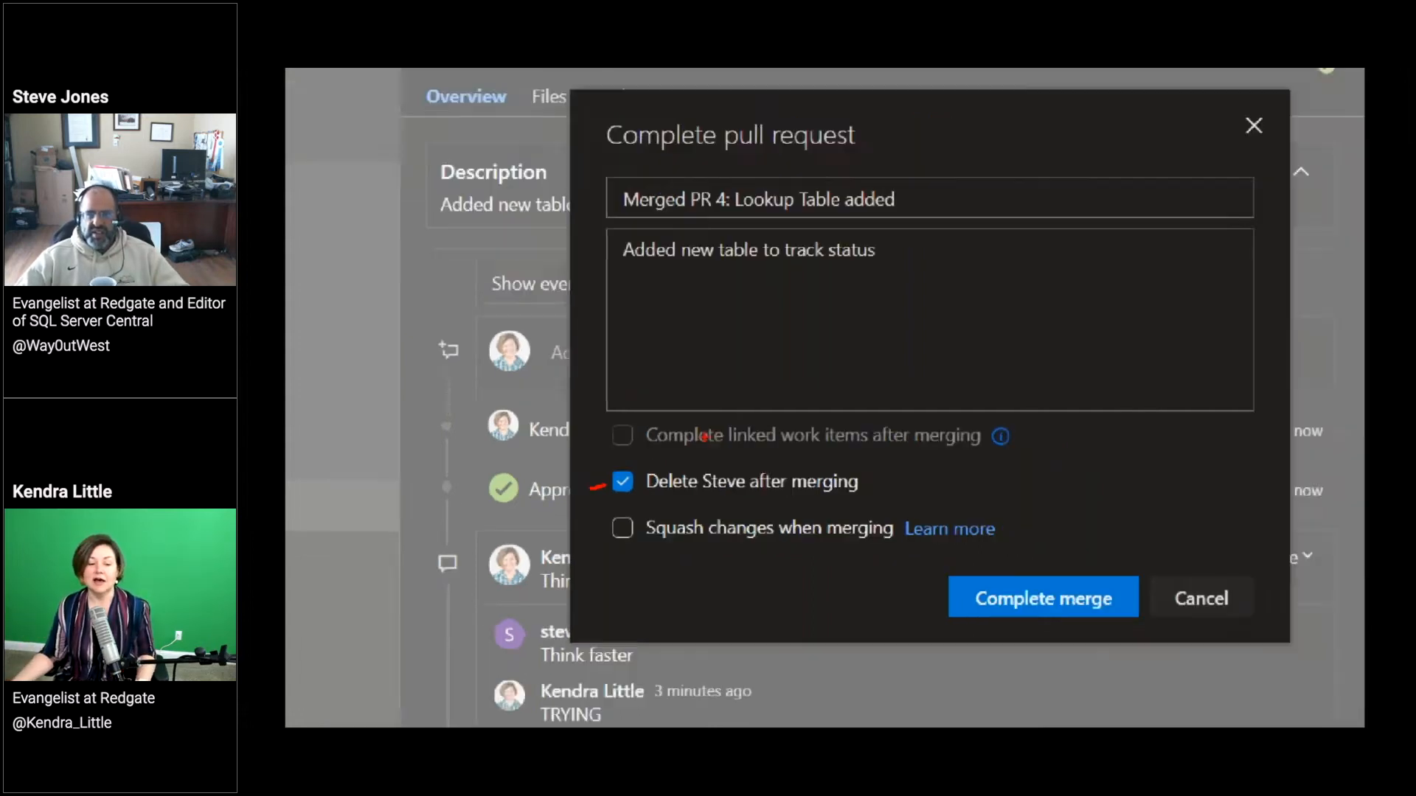
pyautogui.click(623, 481)
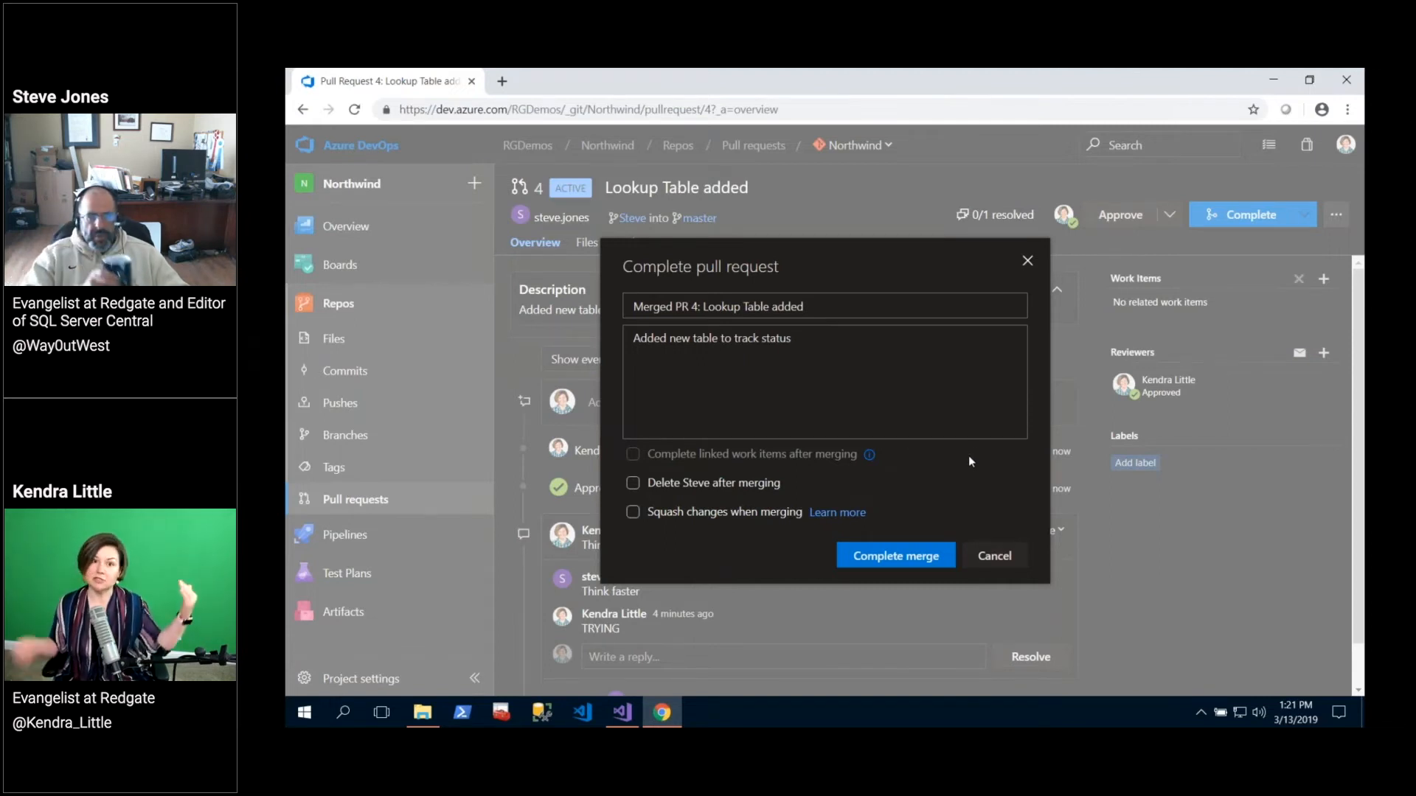
pyautogui.moveTo(949, 539)
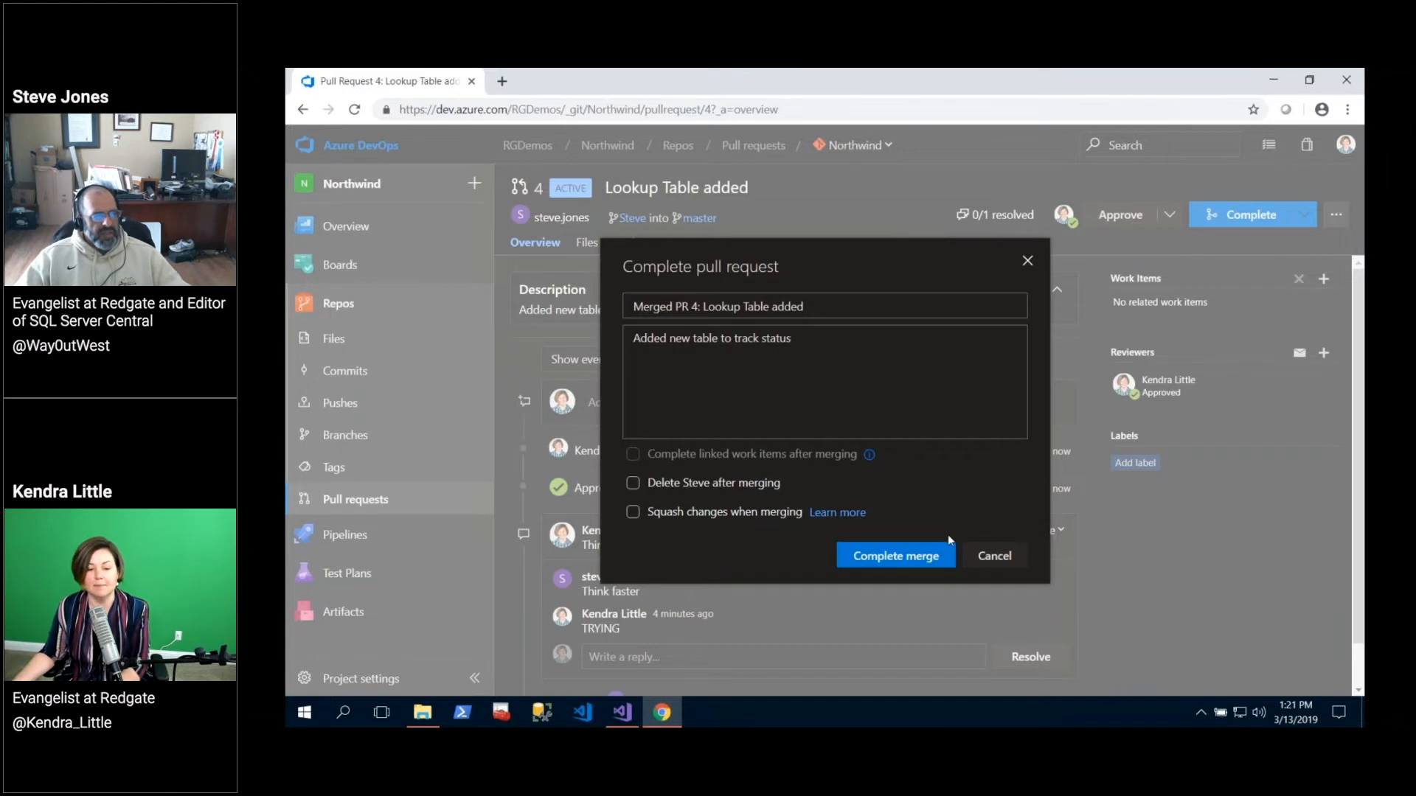
pyautogui.moveTo(896, 555)
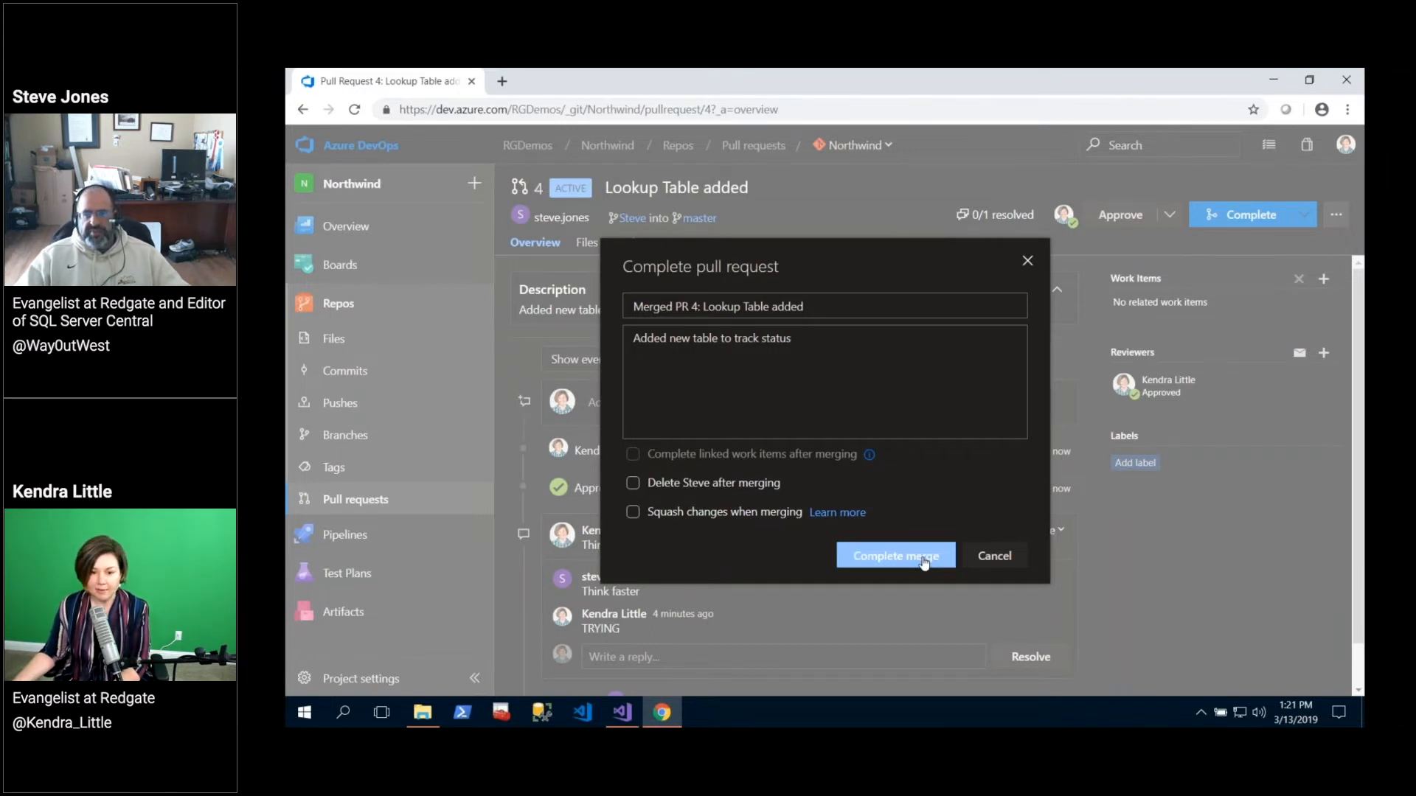
# Complete the merge of PR #4 into master as 'Merged PR 4: Lookup Table added'.
pyautogui.click(893, 556)
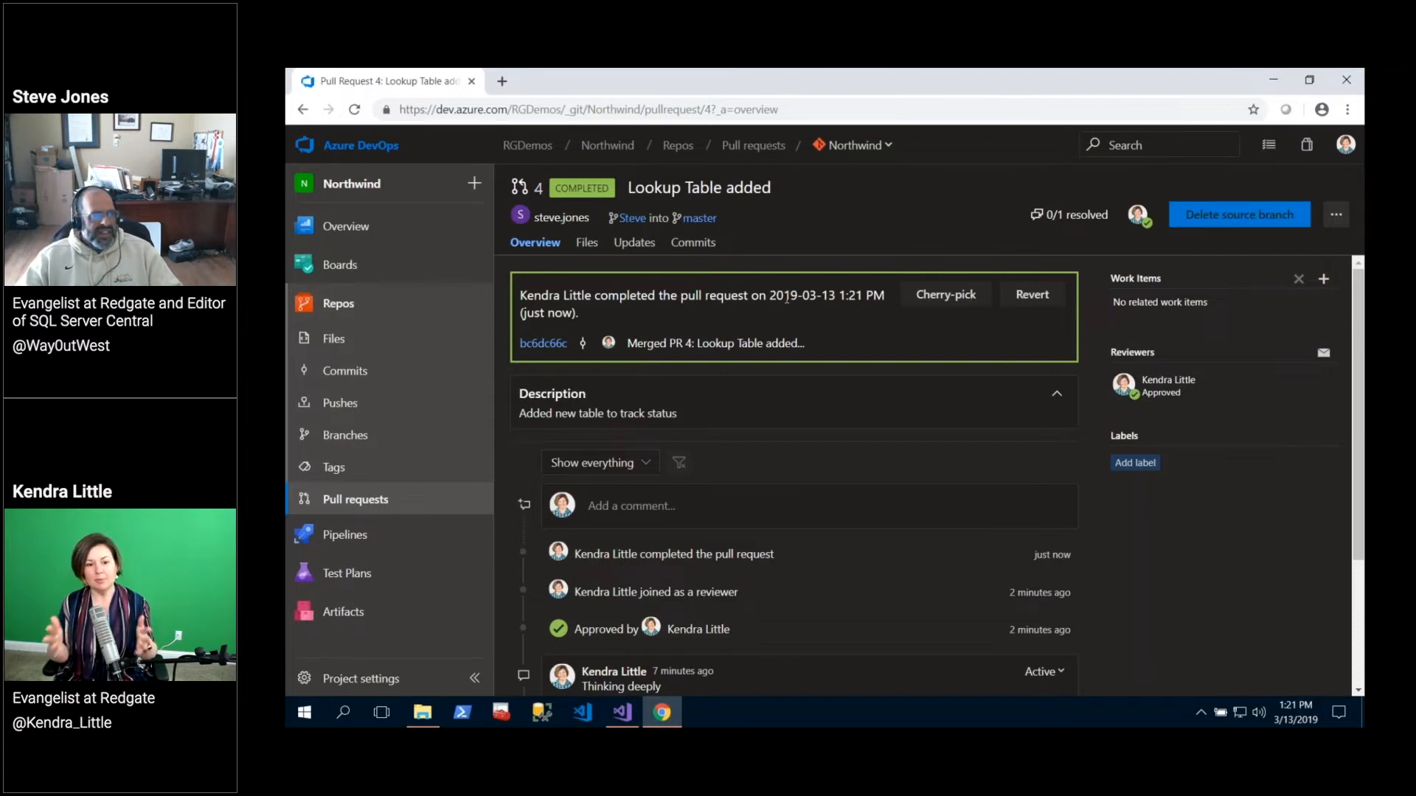
pyautogui.moveTo(635, 242)
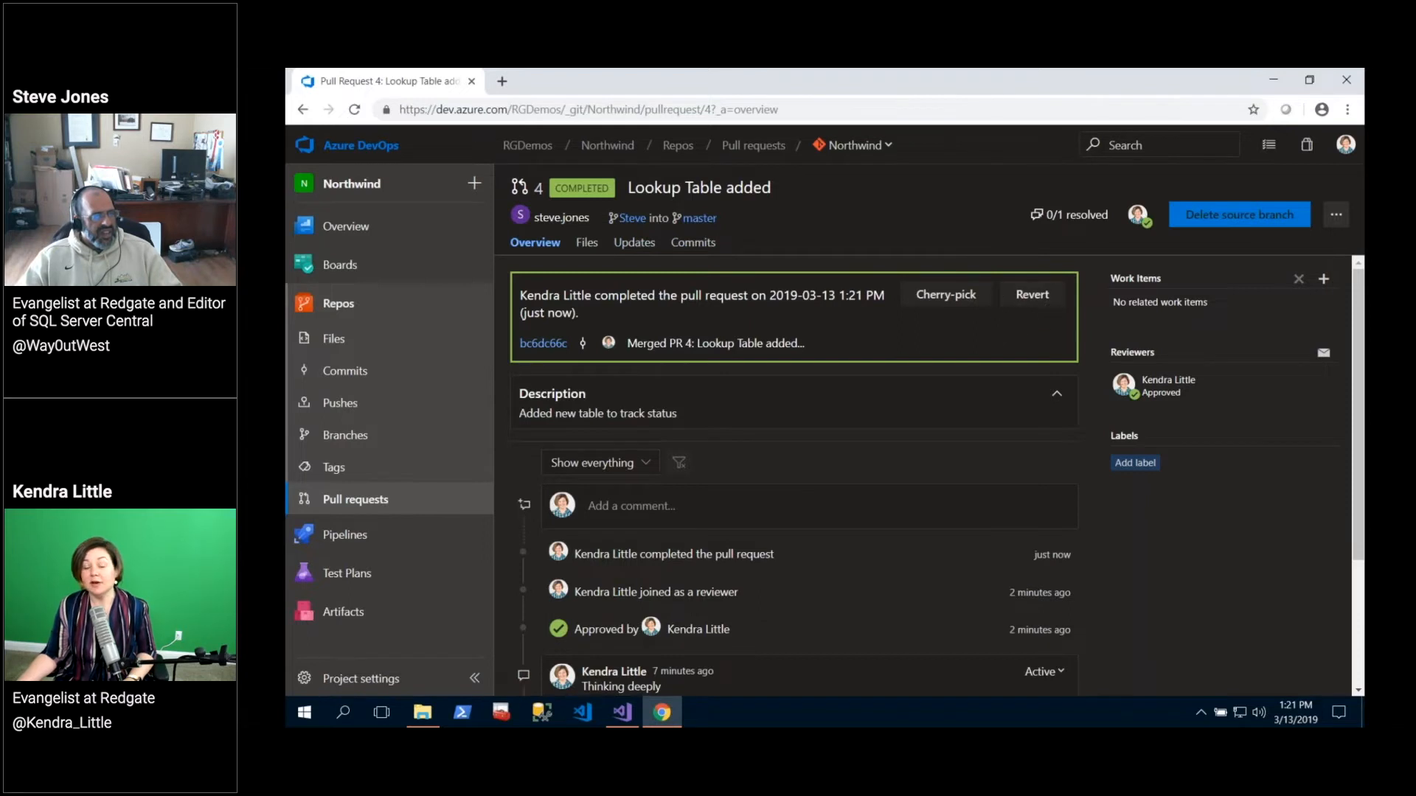
pyautogui.moveTo(1031, 294)
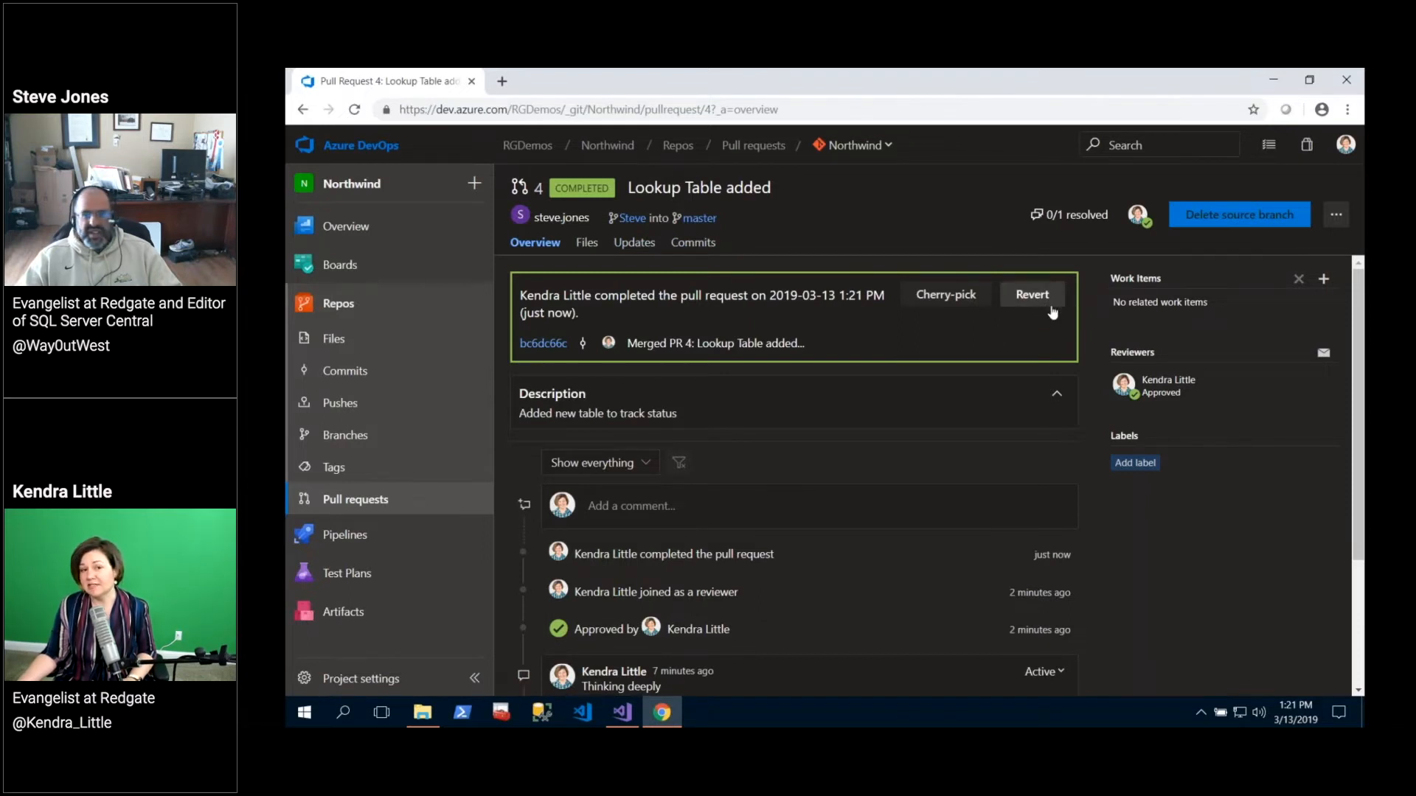
pyautogui.moveTo(1021, 333)
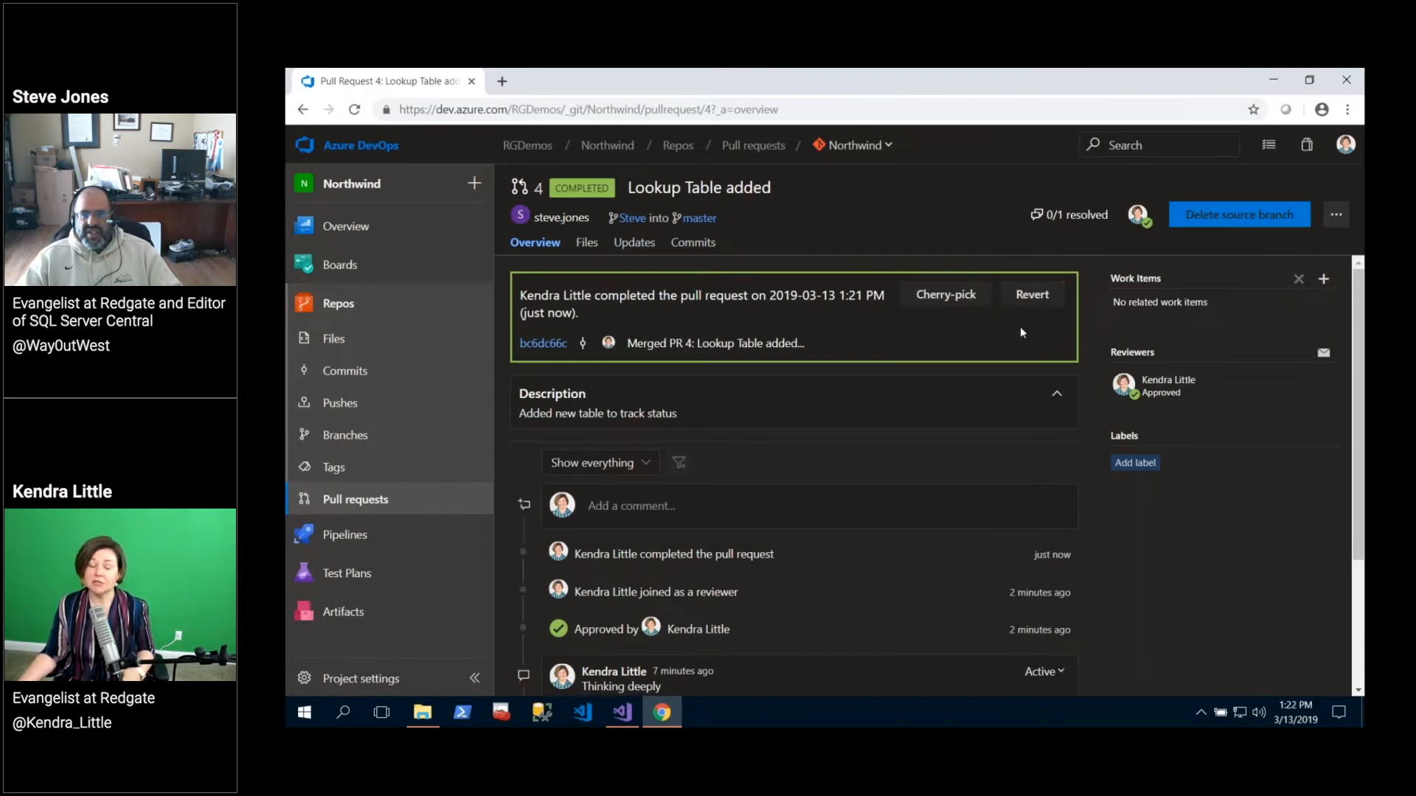
pyautogui.moveTo(586, 351)
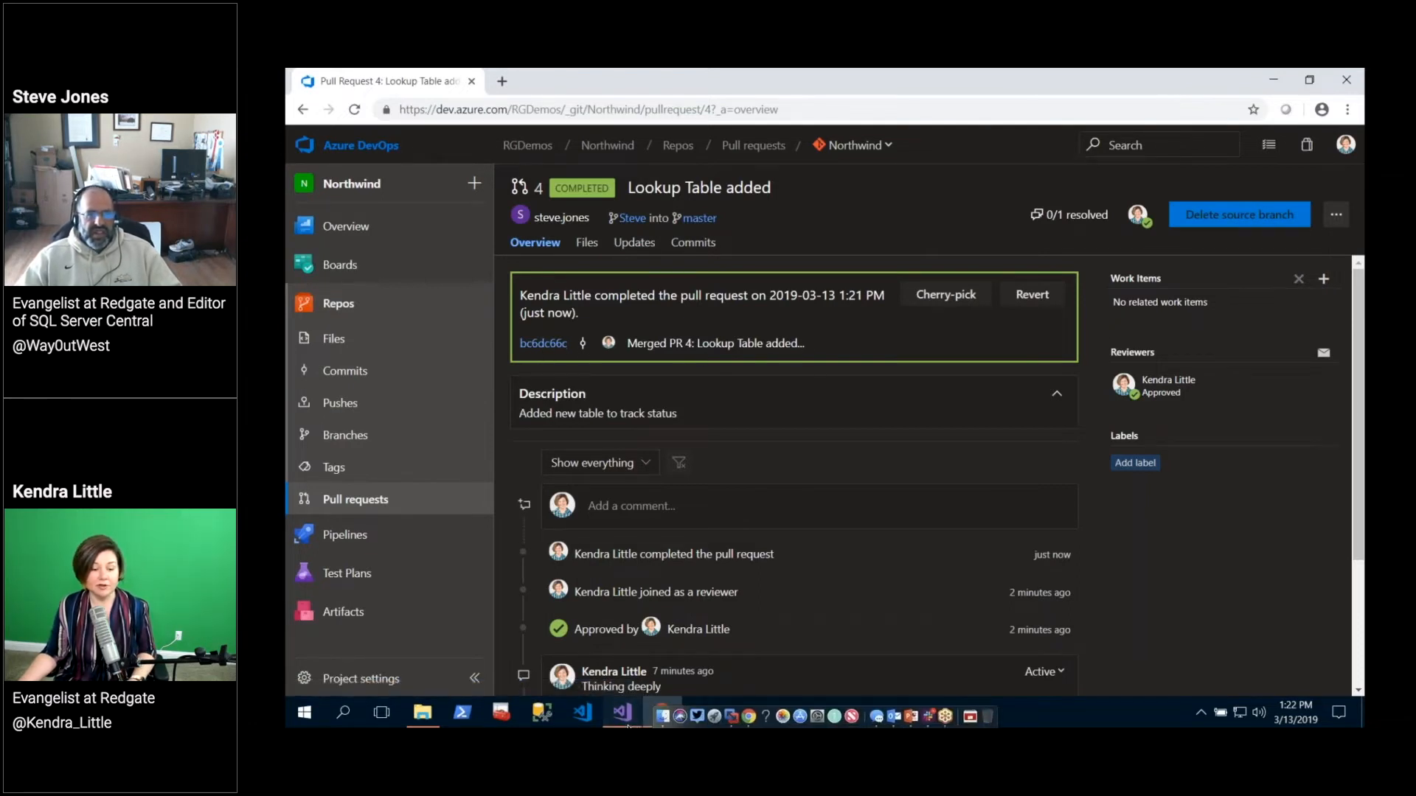
pyautogui.click(621, 713)
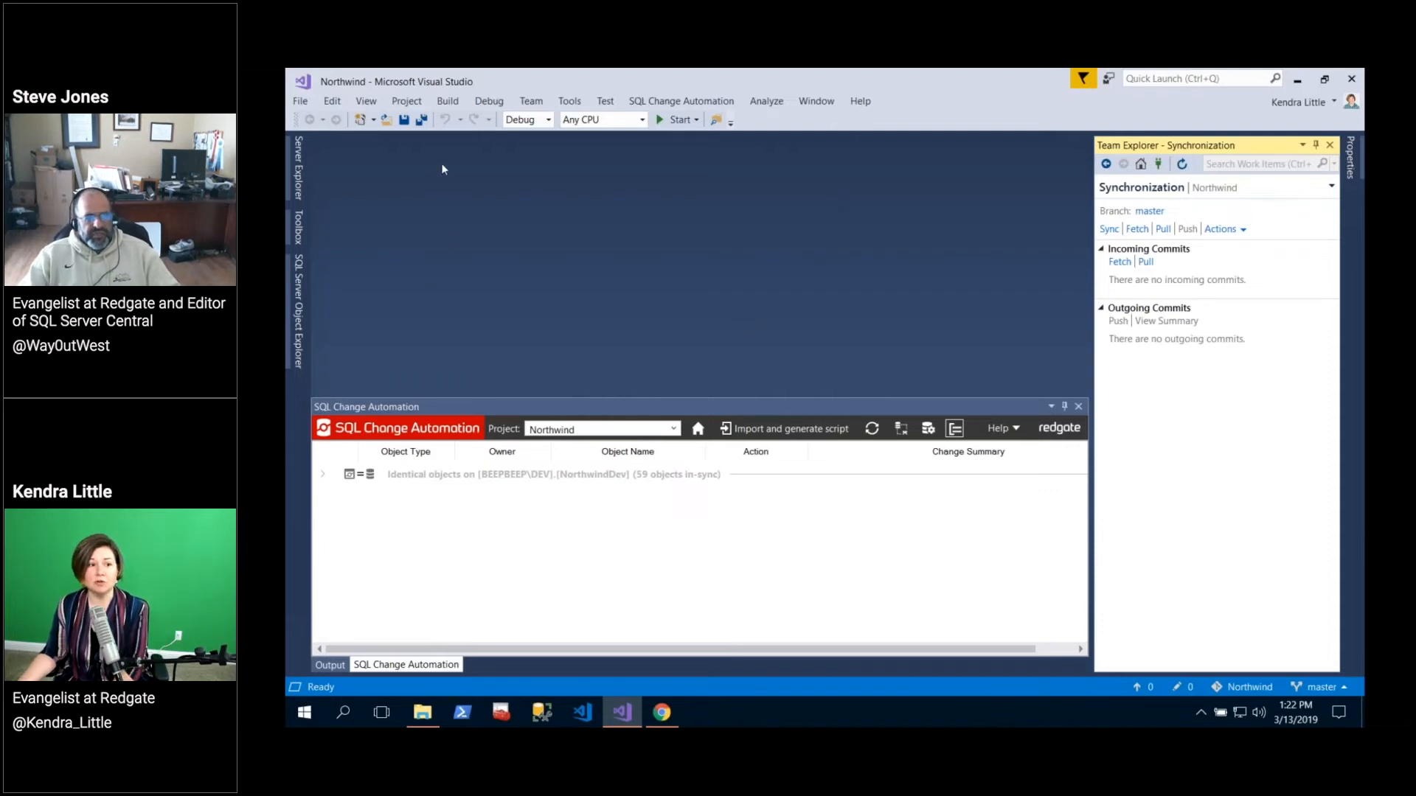
pyautogui.moveTo(479, 380)
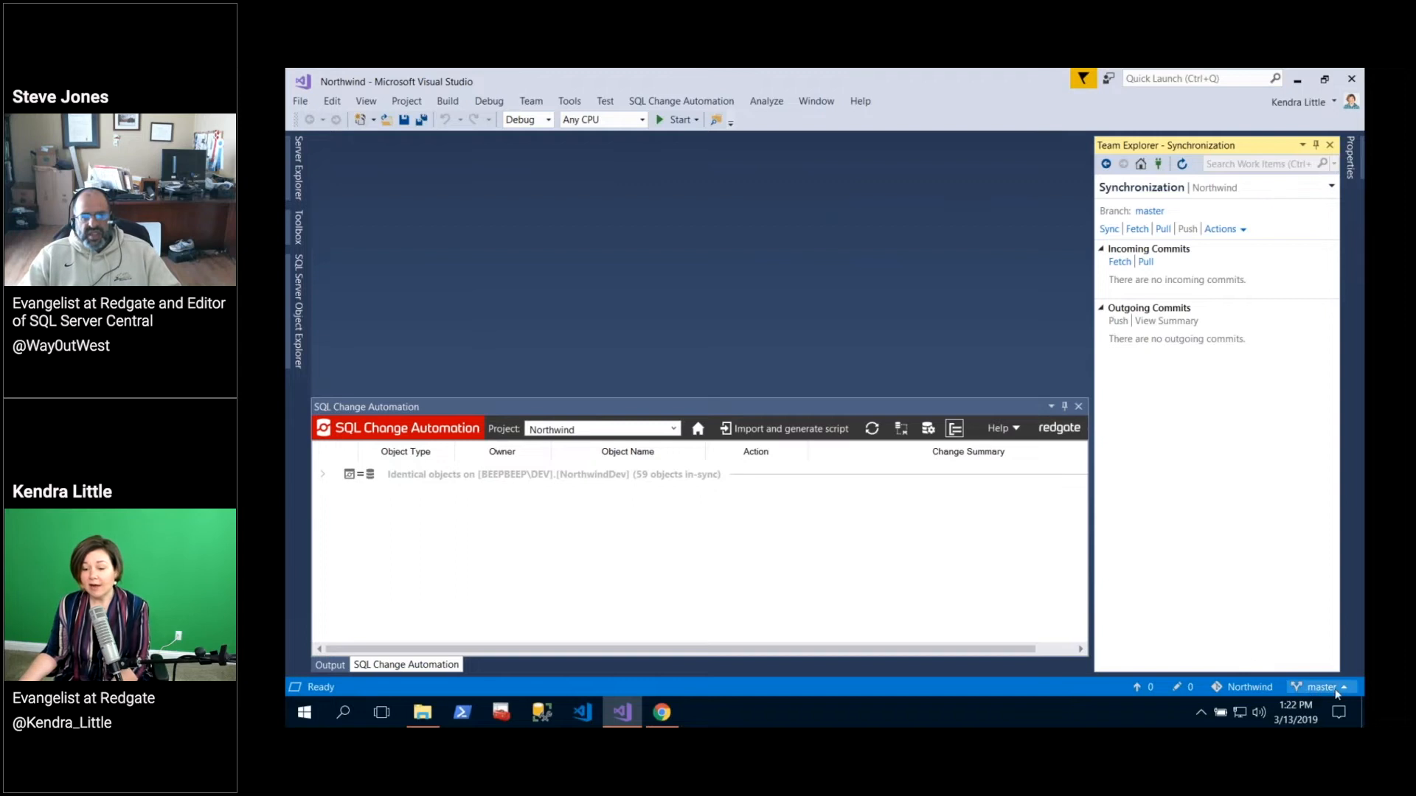
pyautogui.click(1321, 687)
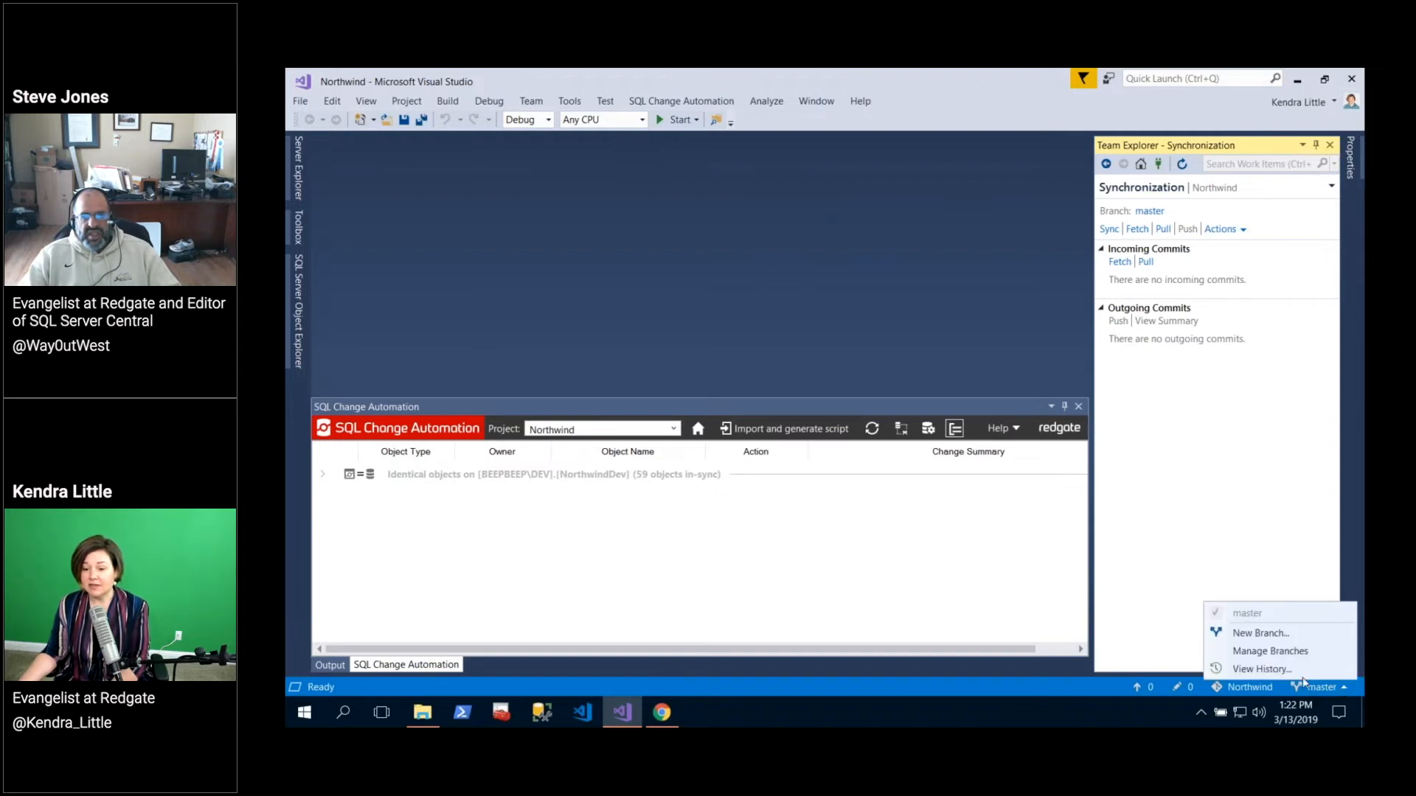
pyautogui.click(1270, 651)
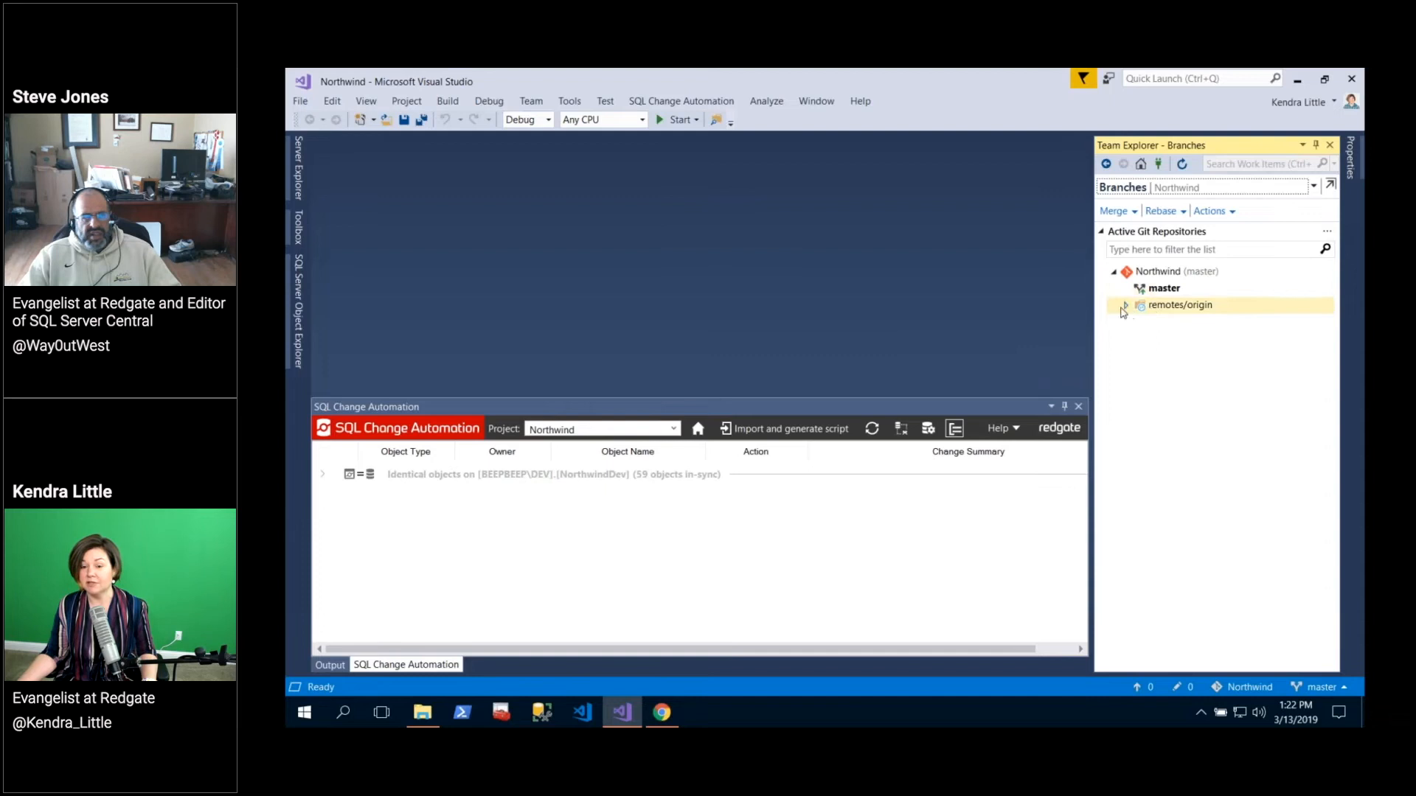
pyautogui.click(1125, 305)
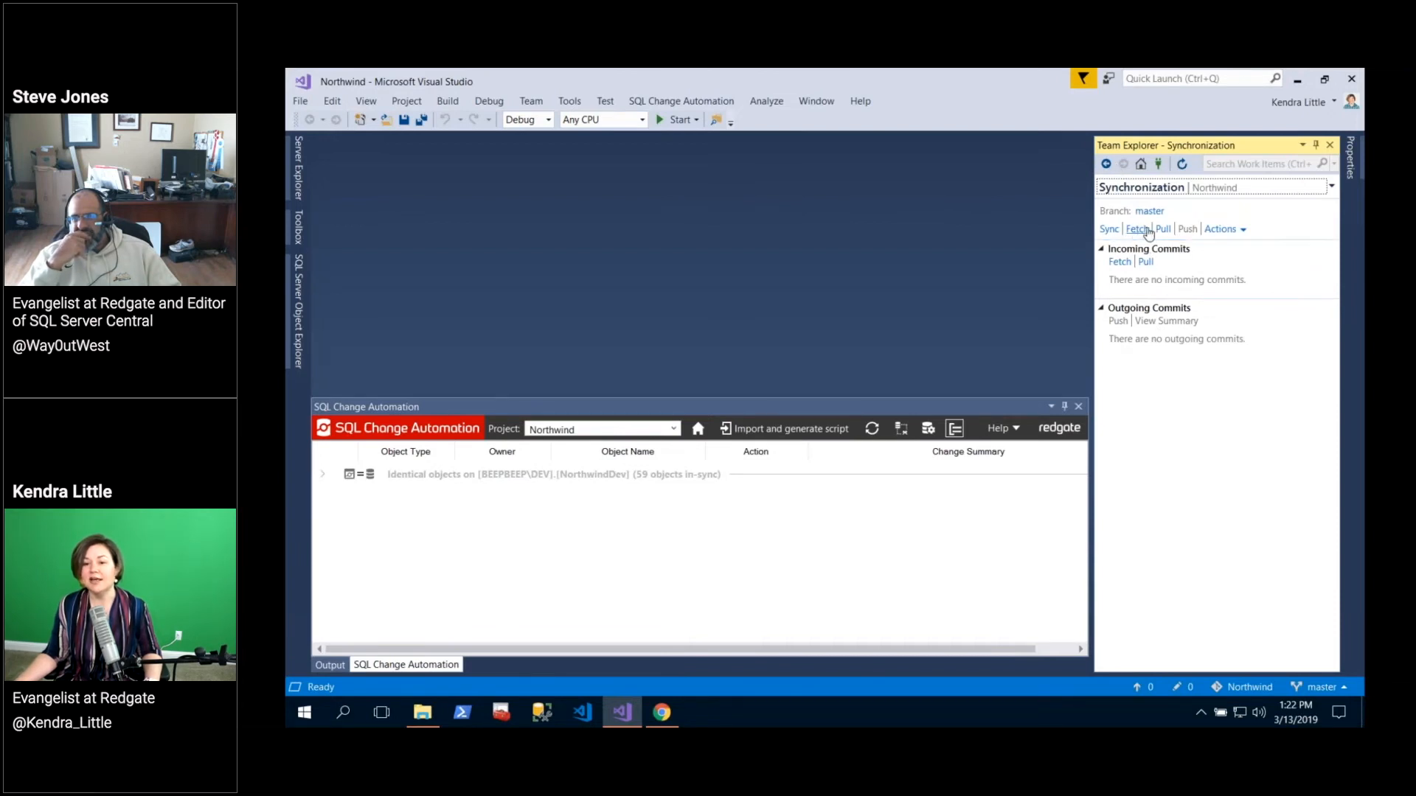
# Pull the latest master commits into the local Northwind repository from Synchronization.
pyautogui.click(1146, 228)
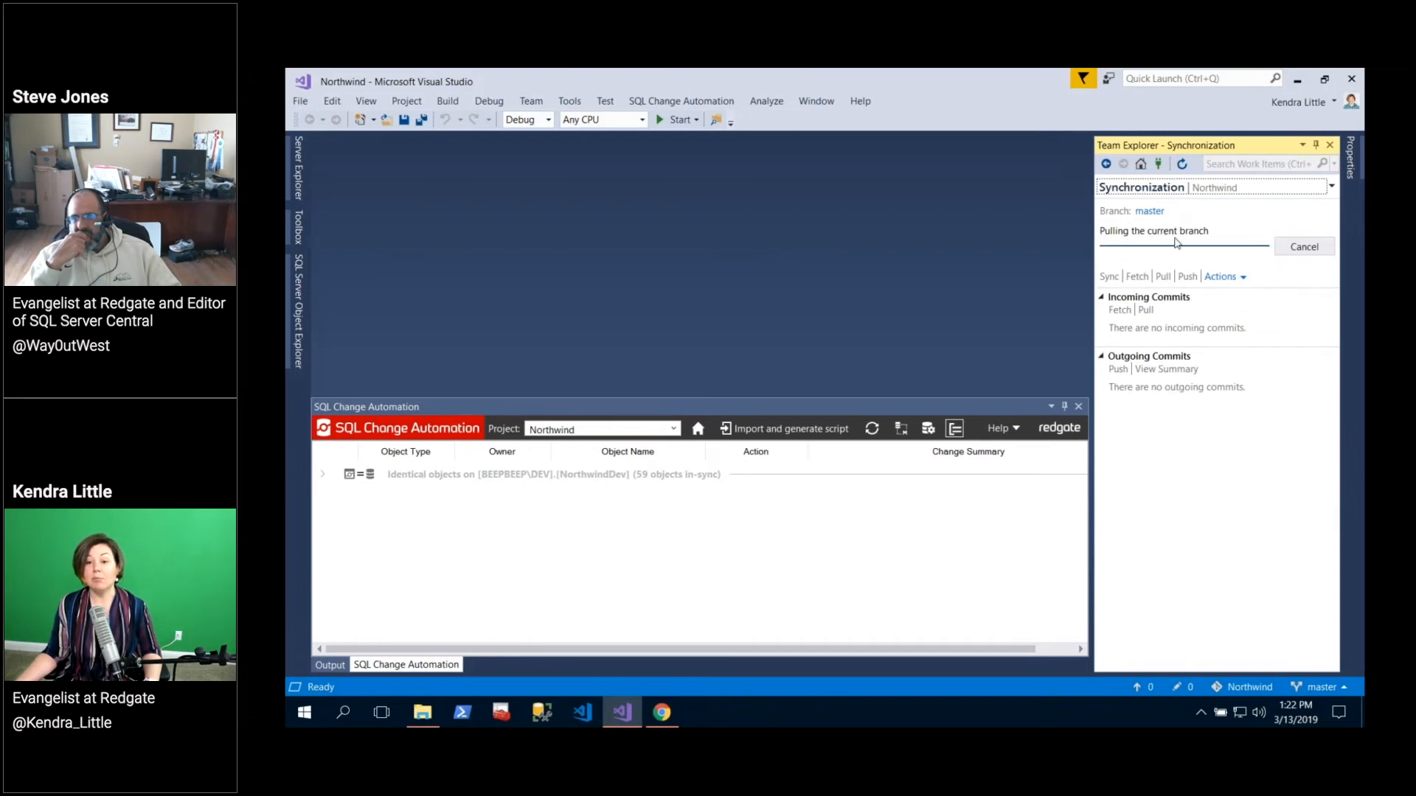
pyautogui.moveTo(1286, 720)
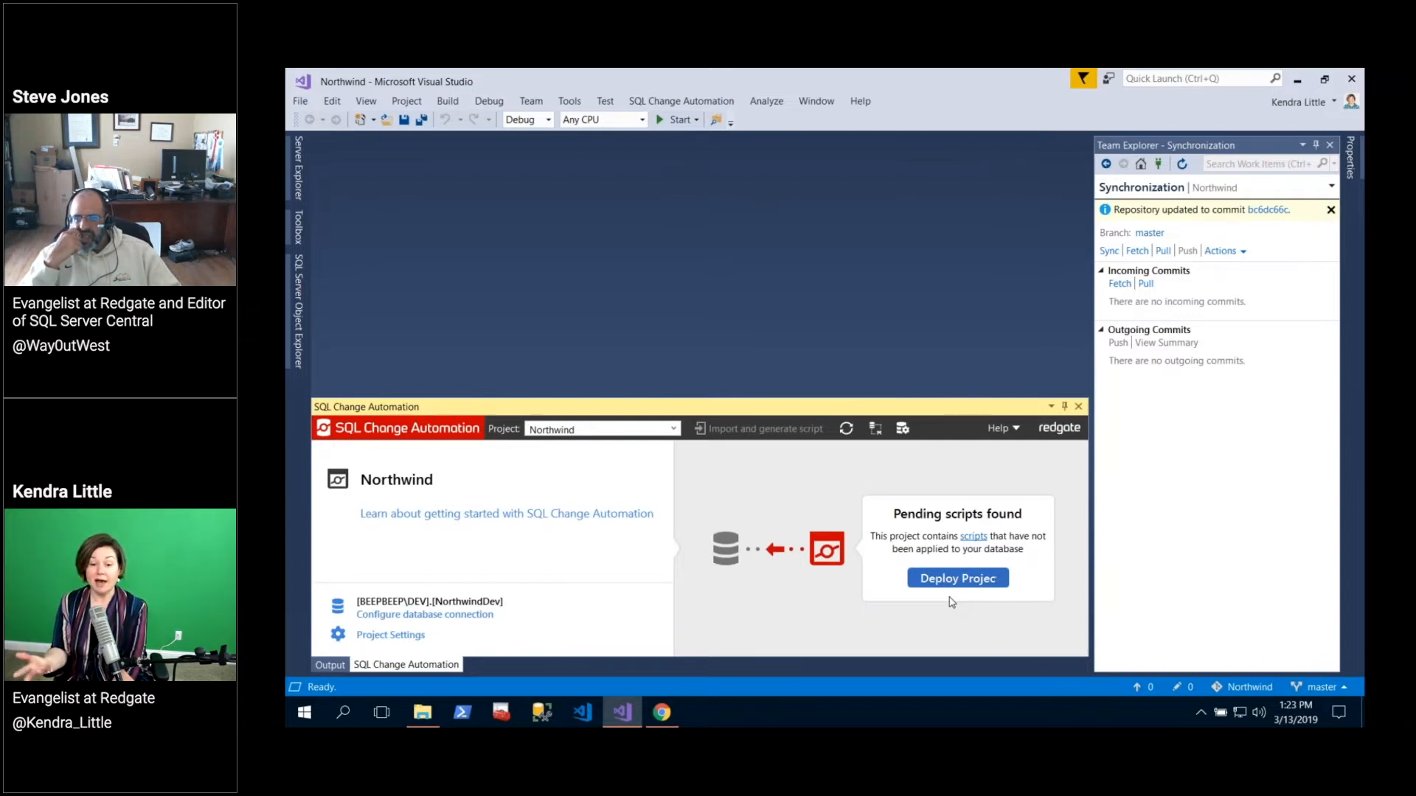
pyautogui.moveTo(966, 503)
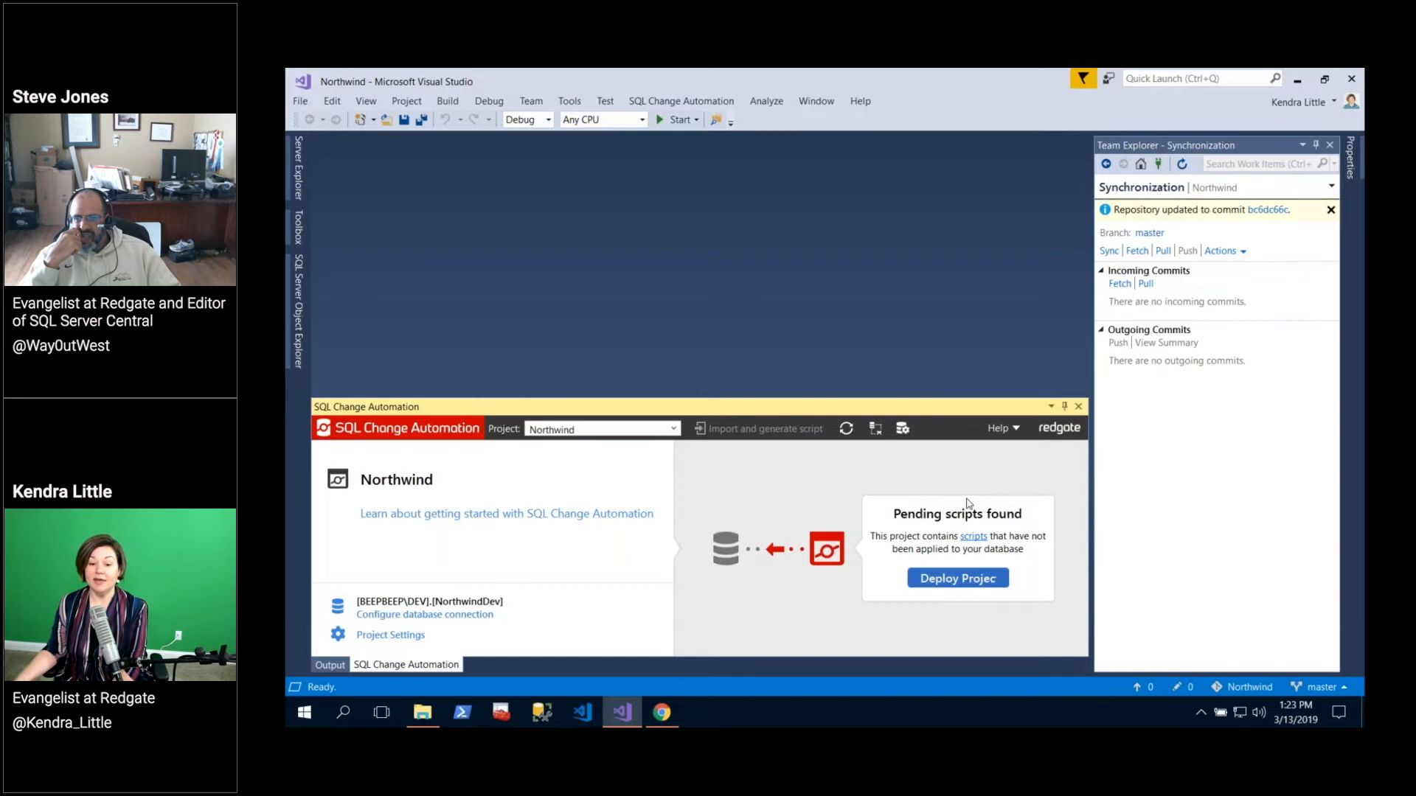
pyautogui.moveTo(898, 534)
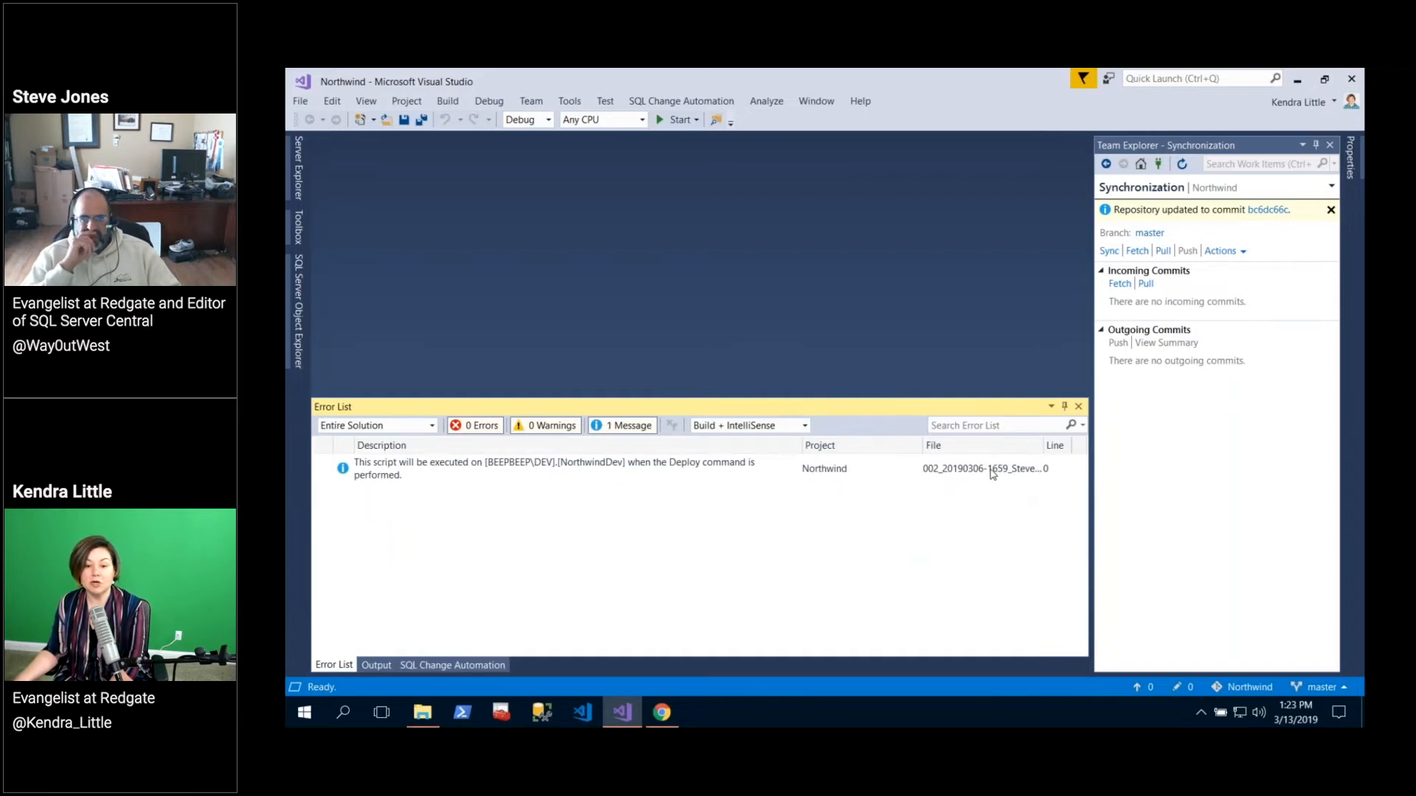
pyautogui.click(632, 468)
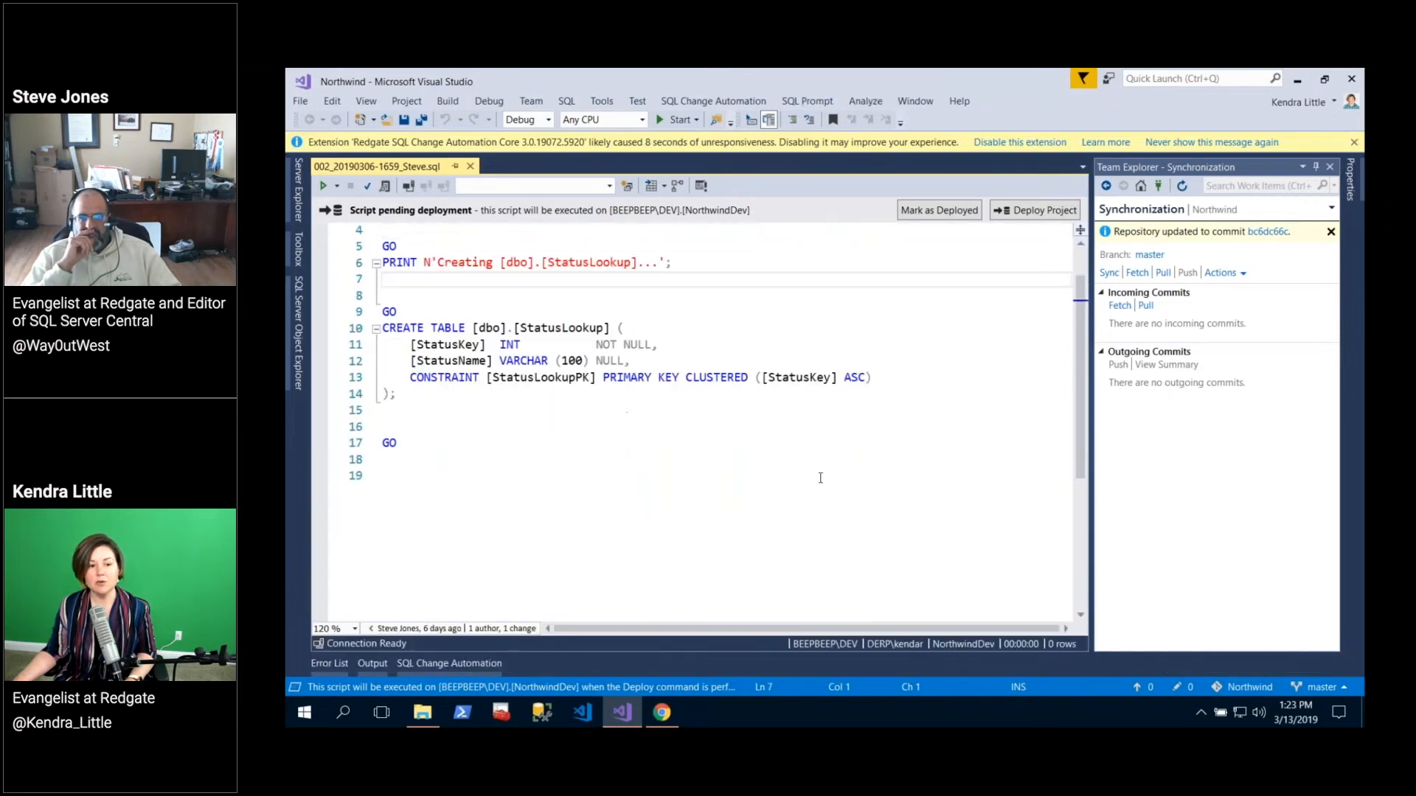
pyautogui.scroll(-3)
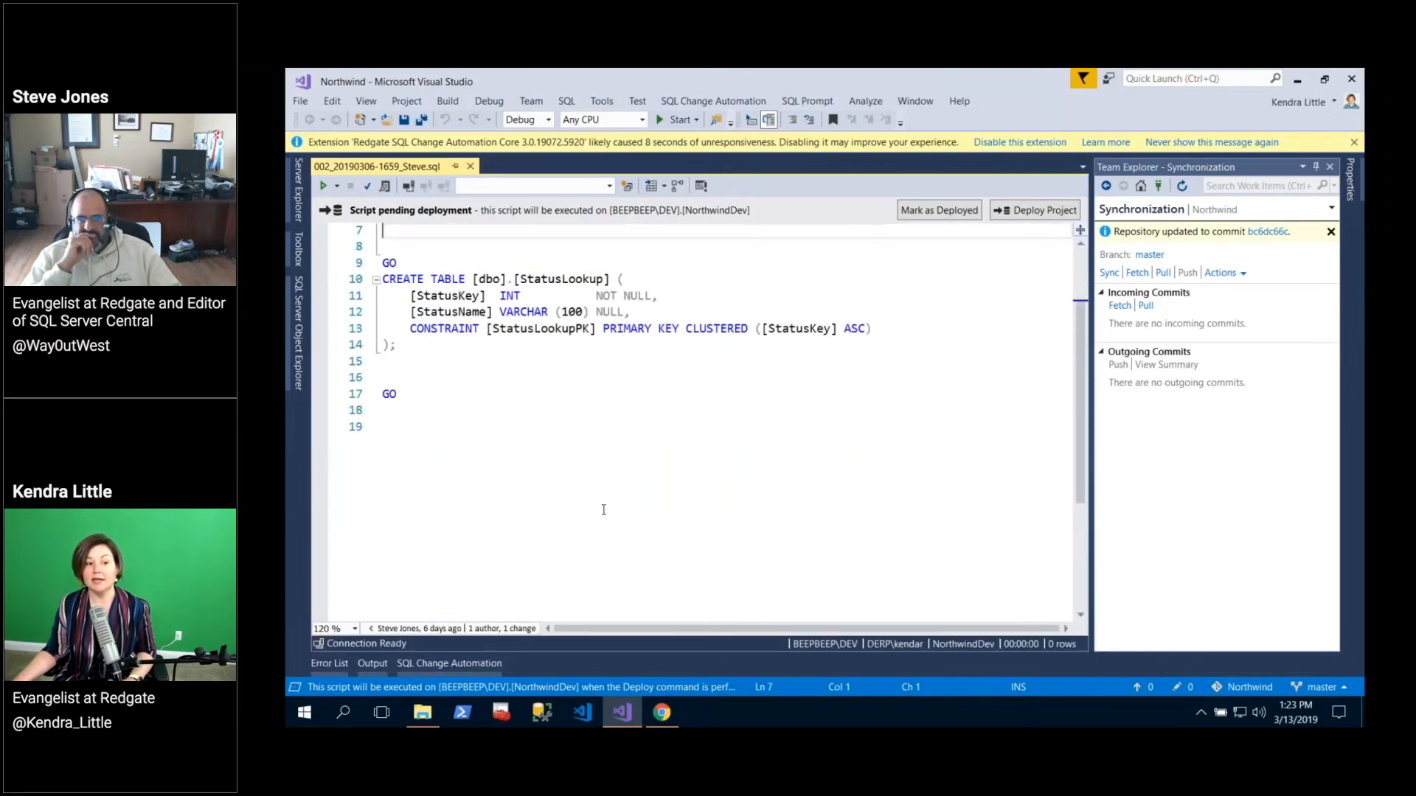
pyautogui.scroll(3)
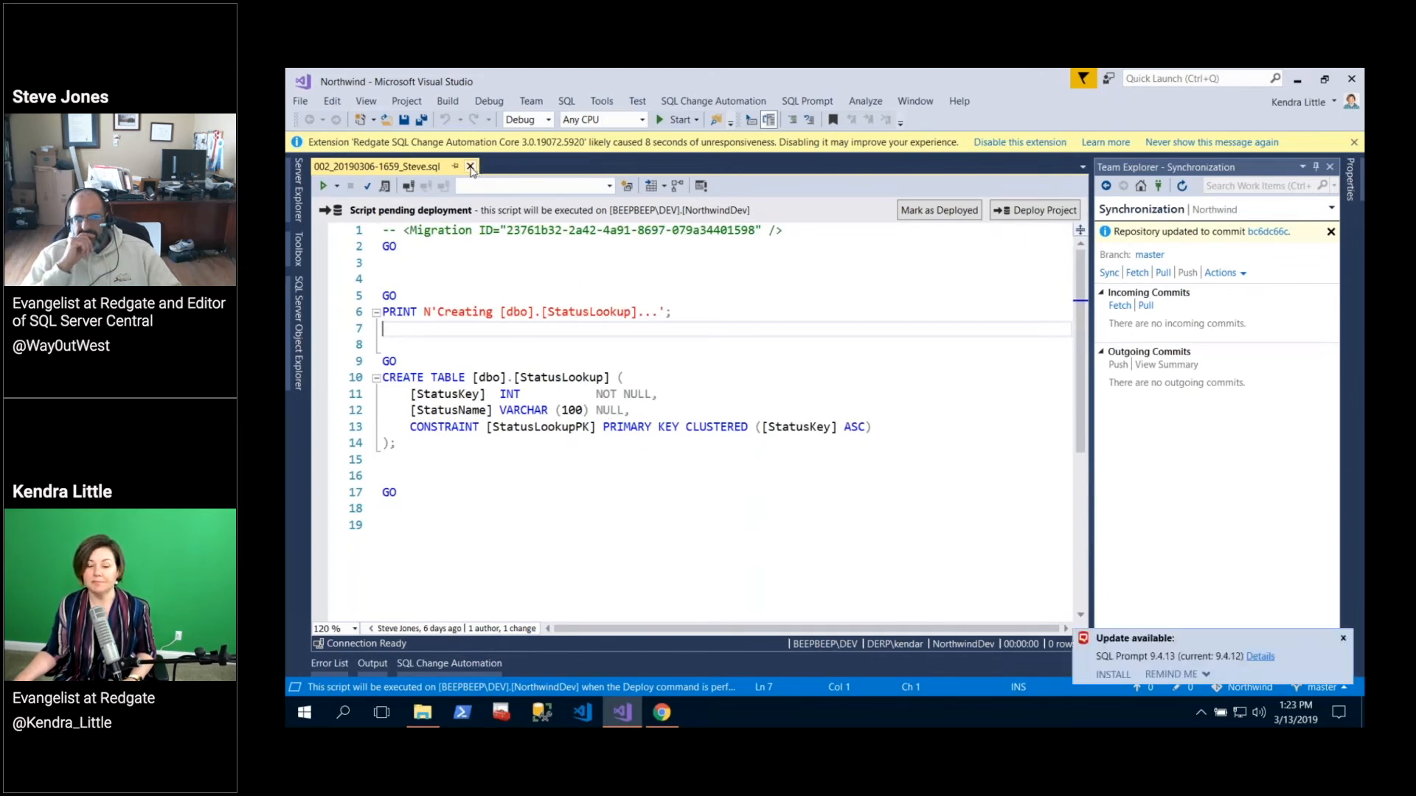
# Close the StatusLookup script, dismiss the SQL Prompt update notice, and show the SQL Change Automation panel.
pyautogui.click(469, 166)
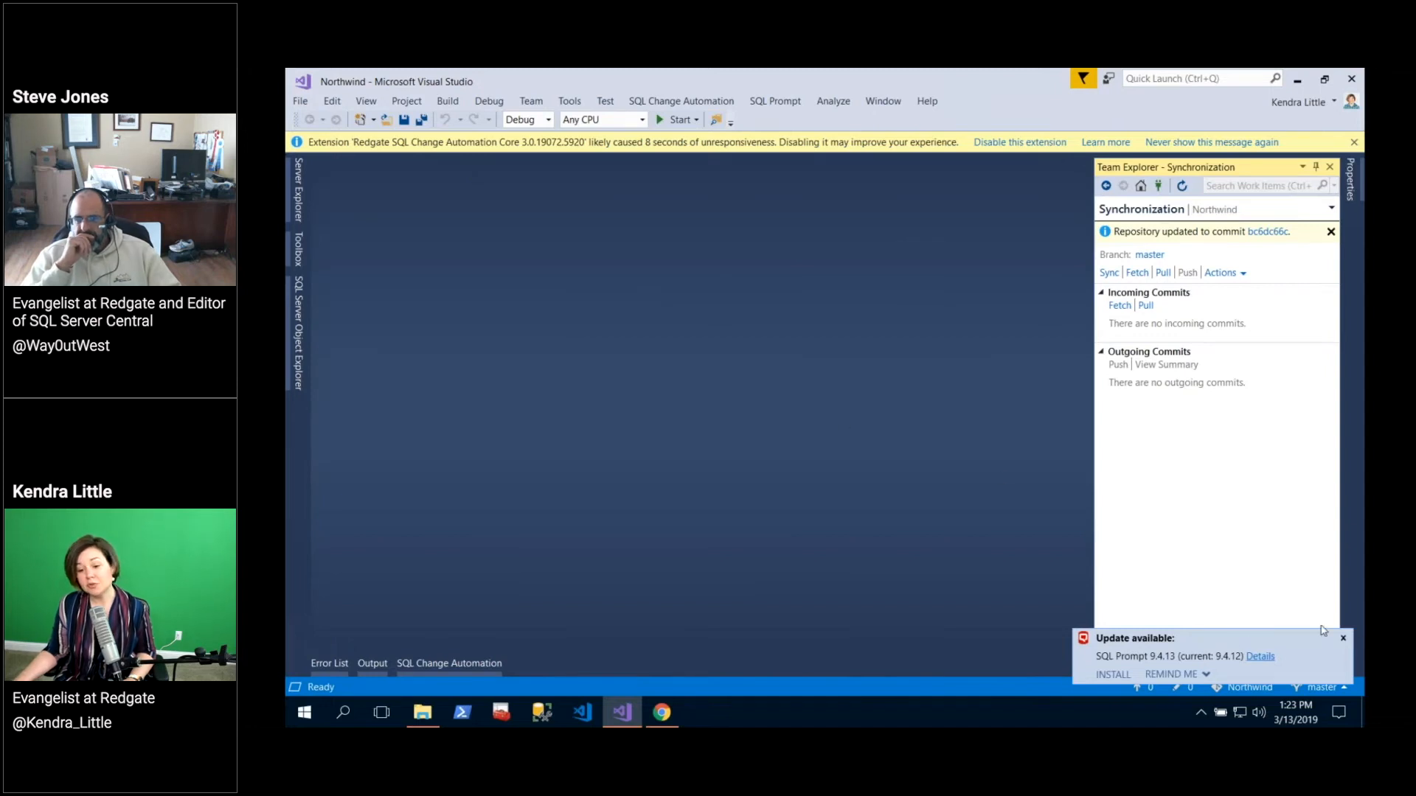
pyautogui.click(1343, 639)
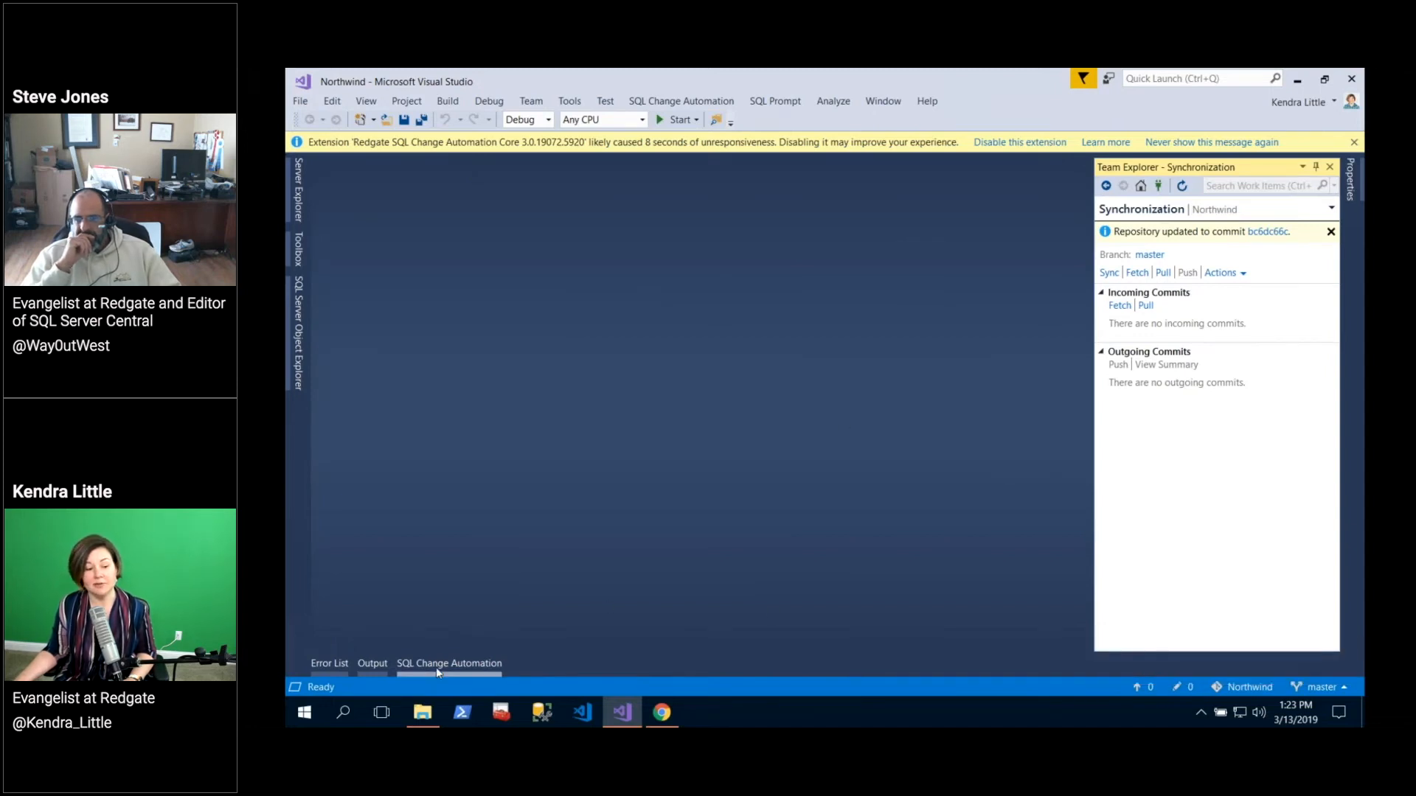
pyautogui.click(449, 663)
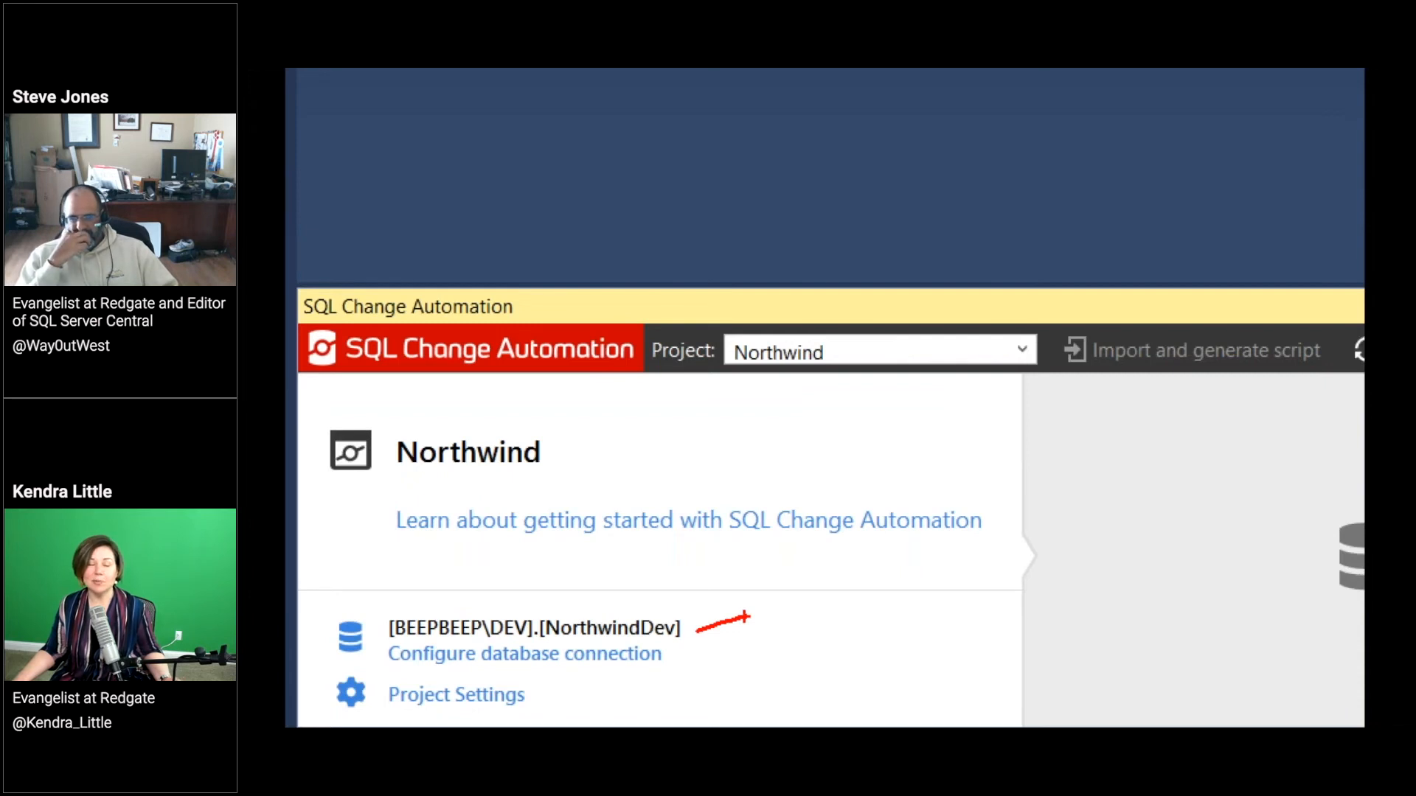
pyautogui.moveTo(985, 592)
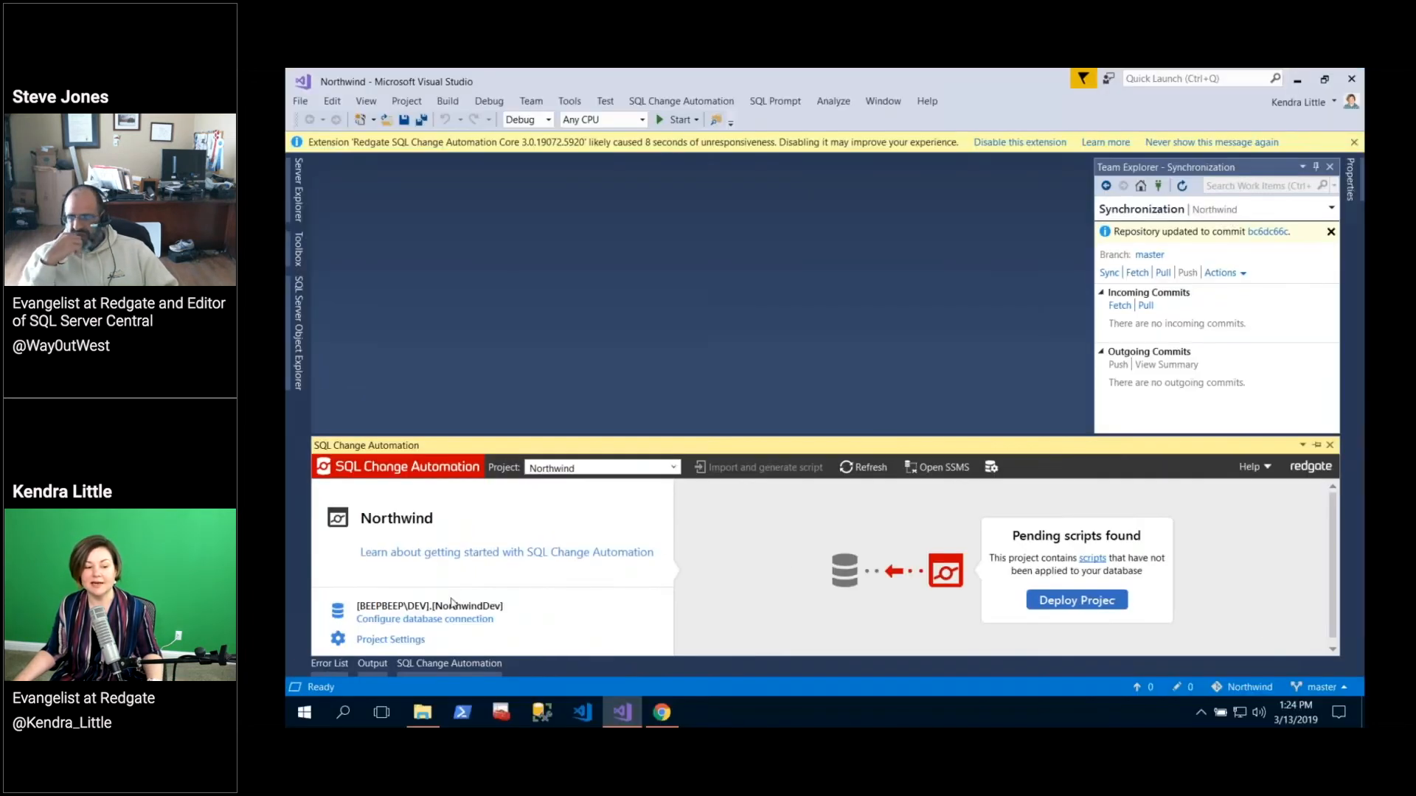
pyautogui.moveTo(1075, 600)
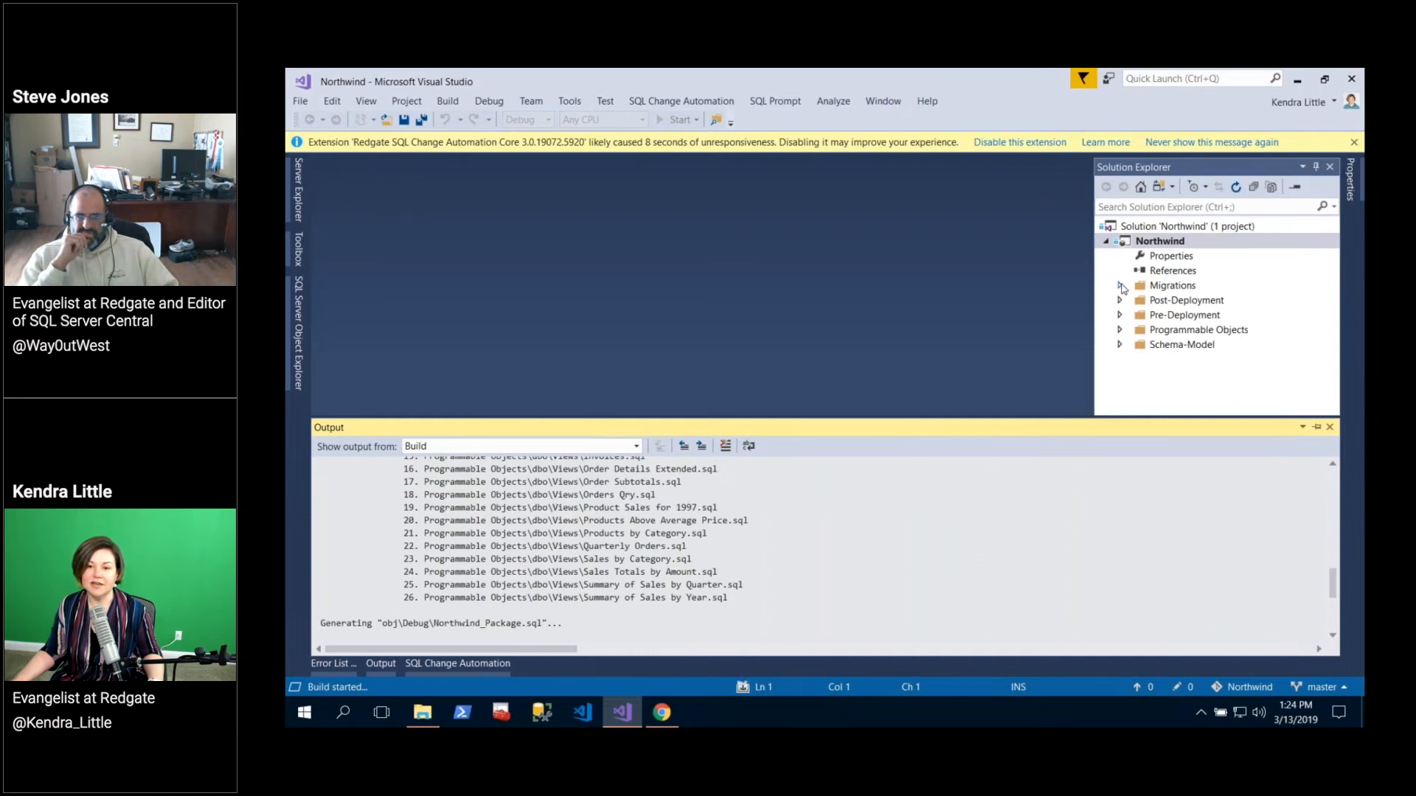
# Build Northwind, listing both 1.1.0-Changes scripts, and reopen the SQL Change Automation panel.
pyautogui.click(1119, 286)
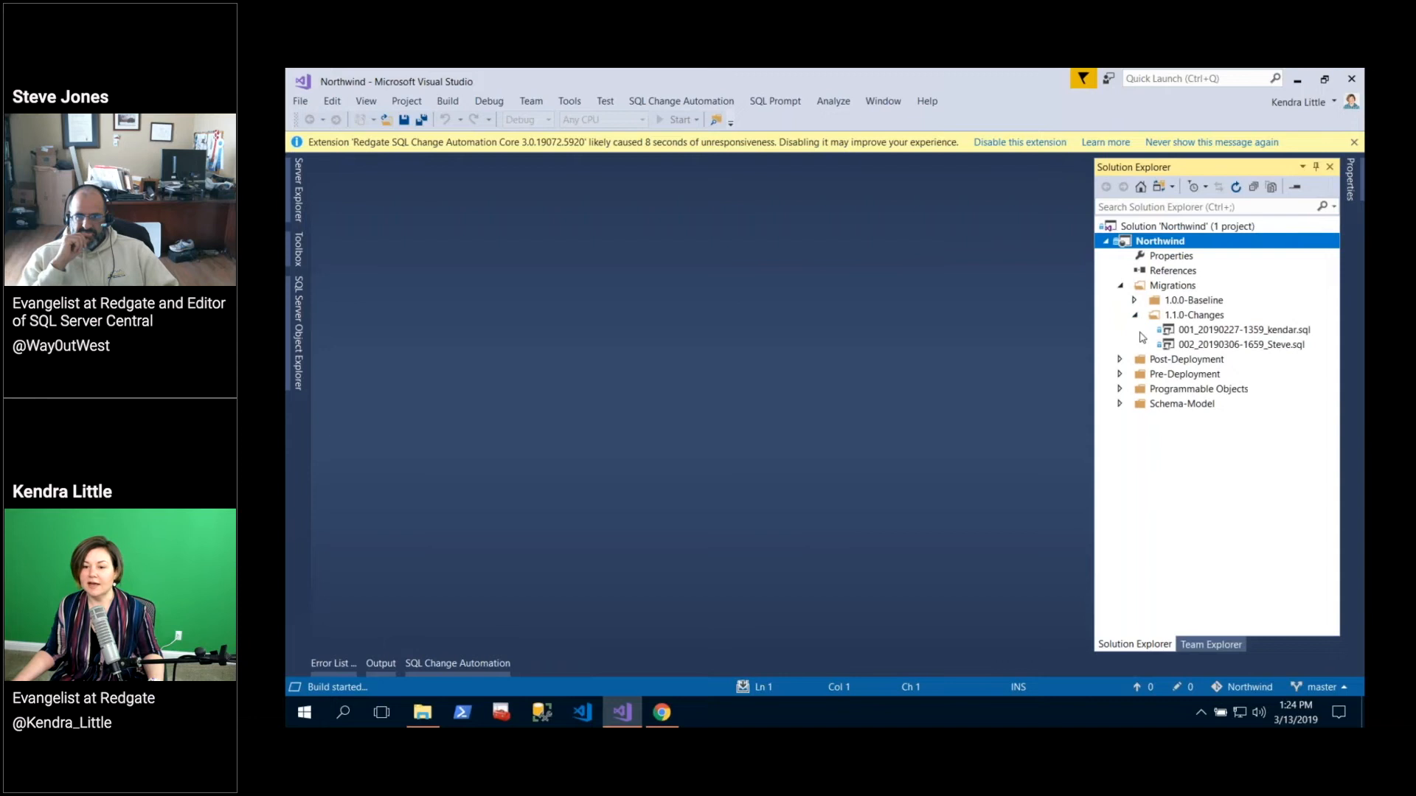
pyautogui.click(1241, 344)
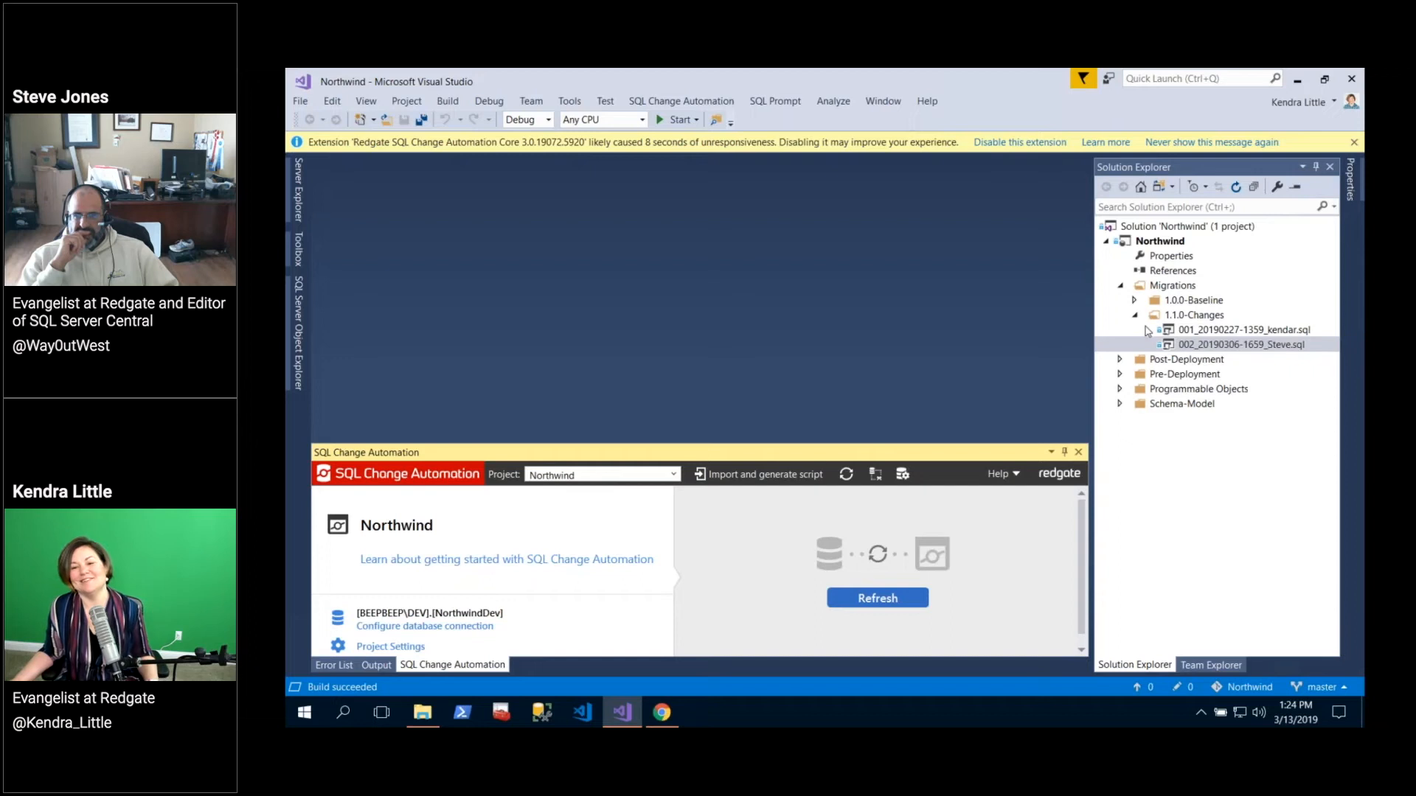
pyautogui.moveTo(1117, 397)
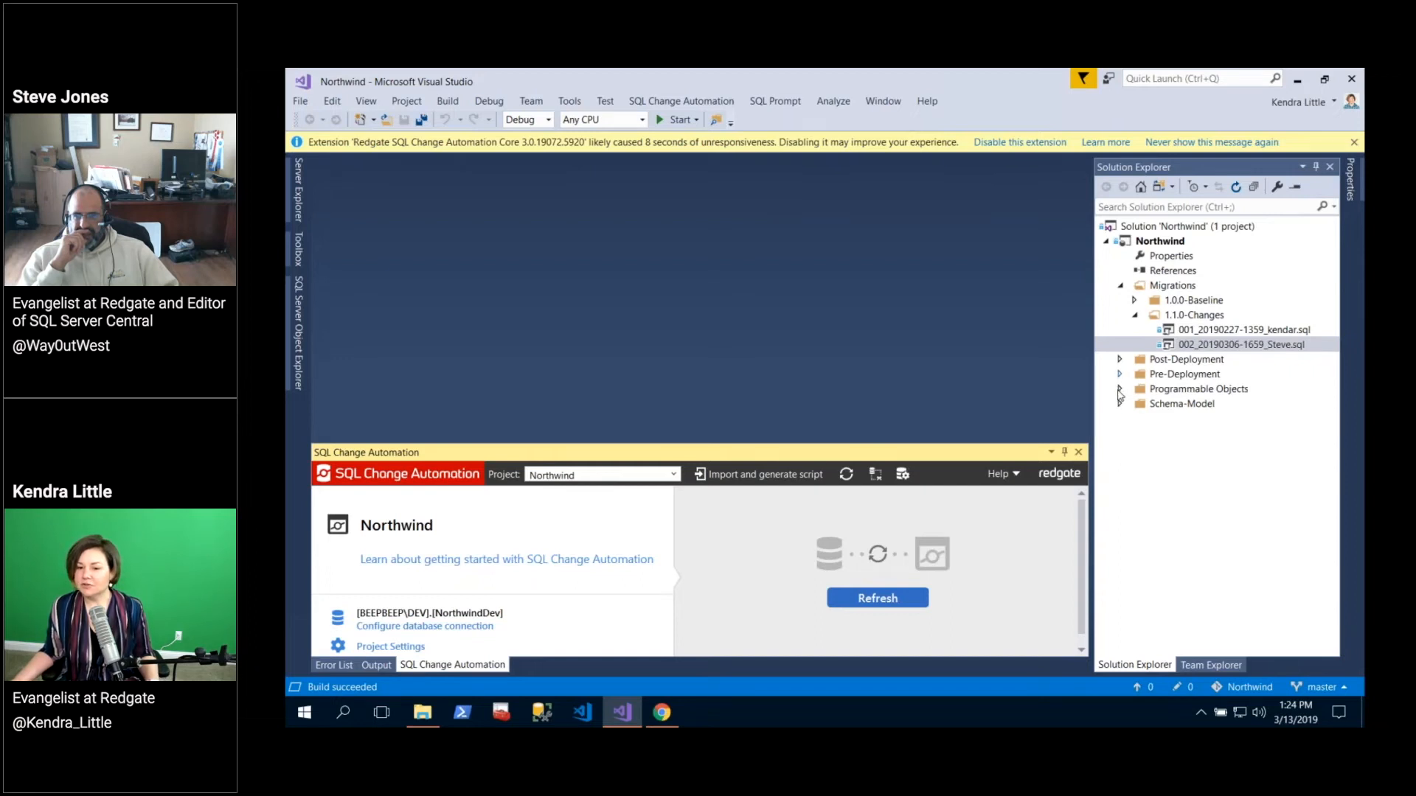
# View StatusLookup.sql under Schema-Model > dbo > Tables, then select the 002 Steve migration.
pyautogui.click(1120, 403)
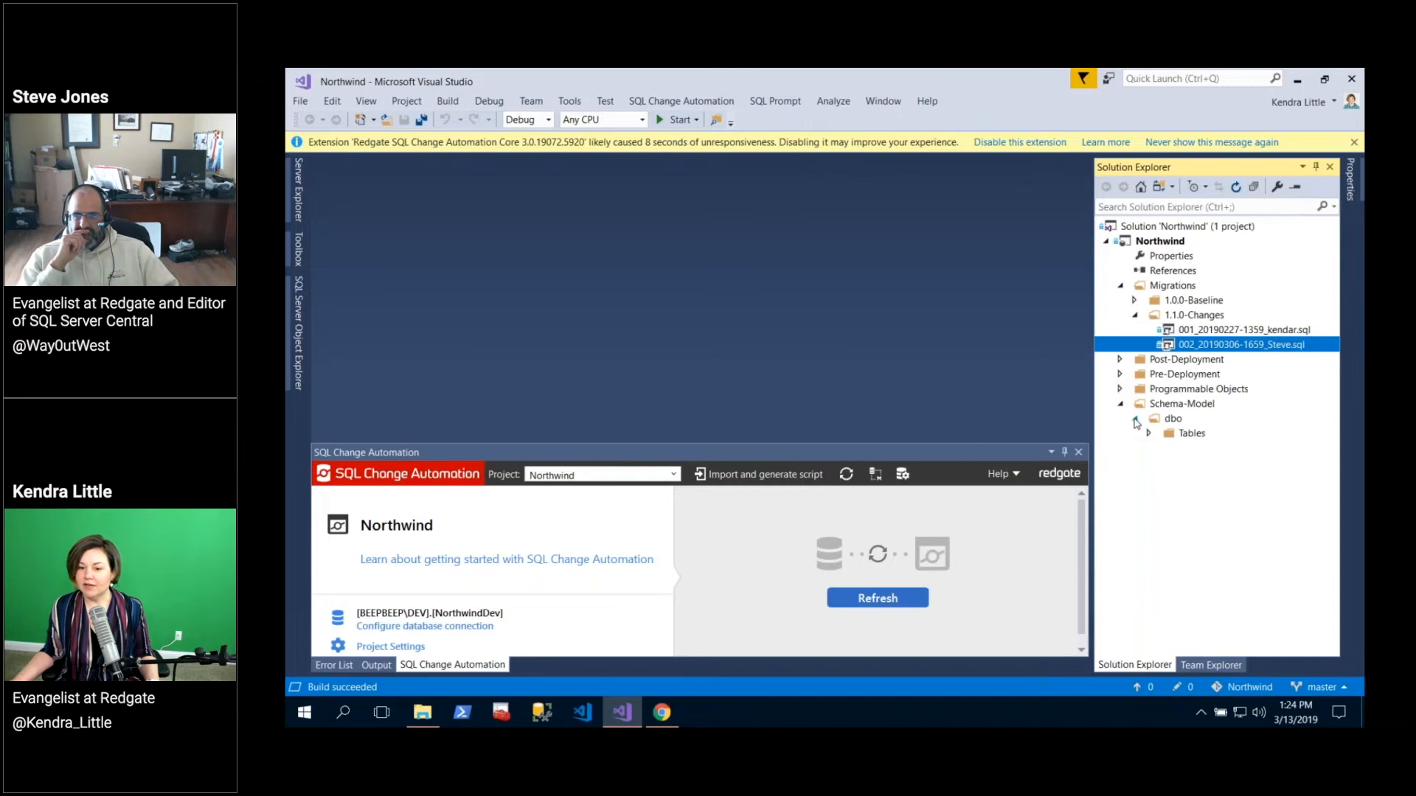
pyautogui.click(1148, 433)
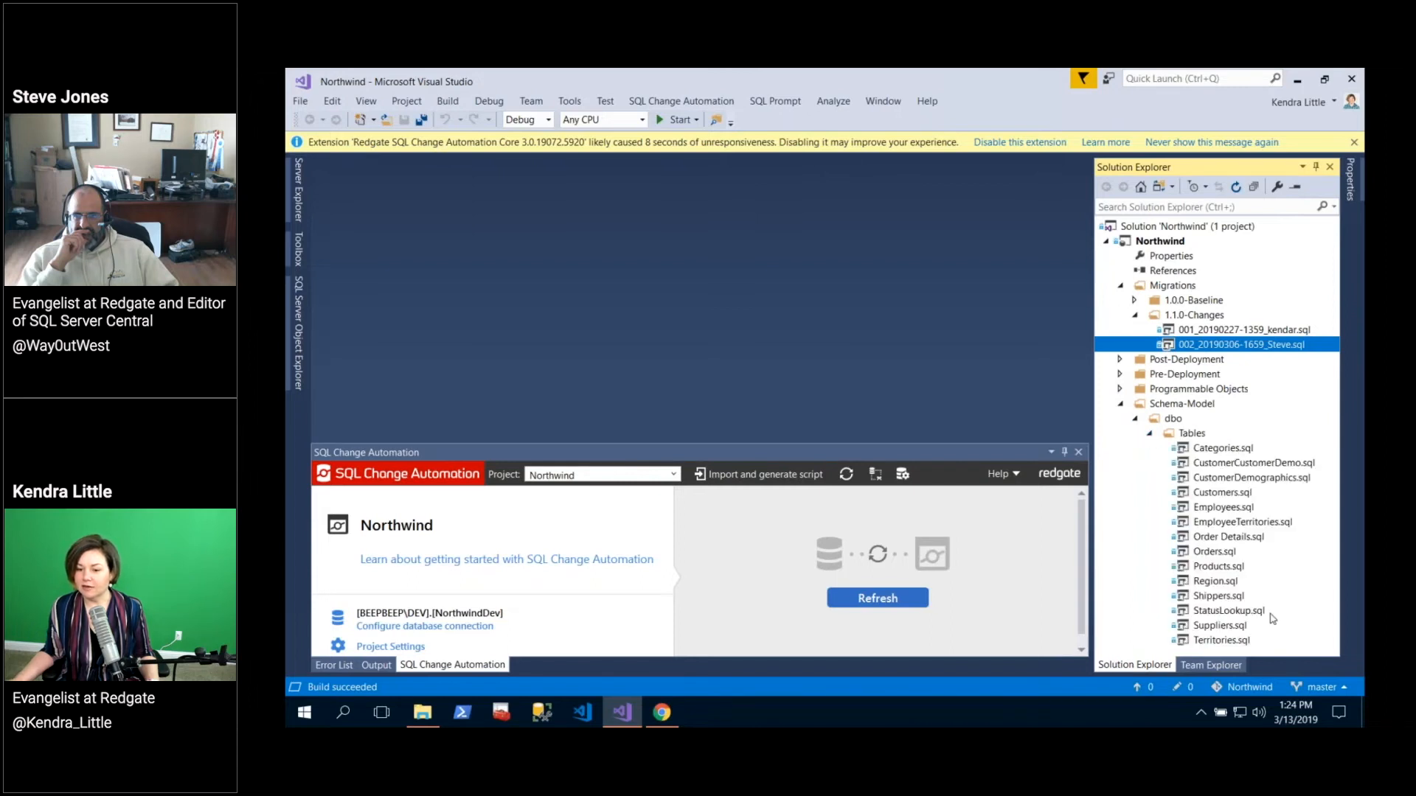
pyautogui.click(1227, 611)
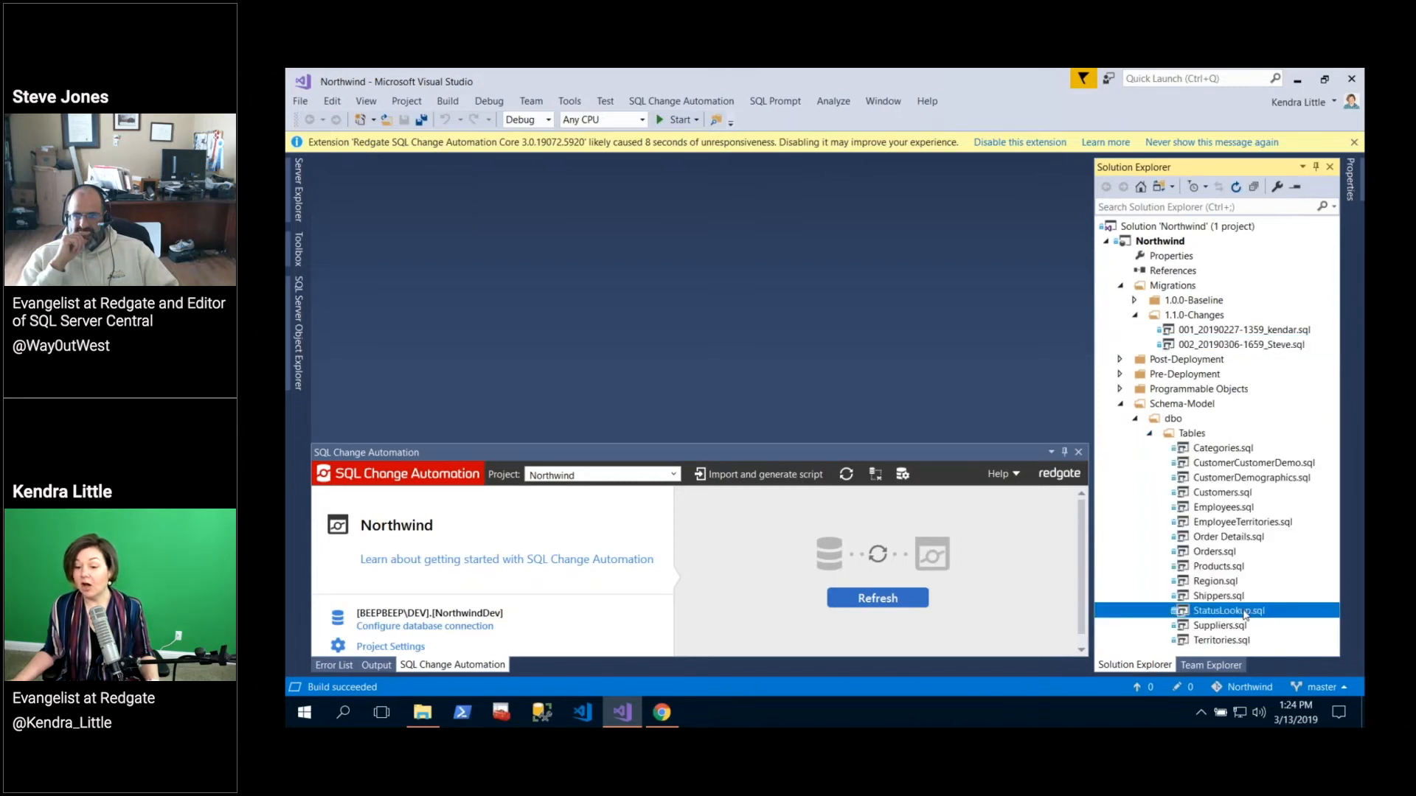
pyautogui.doubleClick(1226, 610)
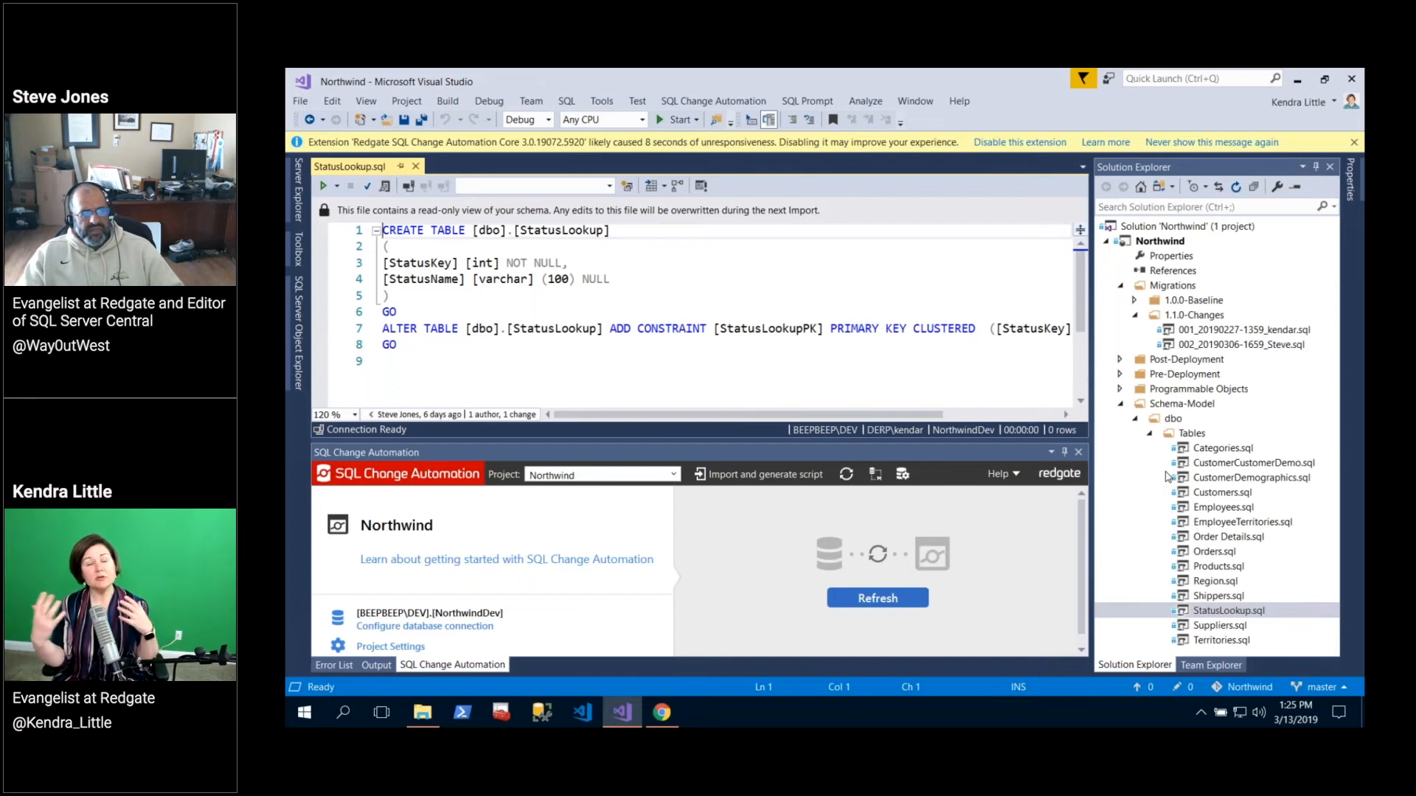
pyautogui.moveTo(1231, 395)
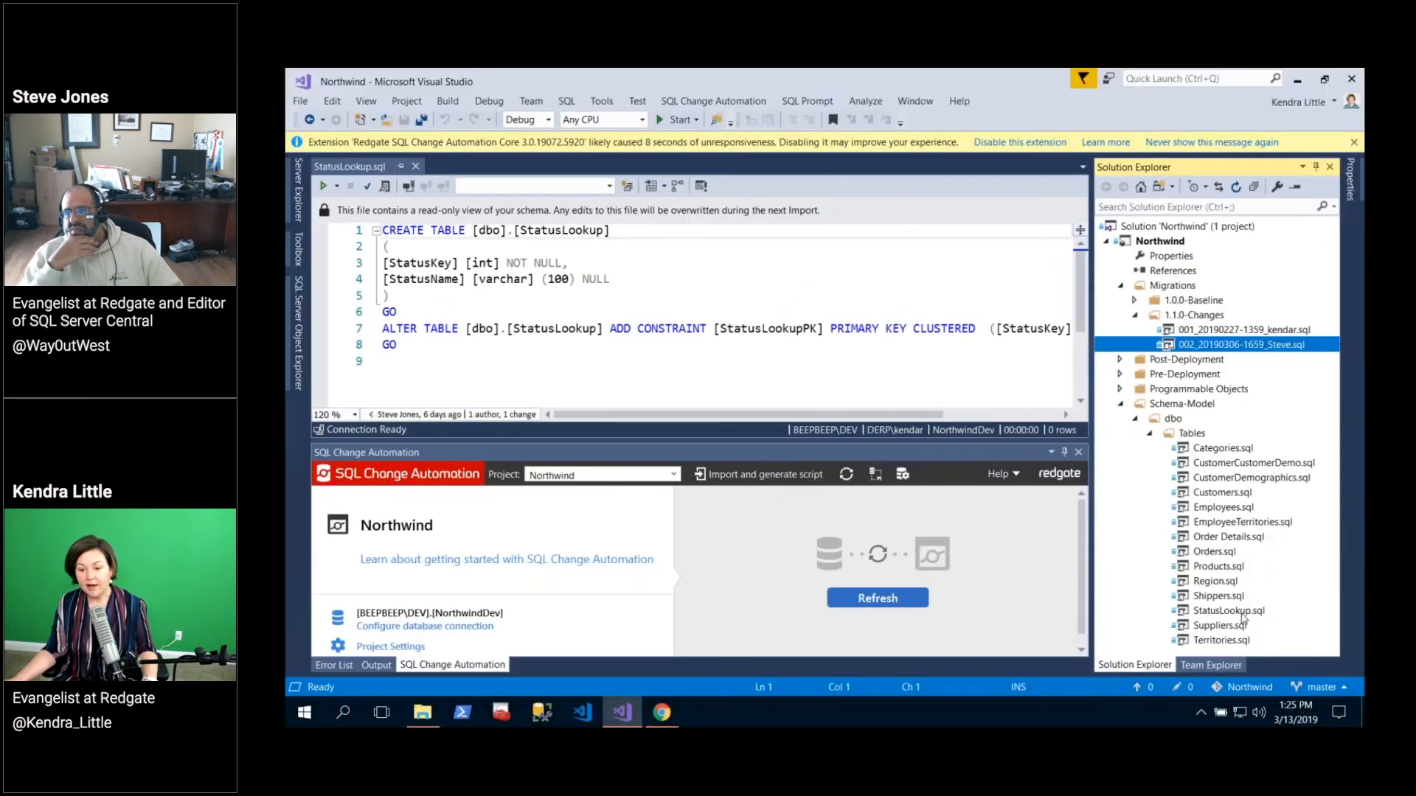
pyautogui.click(1227, 610)
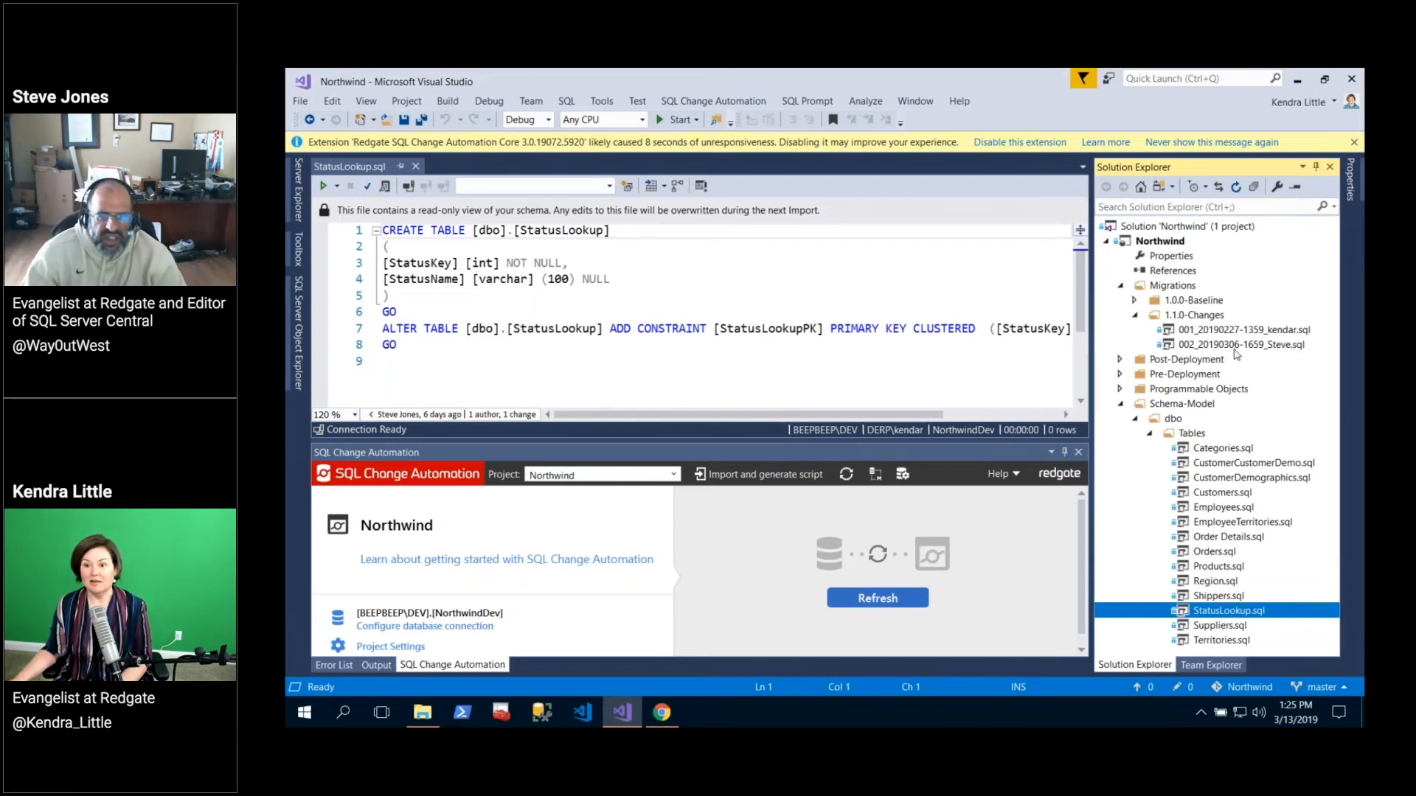
pyautogui.click(1244, 344)
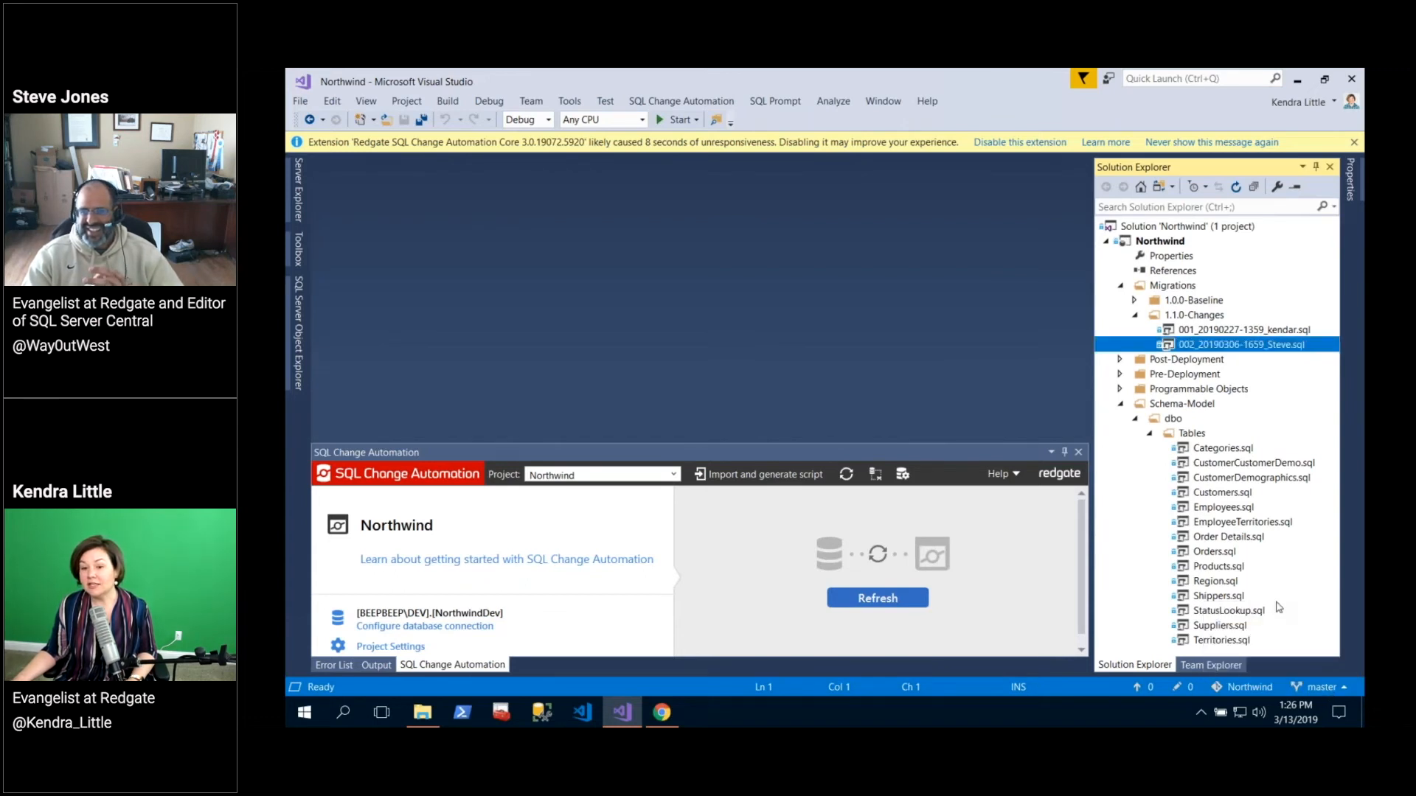
# Open Team Explorer's Branches list and check out the local master branch.
pyautogui.click(1210, 664)
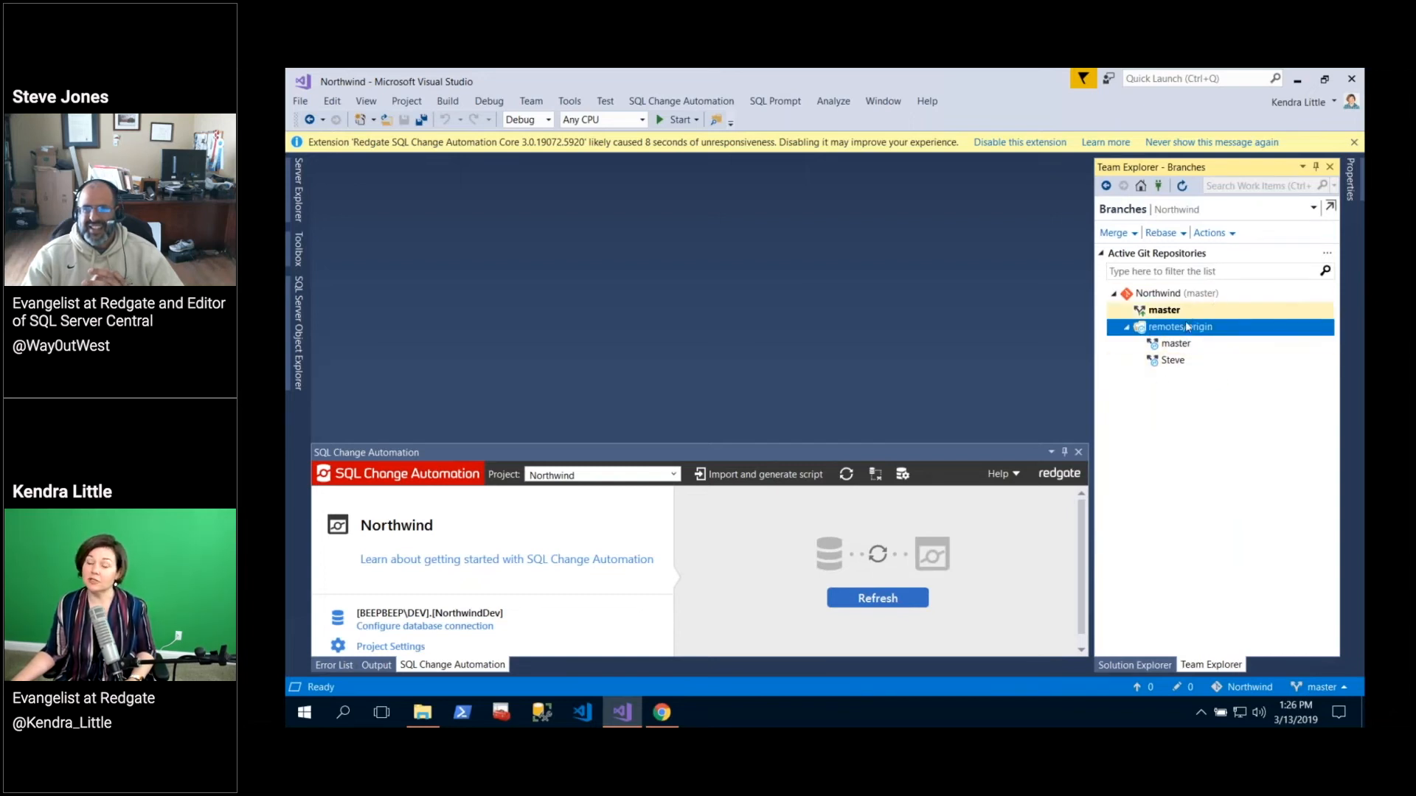
pyautogui.click(1173, 359)
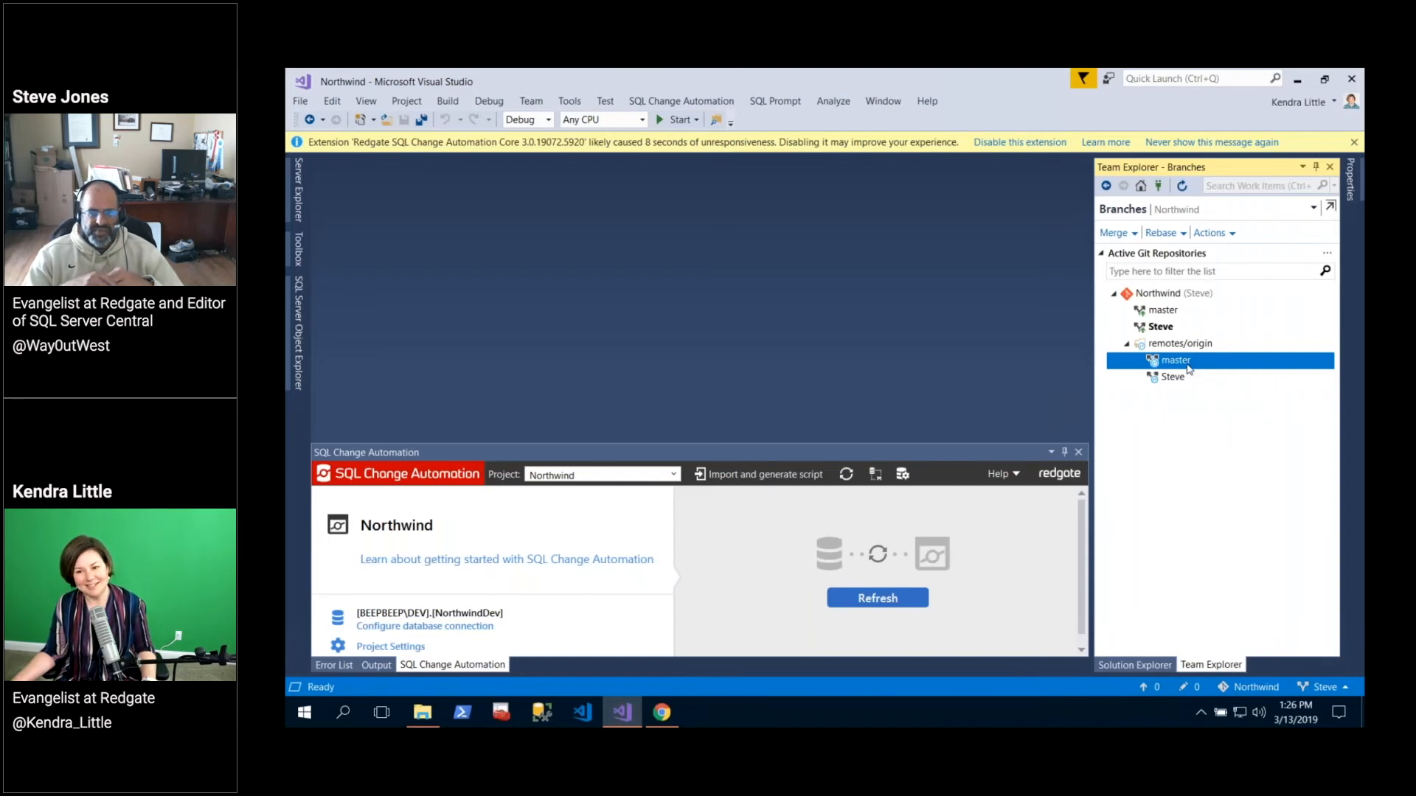
pyautogui.moveTo(1345, 693)
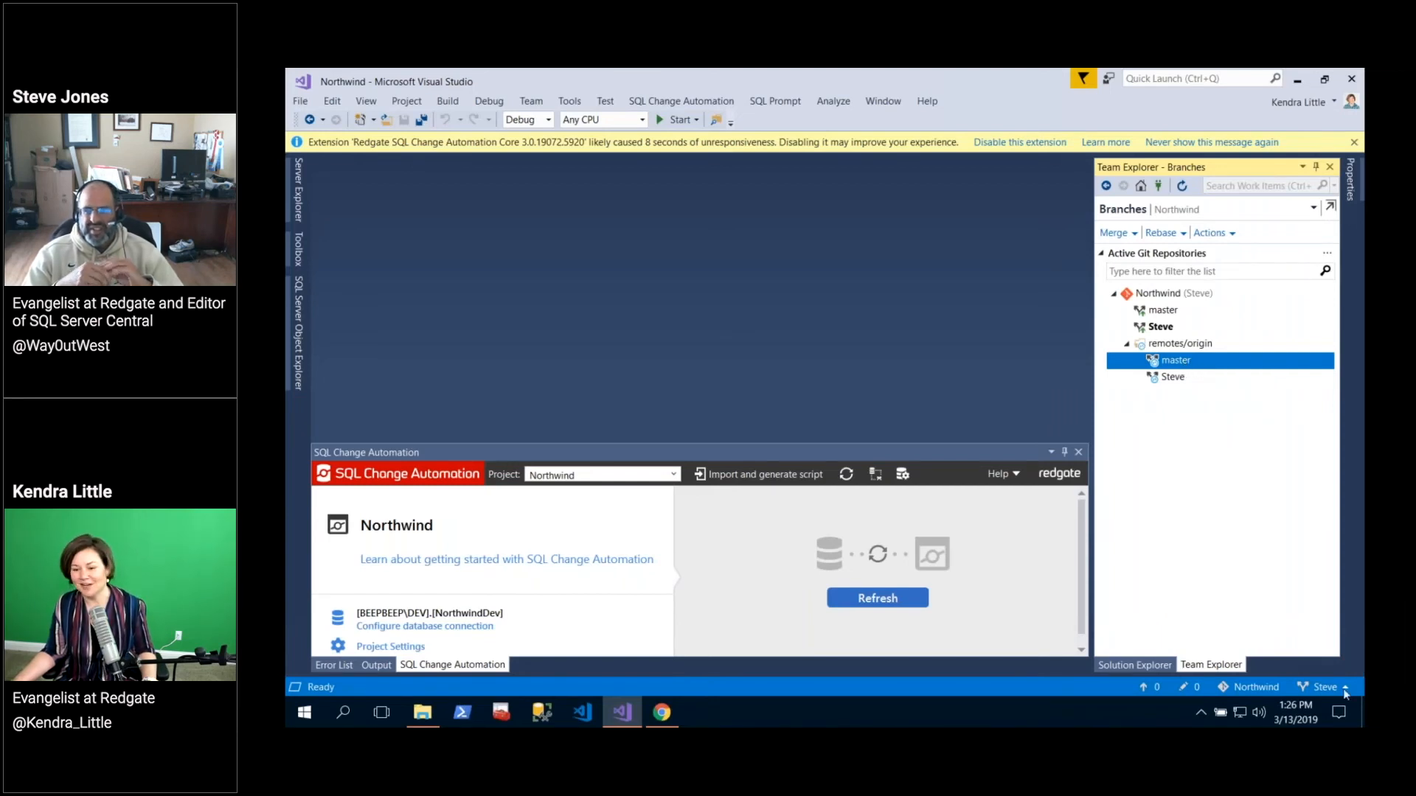
pyautogui.click(1324, 687)
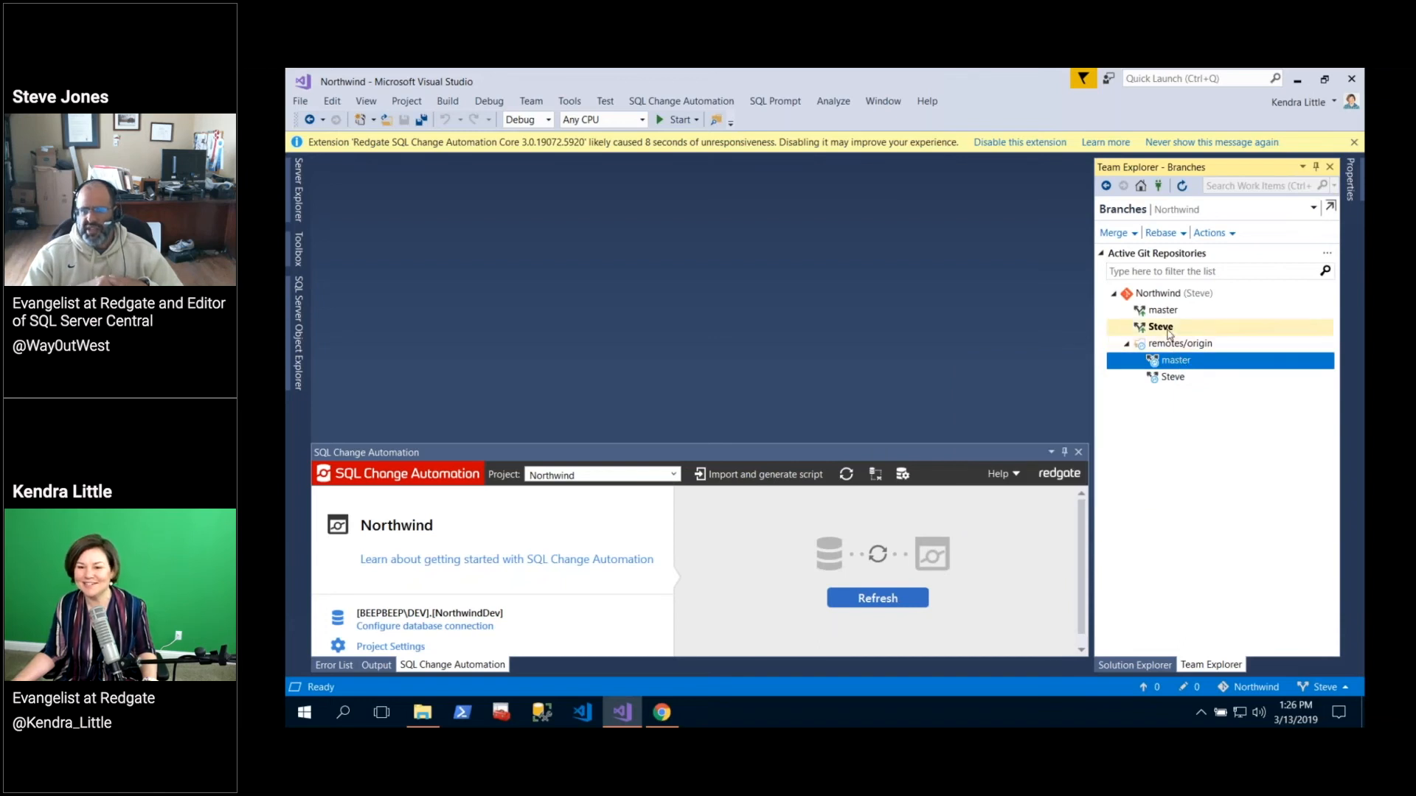
pyautogui.click(1163, 309)
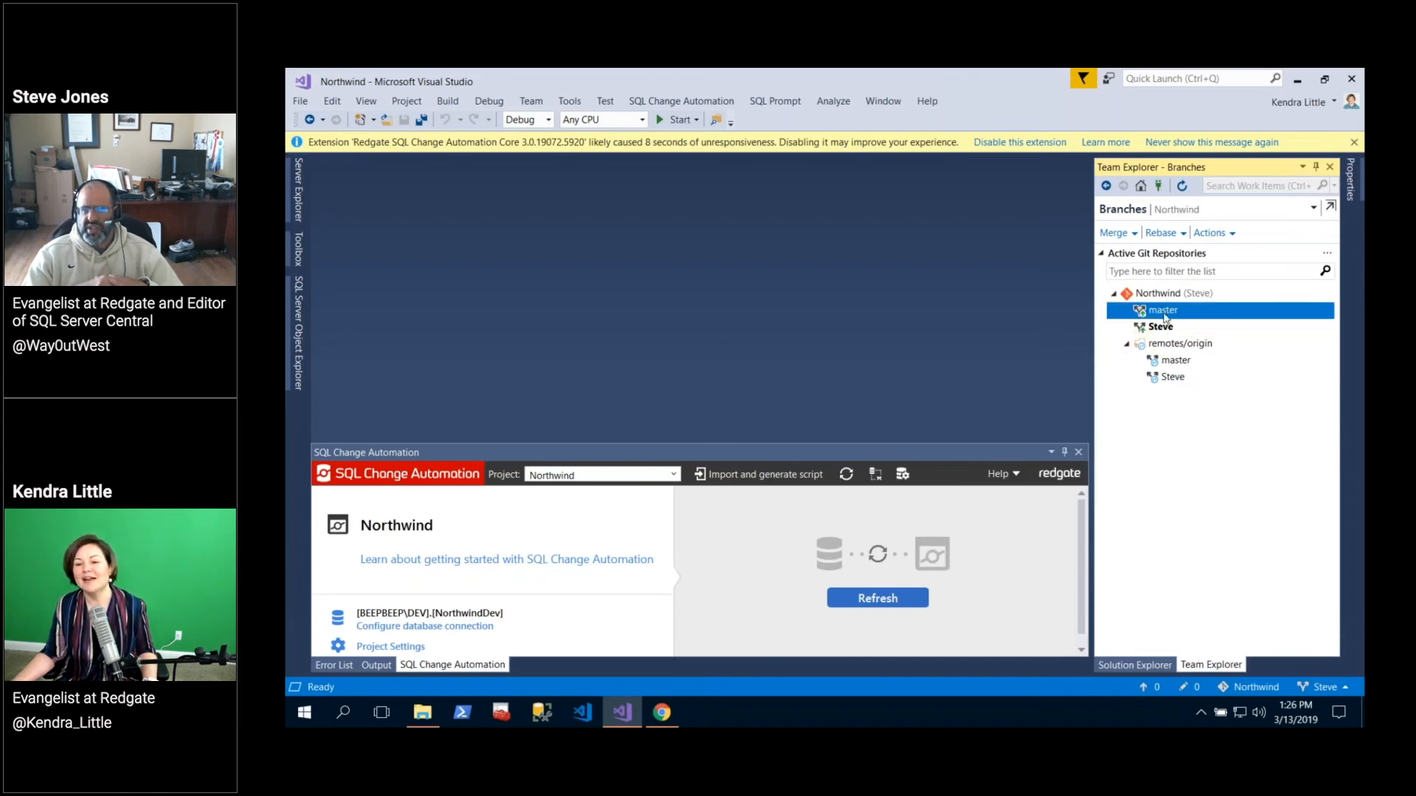
pyautogui.doubleClick(1163, 310)
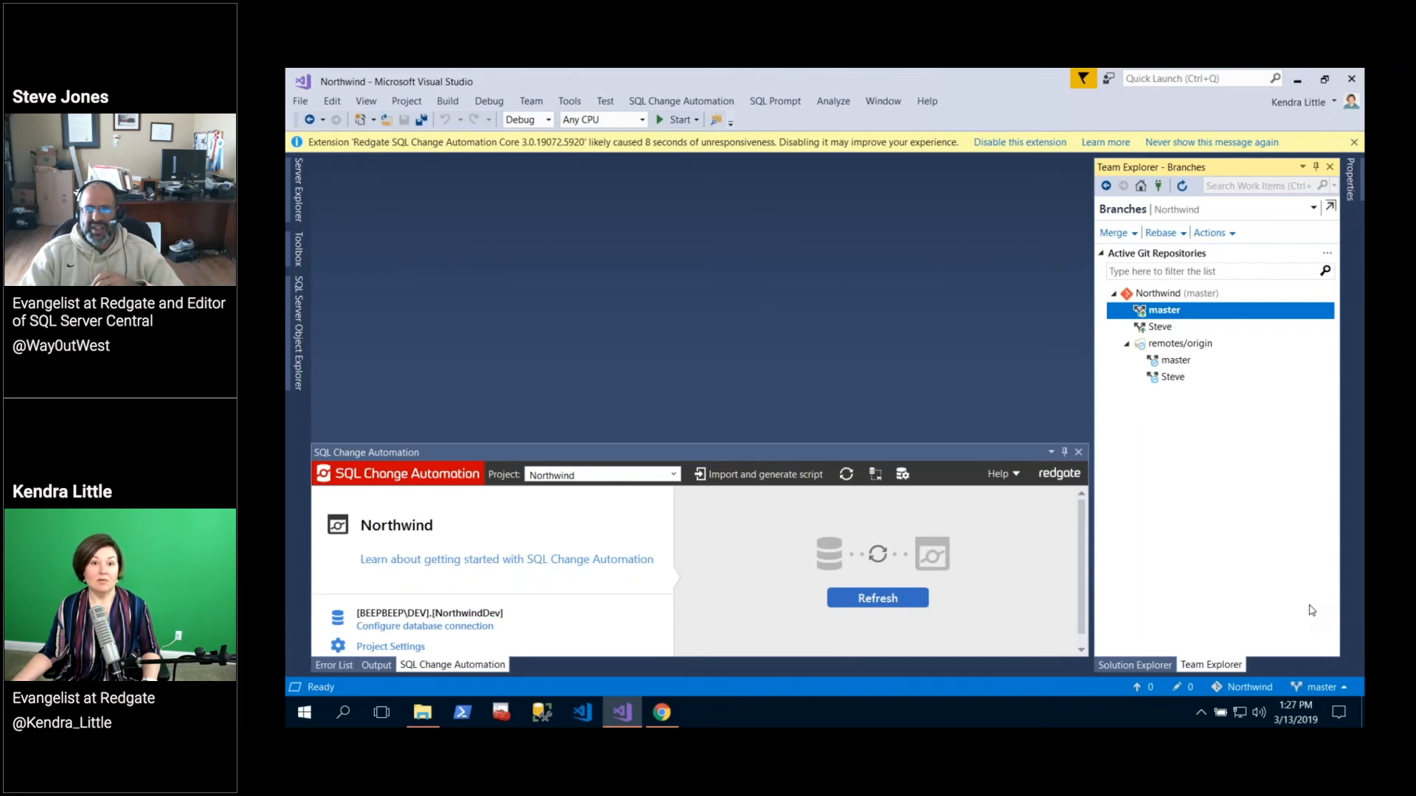
pyautogui.moveTo(1304, 617)
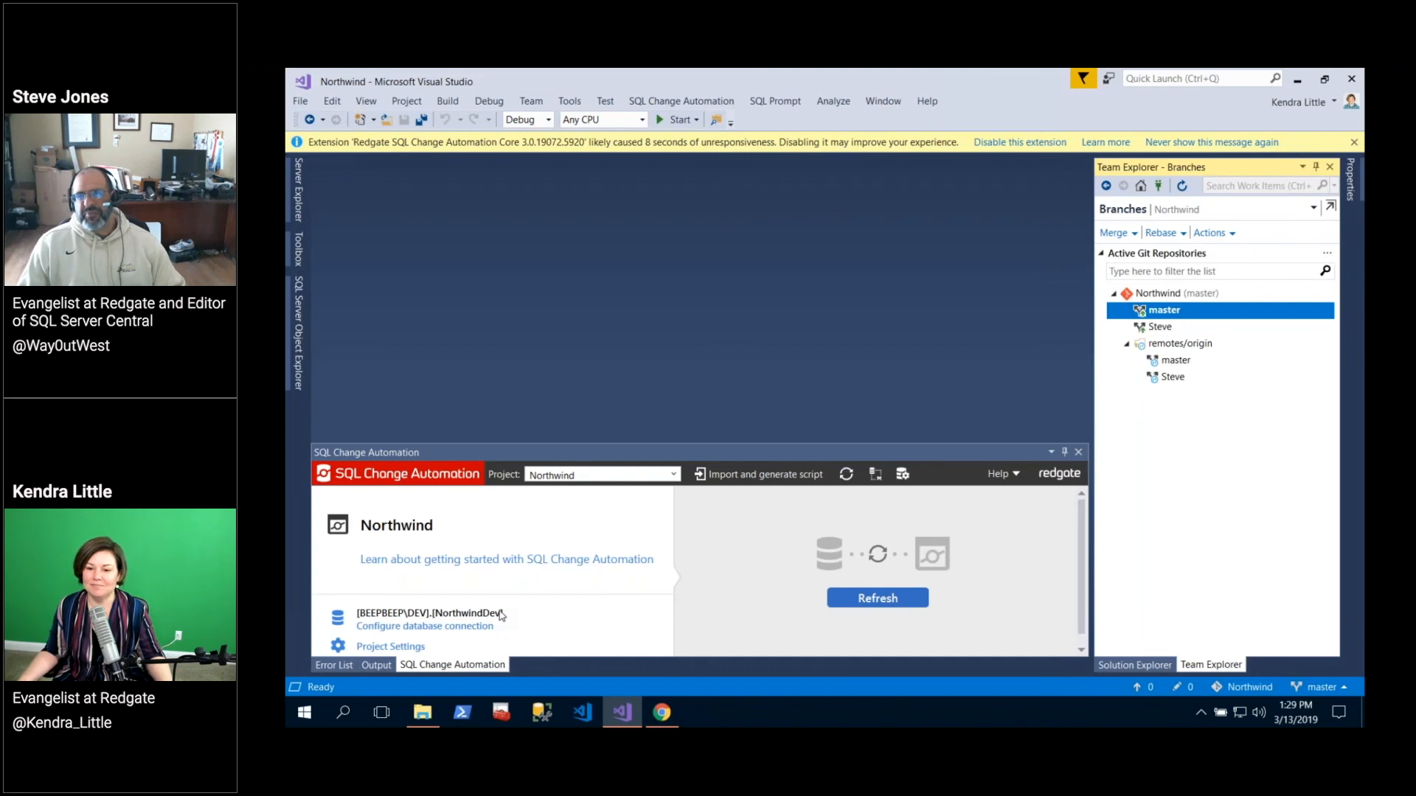
pyautogui.moveTo(521, 584)
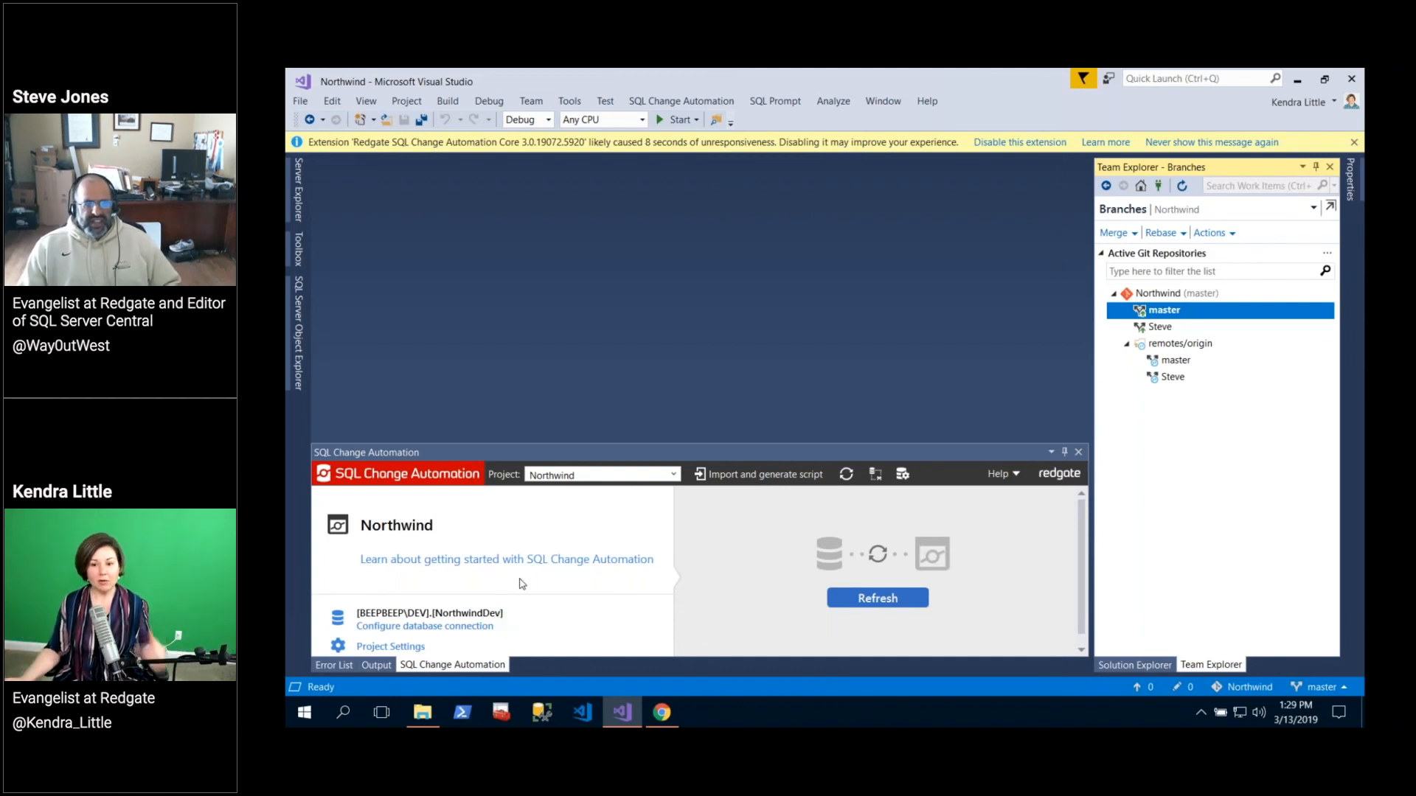
pyautogui.moveTo(578, 560)
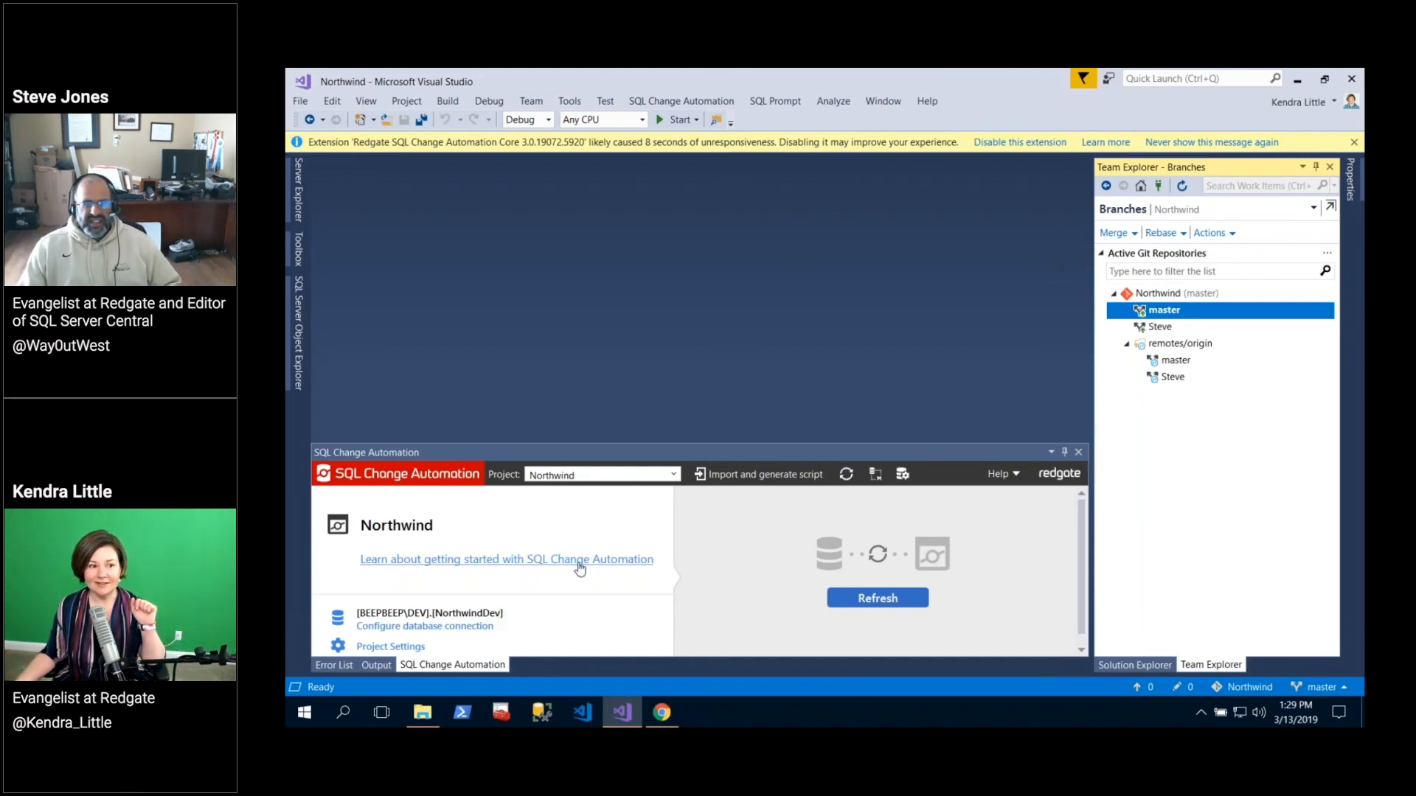
pyautogui.moveTo(618, 575)
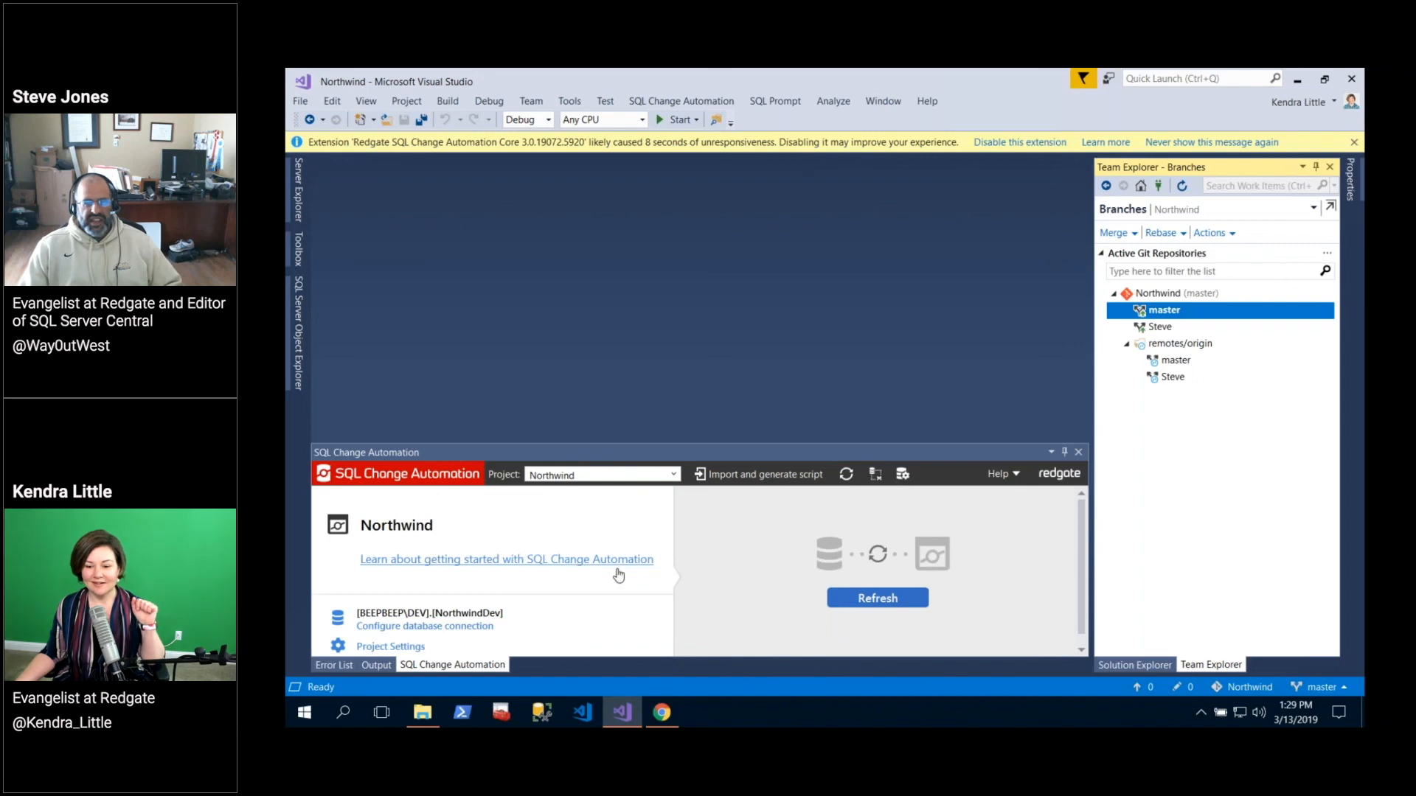
pyautogui.click(1134, 665)
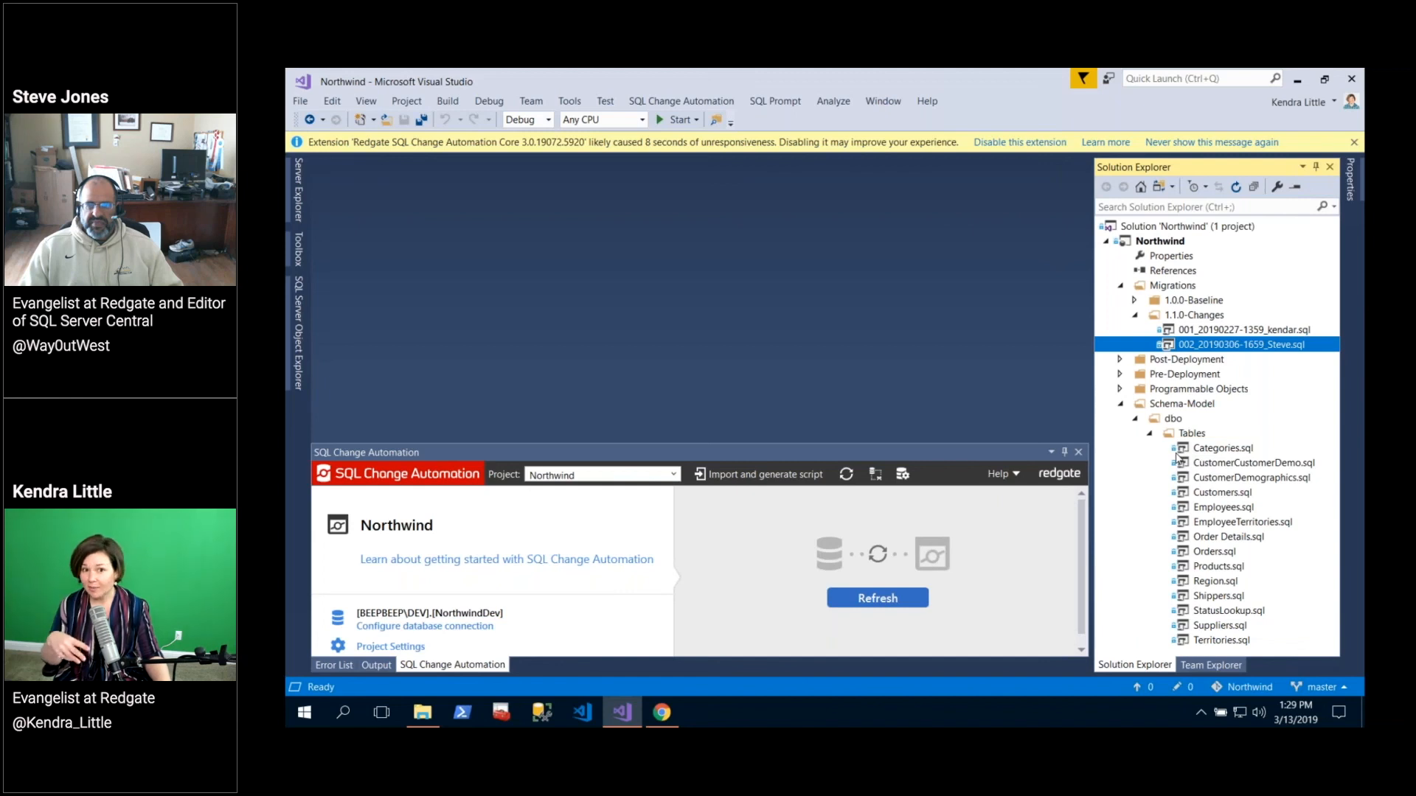
pyautogui.moveTo(1037, 447)
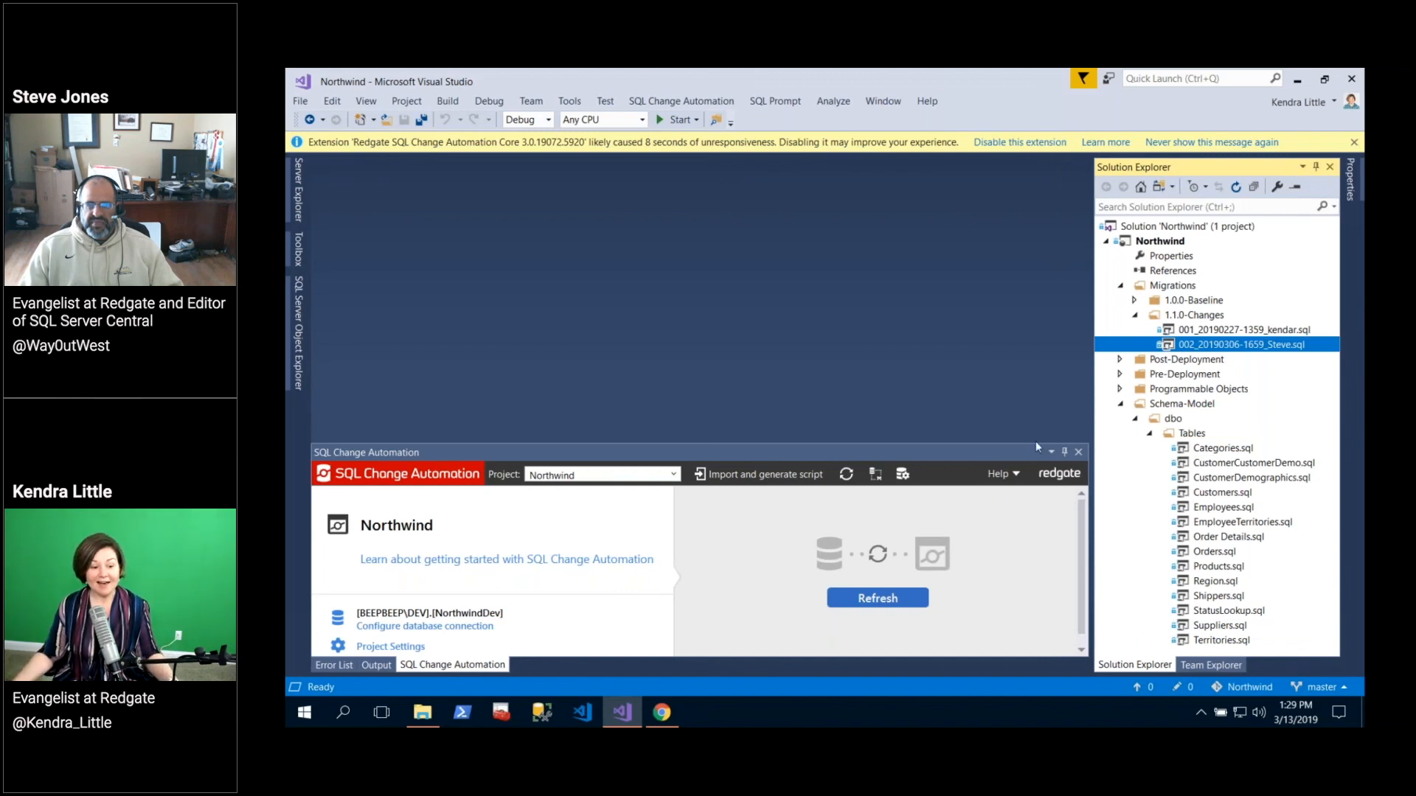
# Switch to Chrome showing completed pull request #4, 'Lookup Table added', merged into master.
pyautogui.click(661, 712)
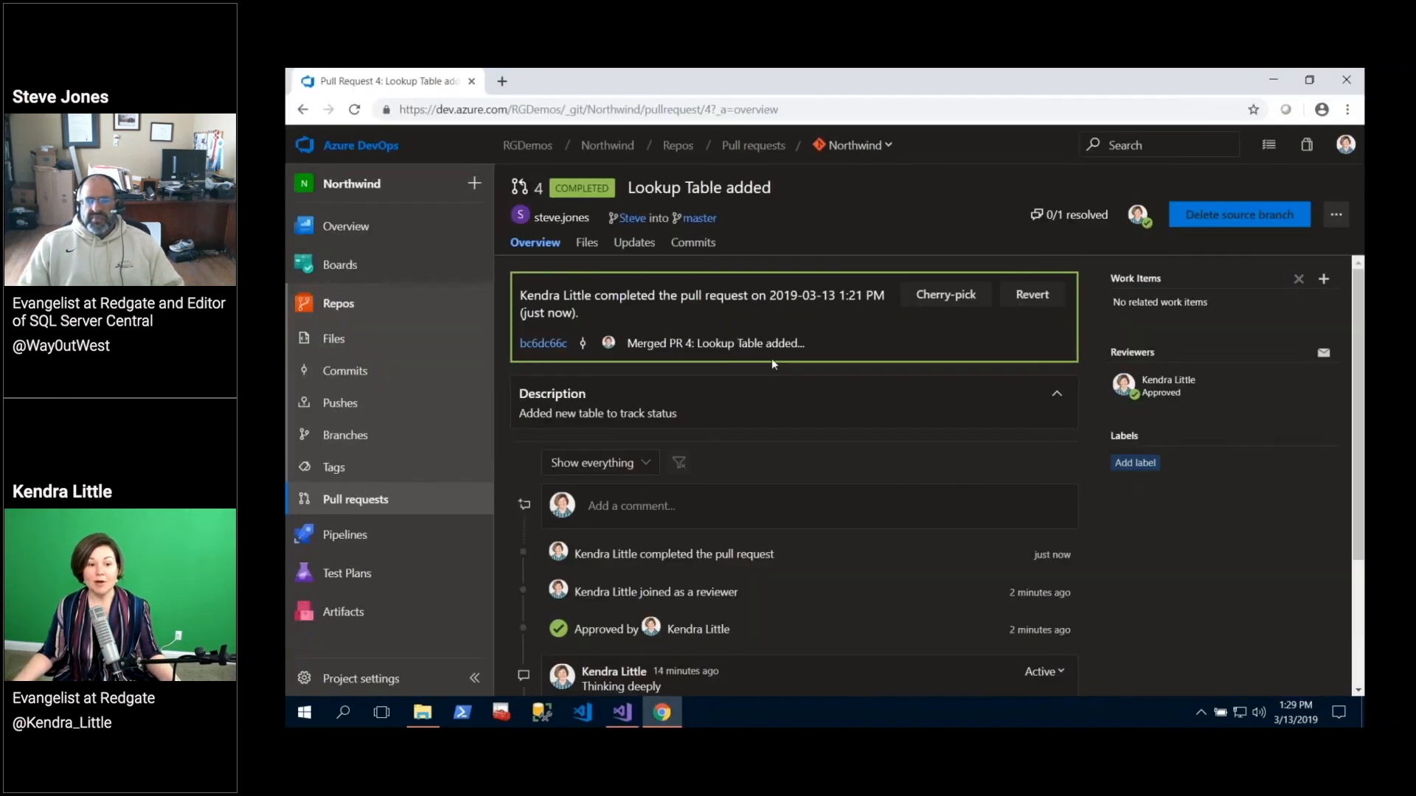
pyautogui.moveTo(355, 499)
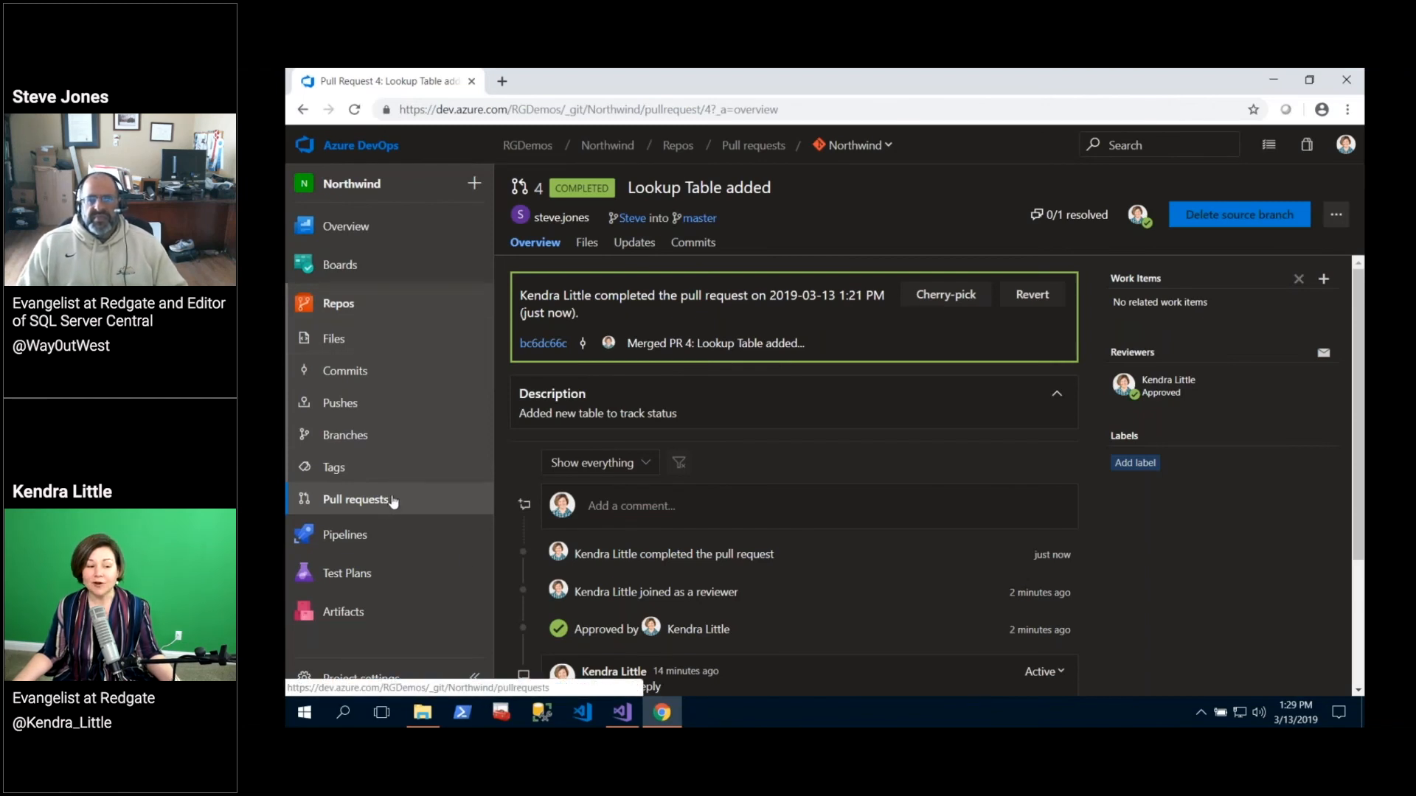